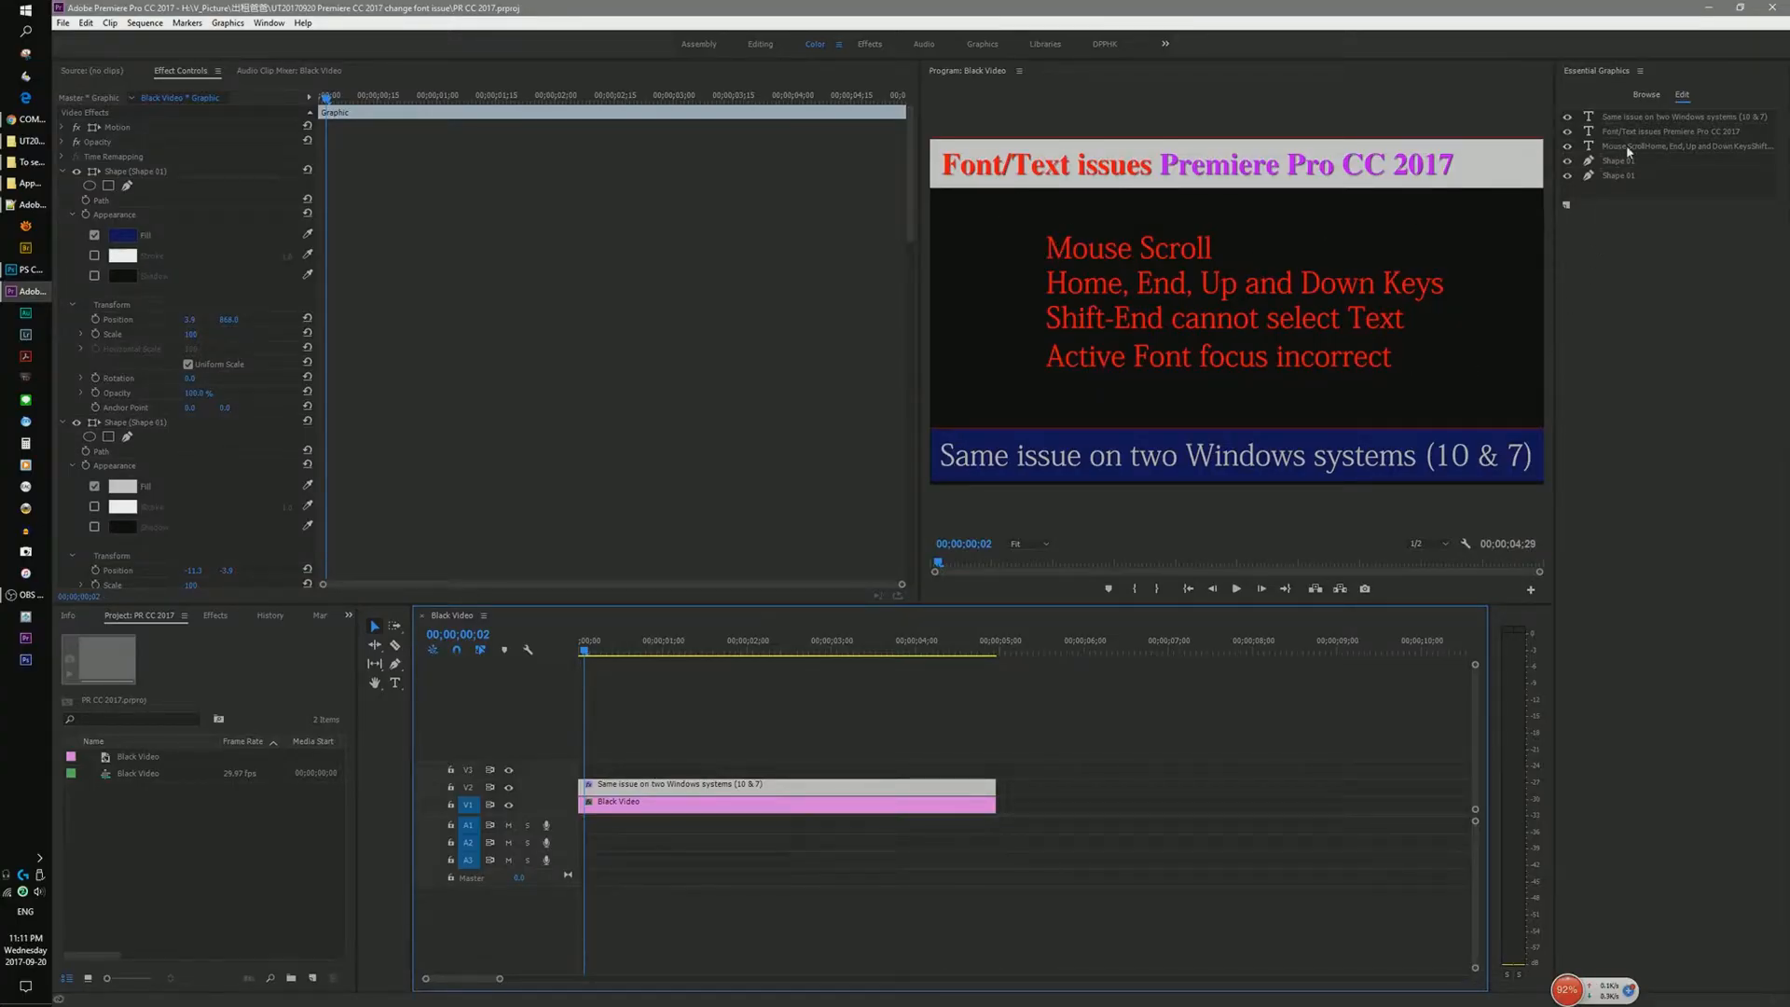
Select the four-line bug list text and scroll through its font list, leaving Adobe Fangsong Std
{"action": "left_click", "coordinate": [1677, 145]}
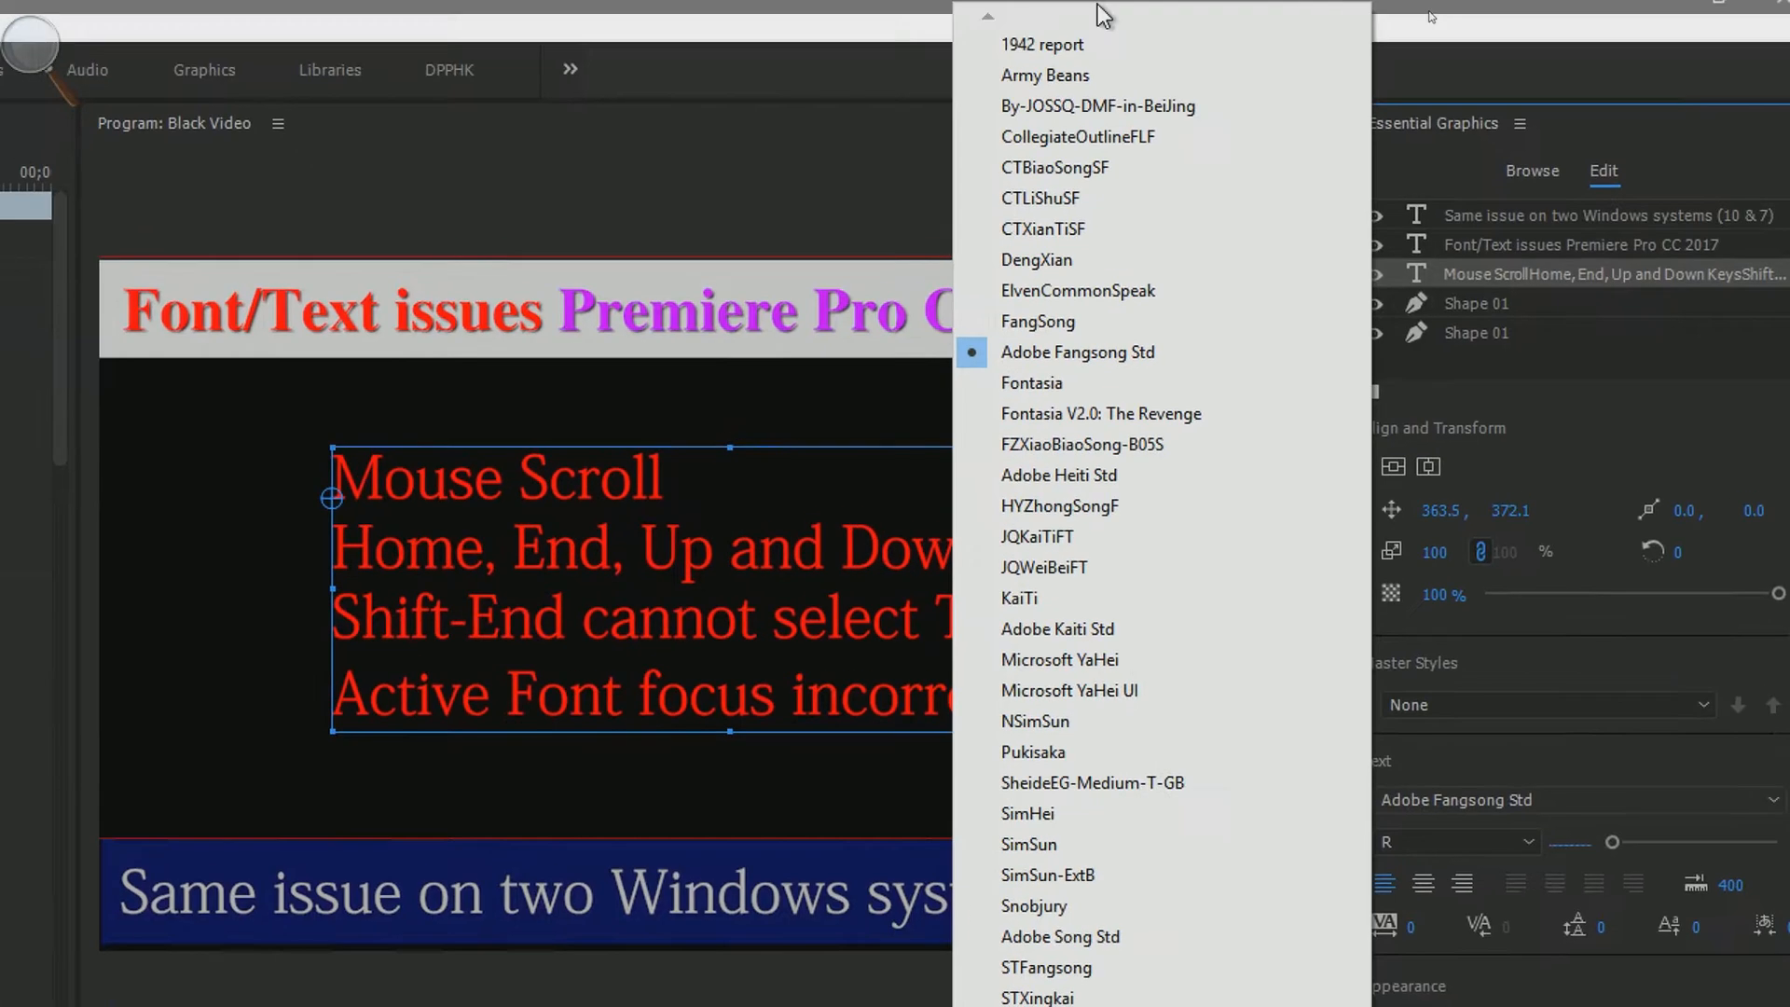
{"action": "scroll", "scroll_direction": "down", "scroll_amount": 3}
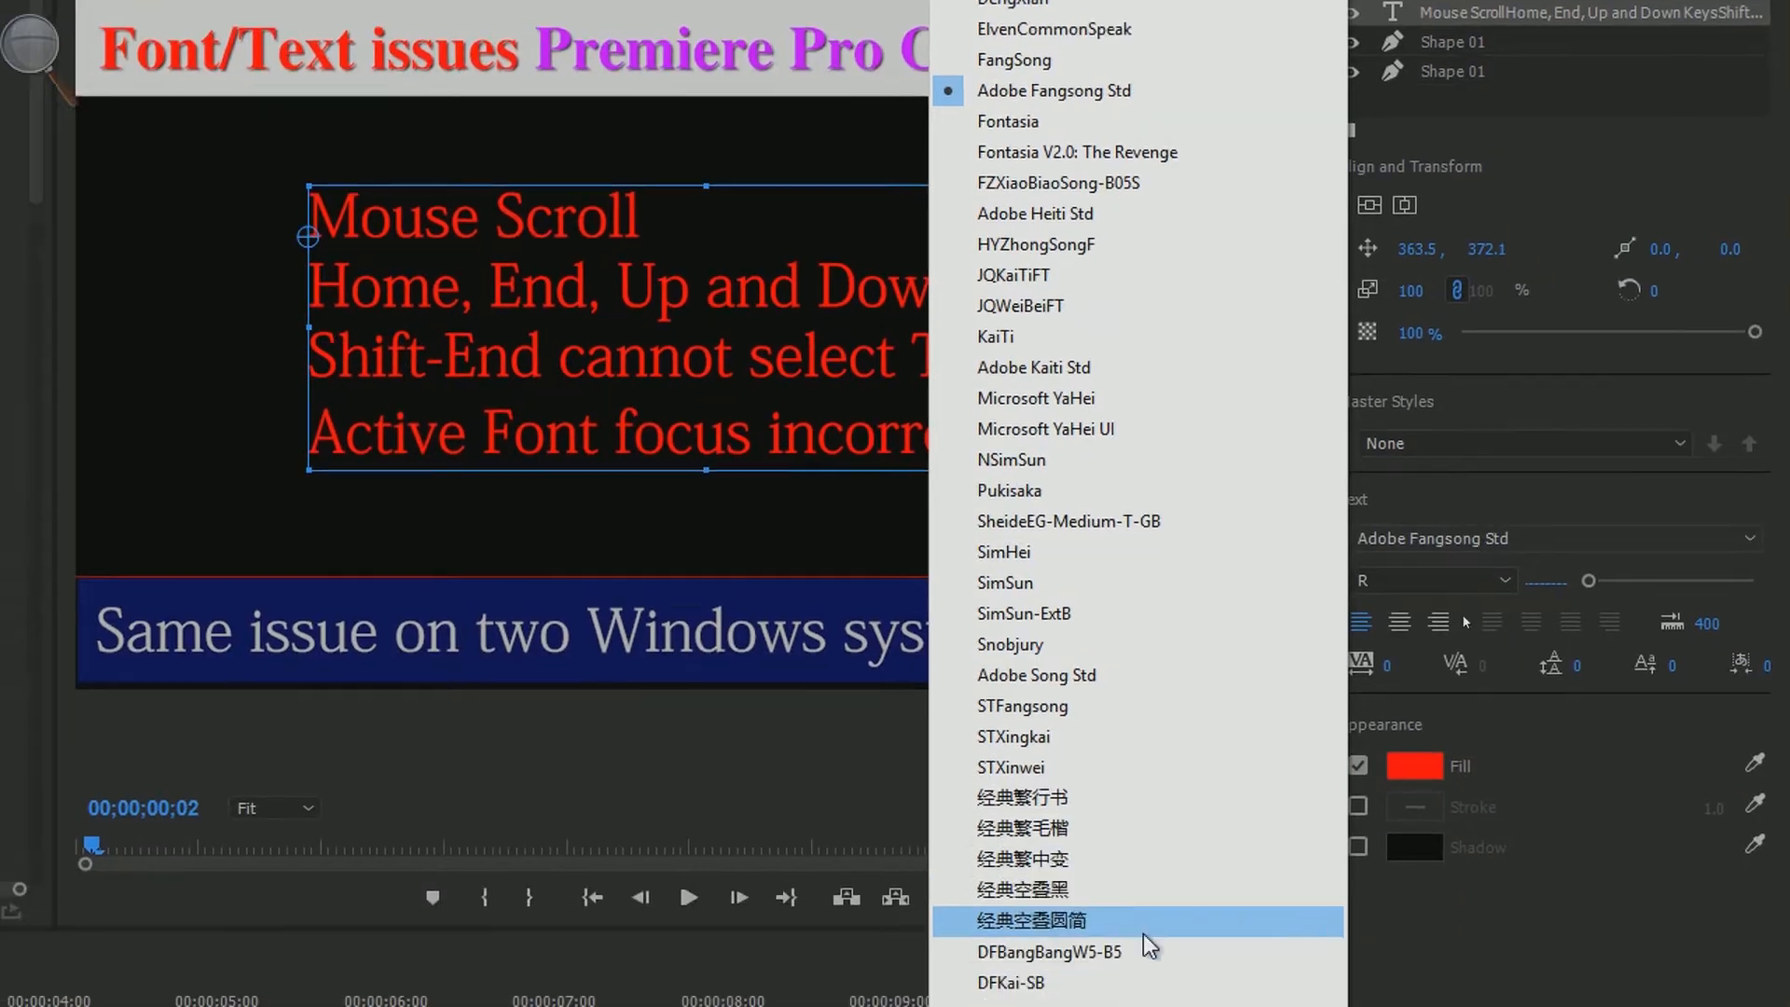
{"action": "scroll", "scroll_direction": "down", "scroll_amount": 3}
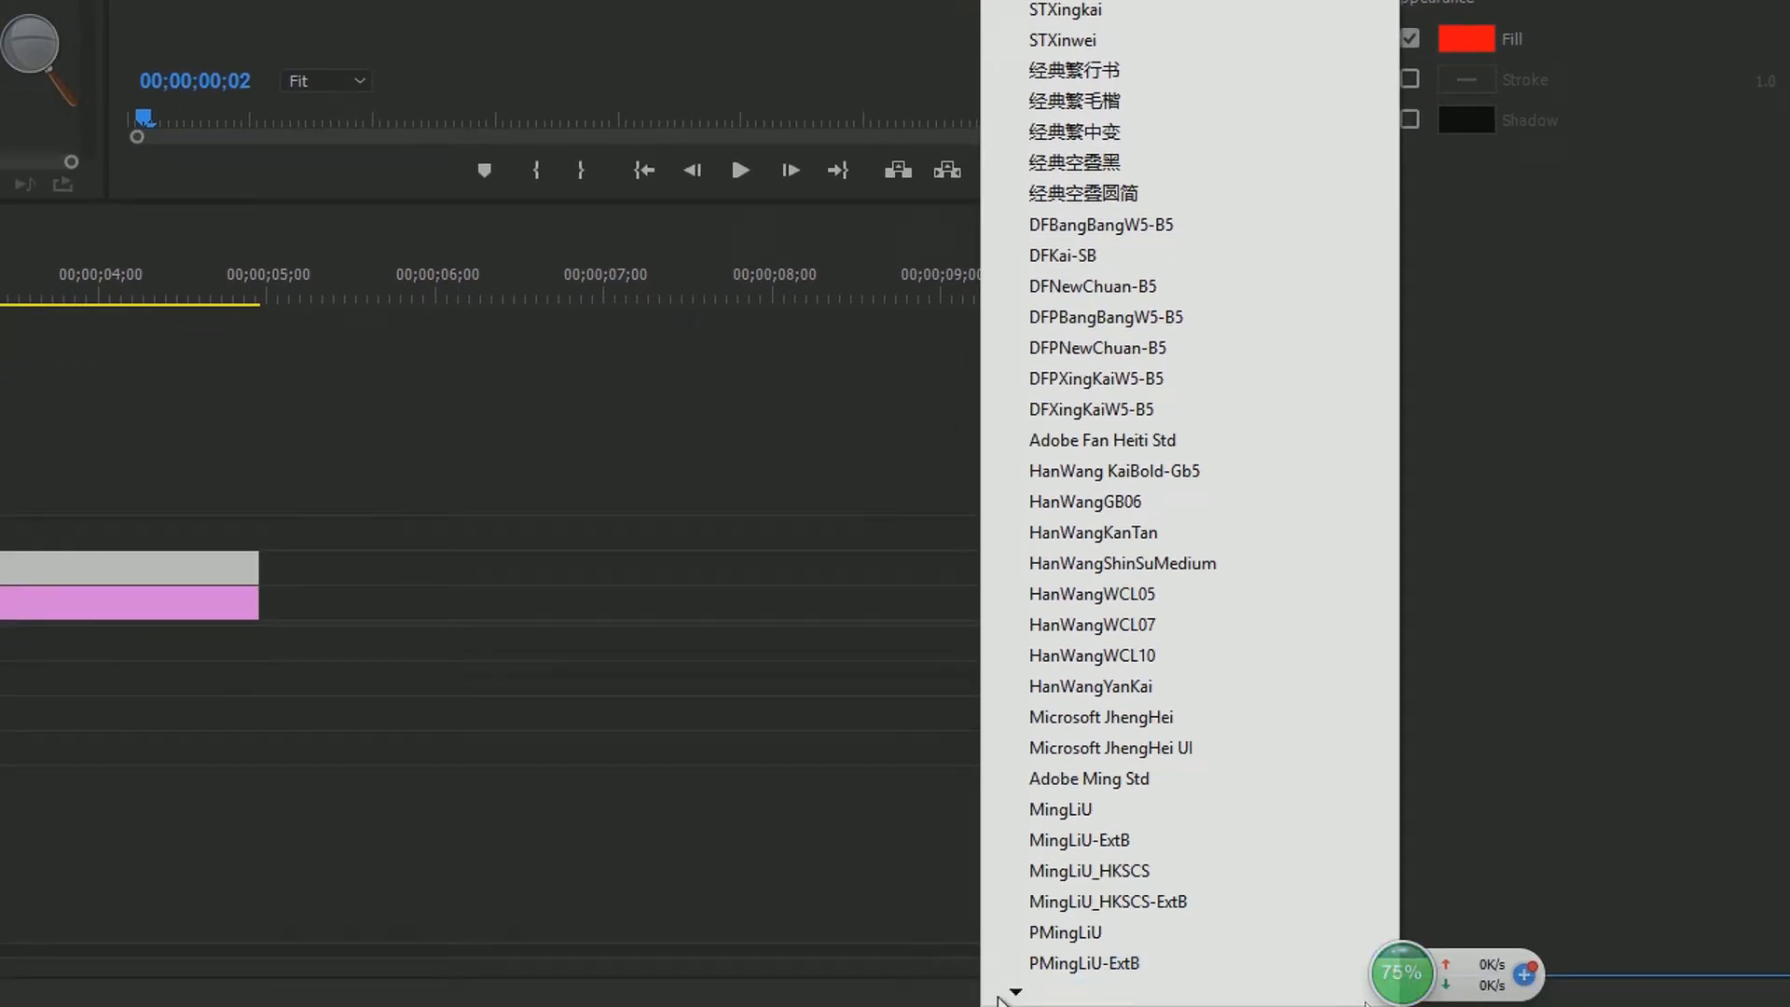
{"action": "scroll", "scroll_direction": "down", "scroll_amount": 3}
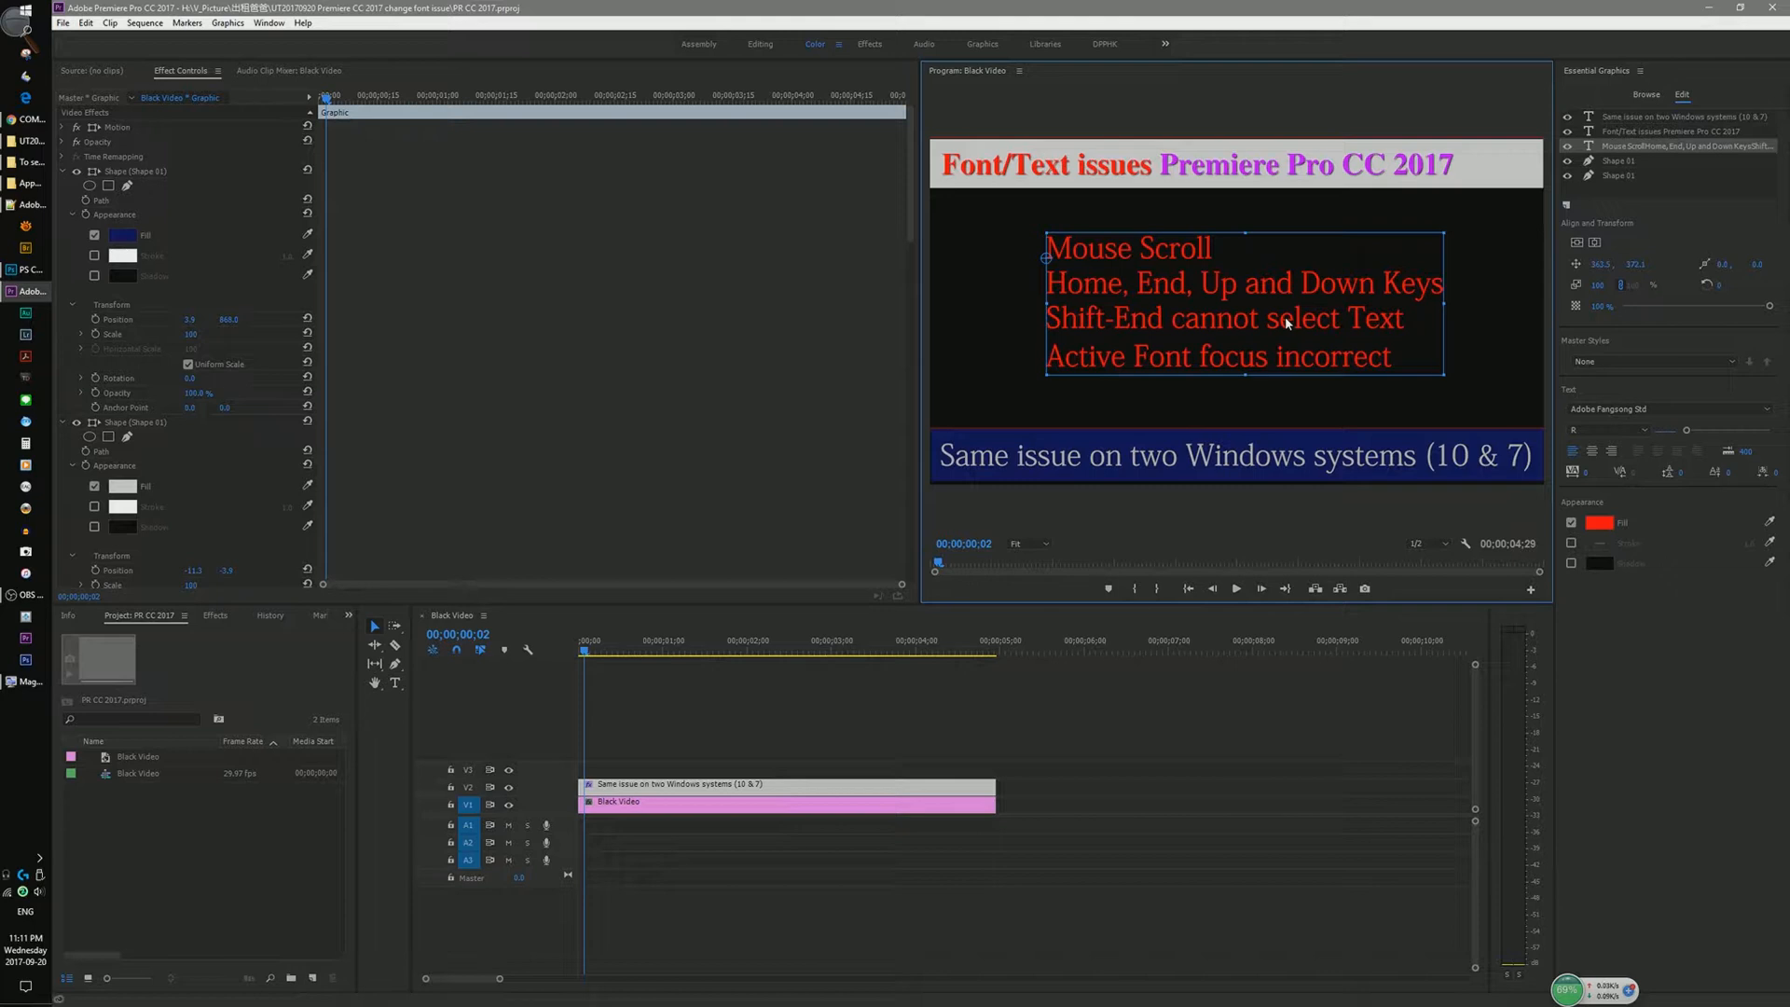
{"action": "mouse_move", "coordinate": [1255, 328]}
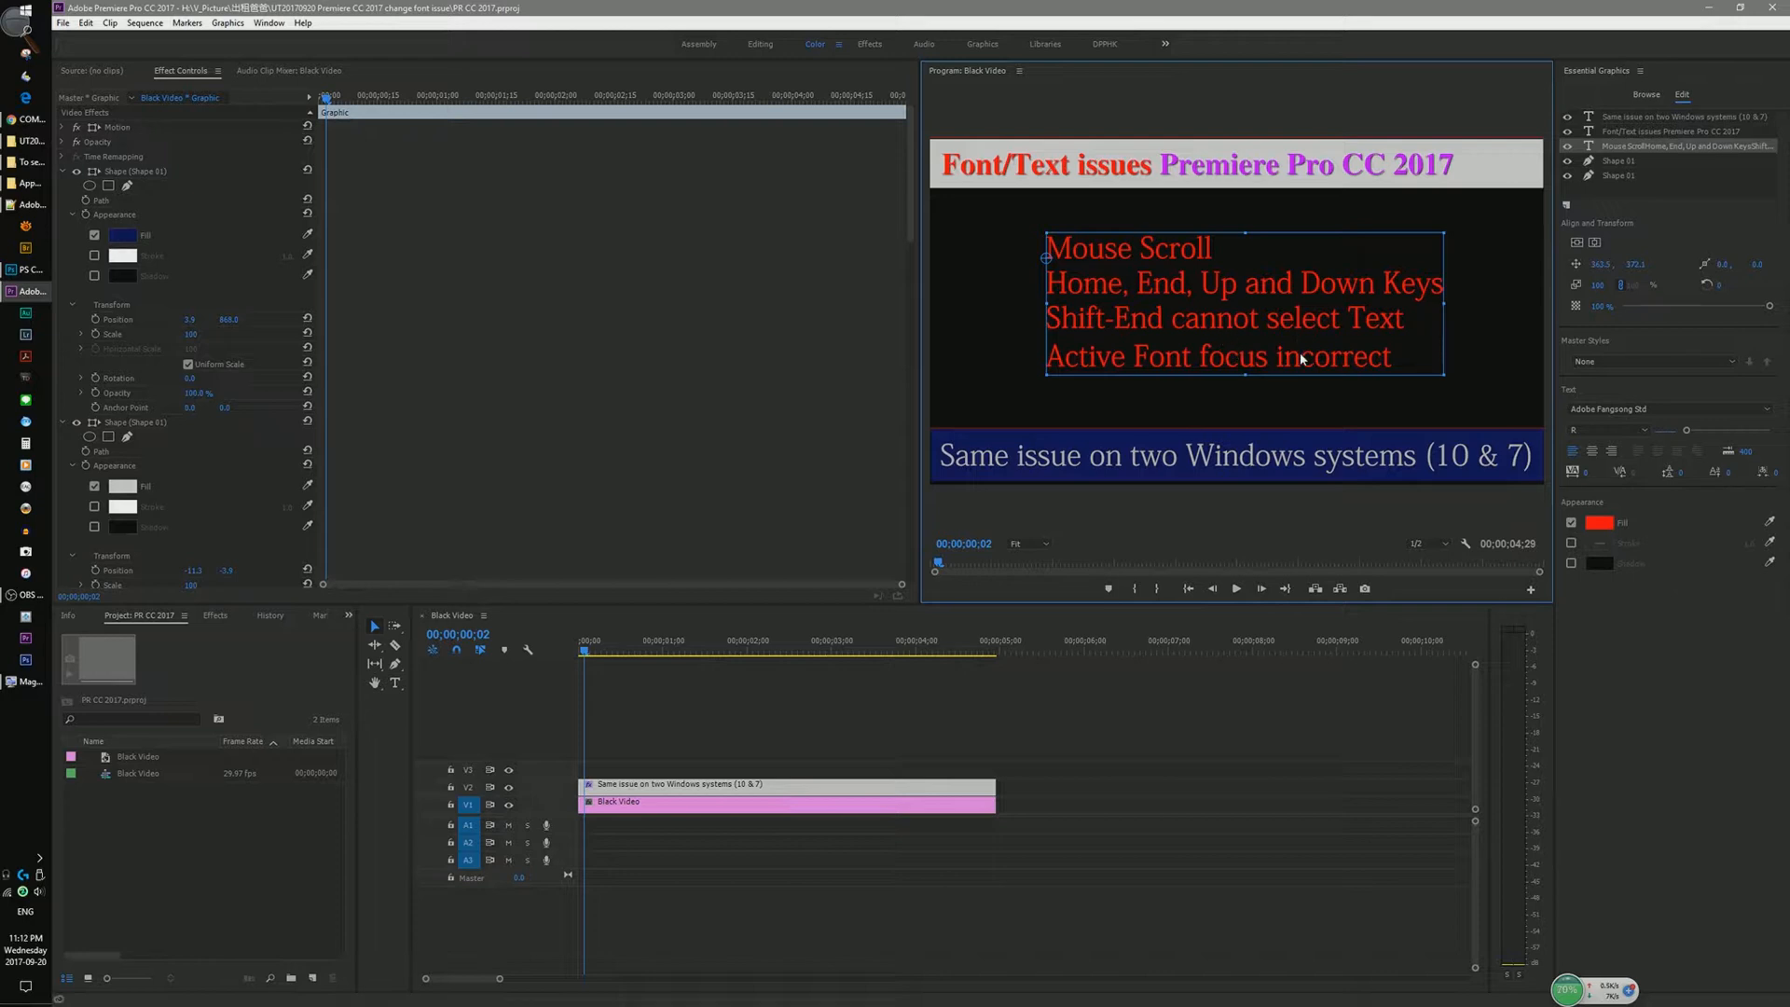
{"action": "mouse_move", "coordinate": [1158, 330]}
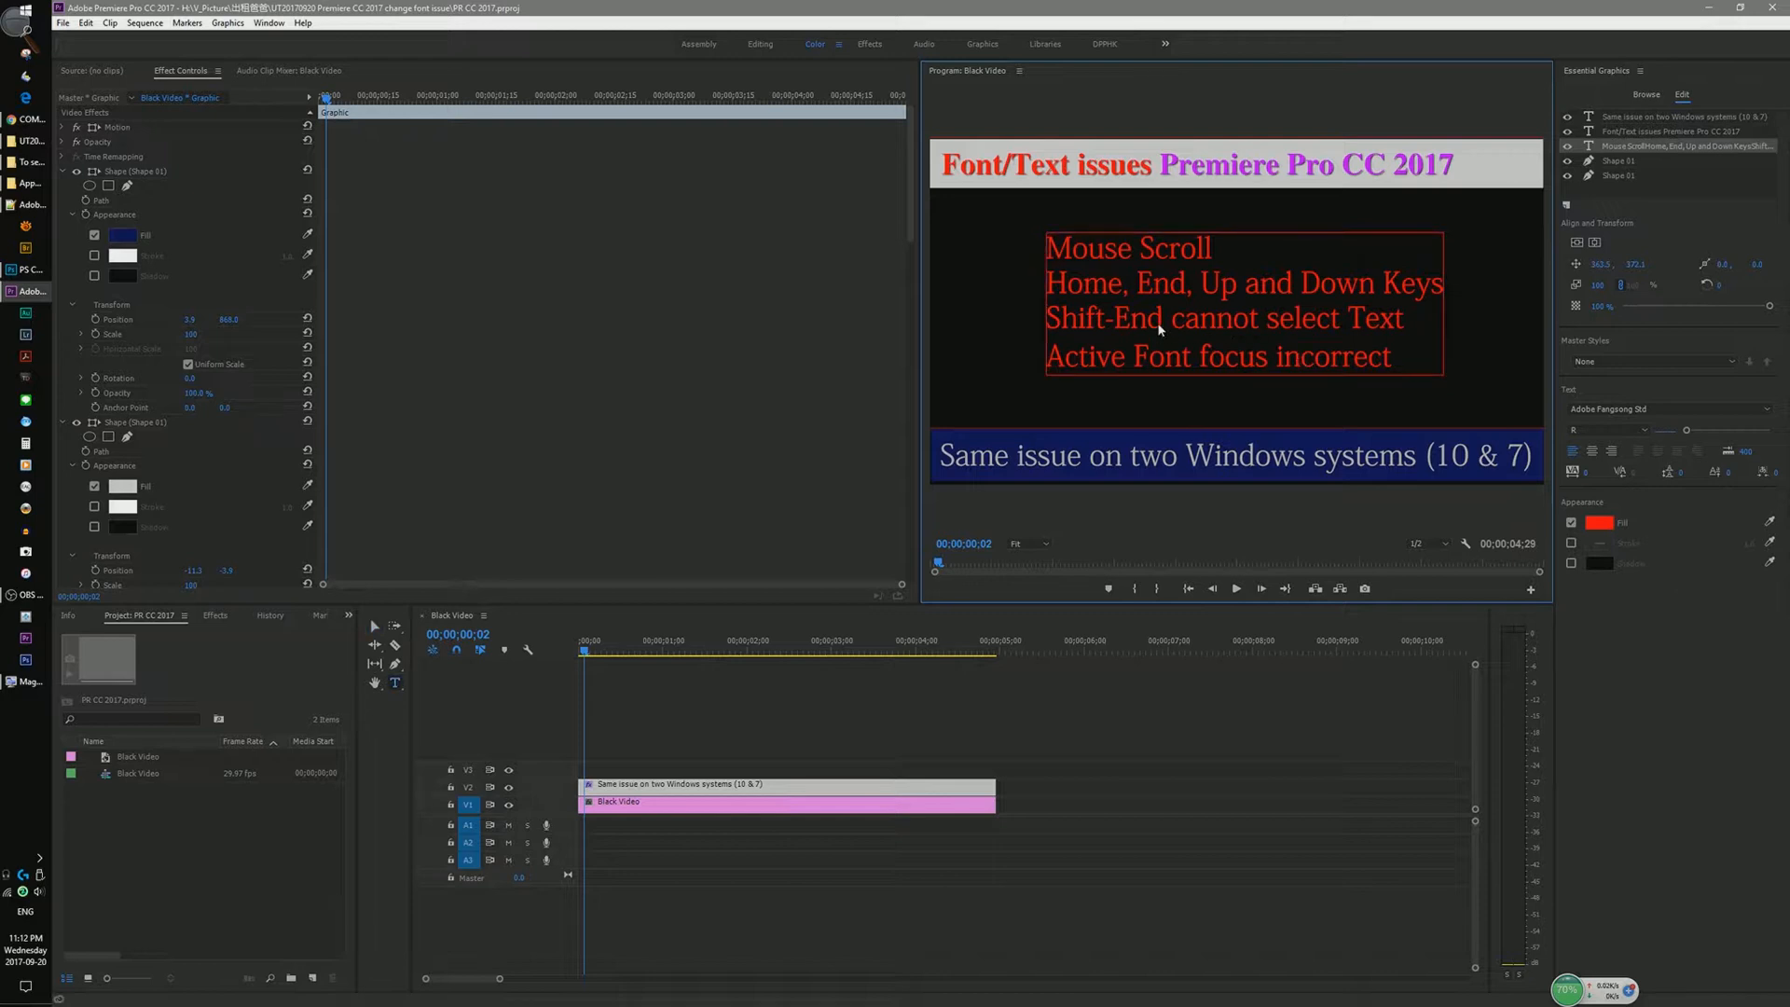
{"action": "mouse_move", "coordinate": [1163, 320]}
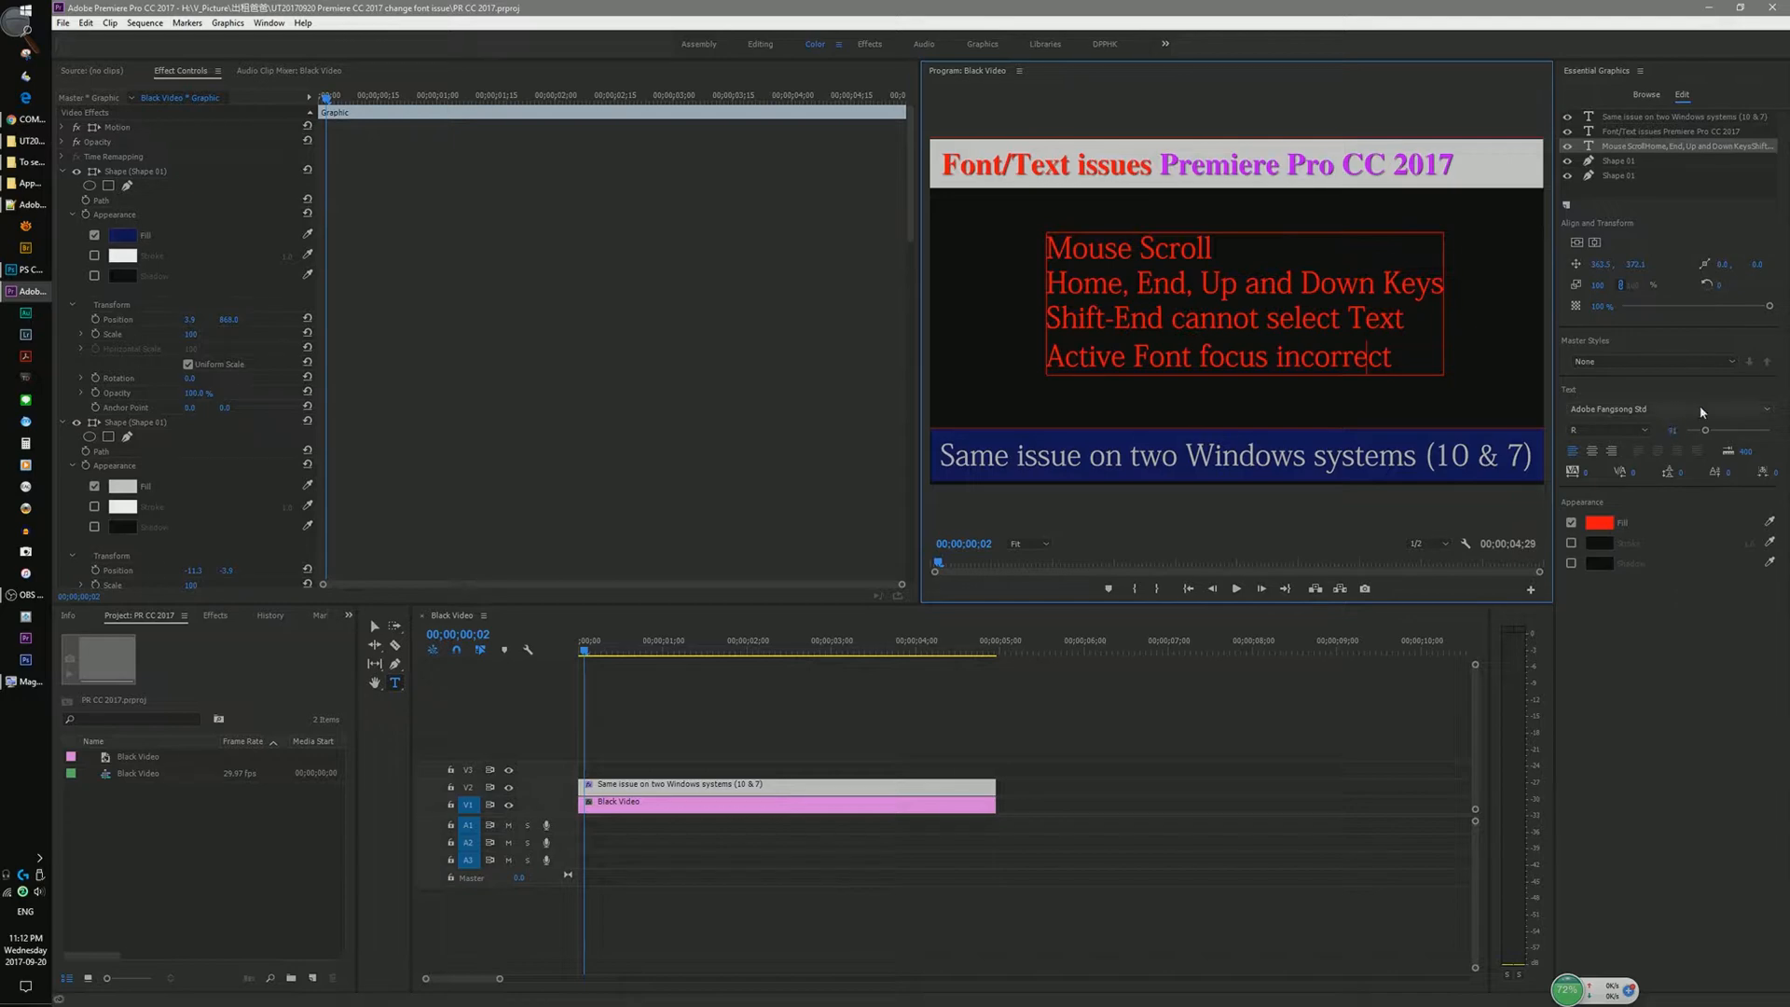
Browse the Essential Graphics font list and set the bug list in UIU Zebra Print
{"action": "left_click", "coordinate": [1656, 408]}
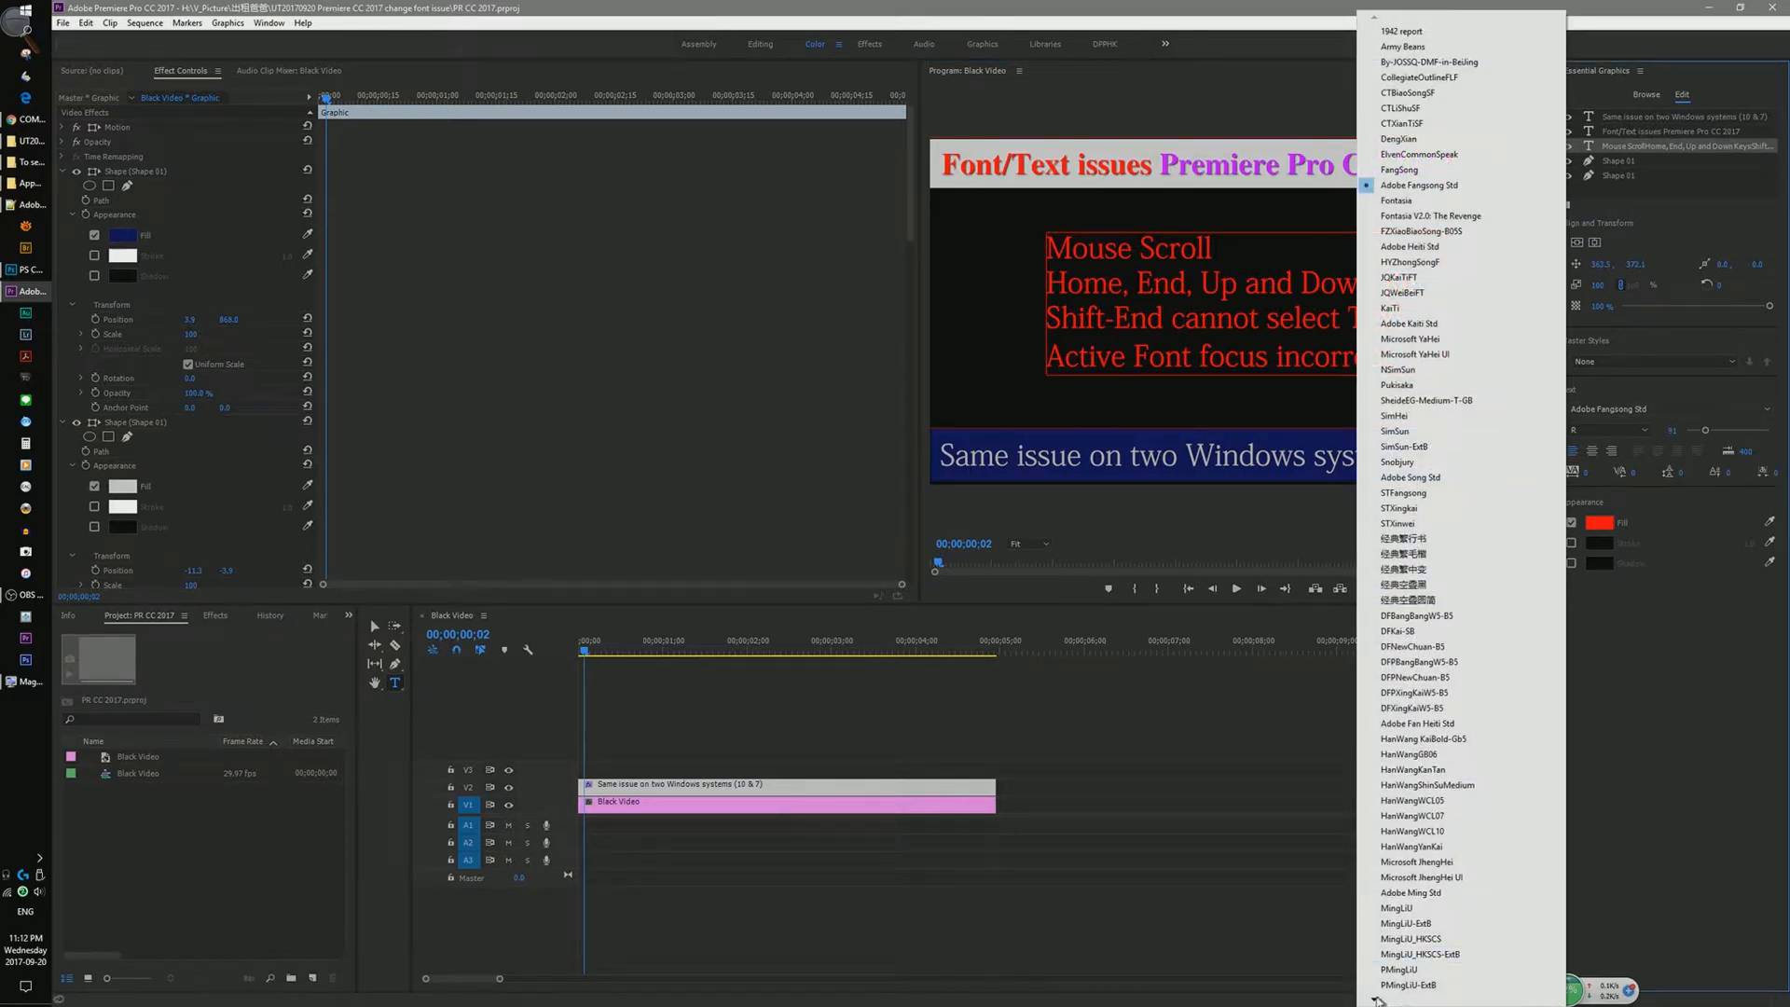
{"action": "scroll", "scroll_direction": "down", "scroll_amount": 3}
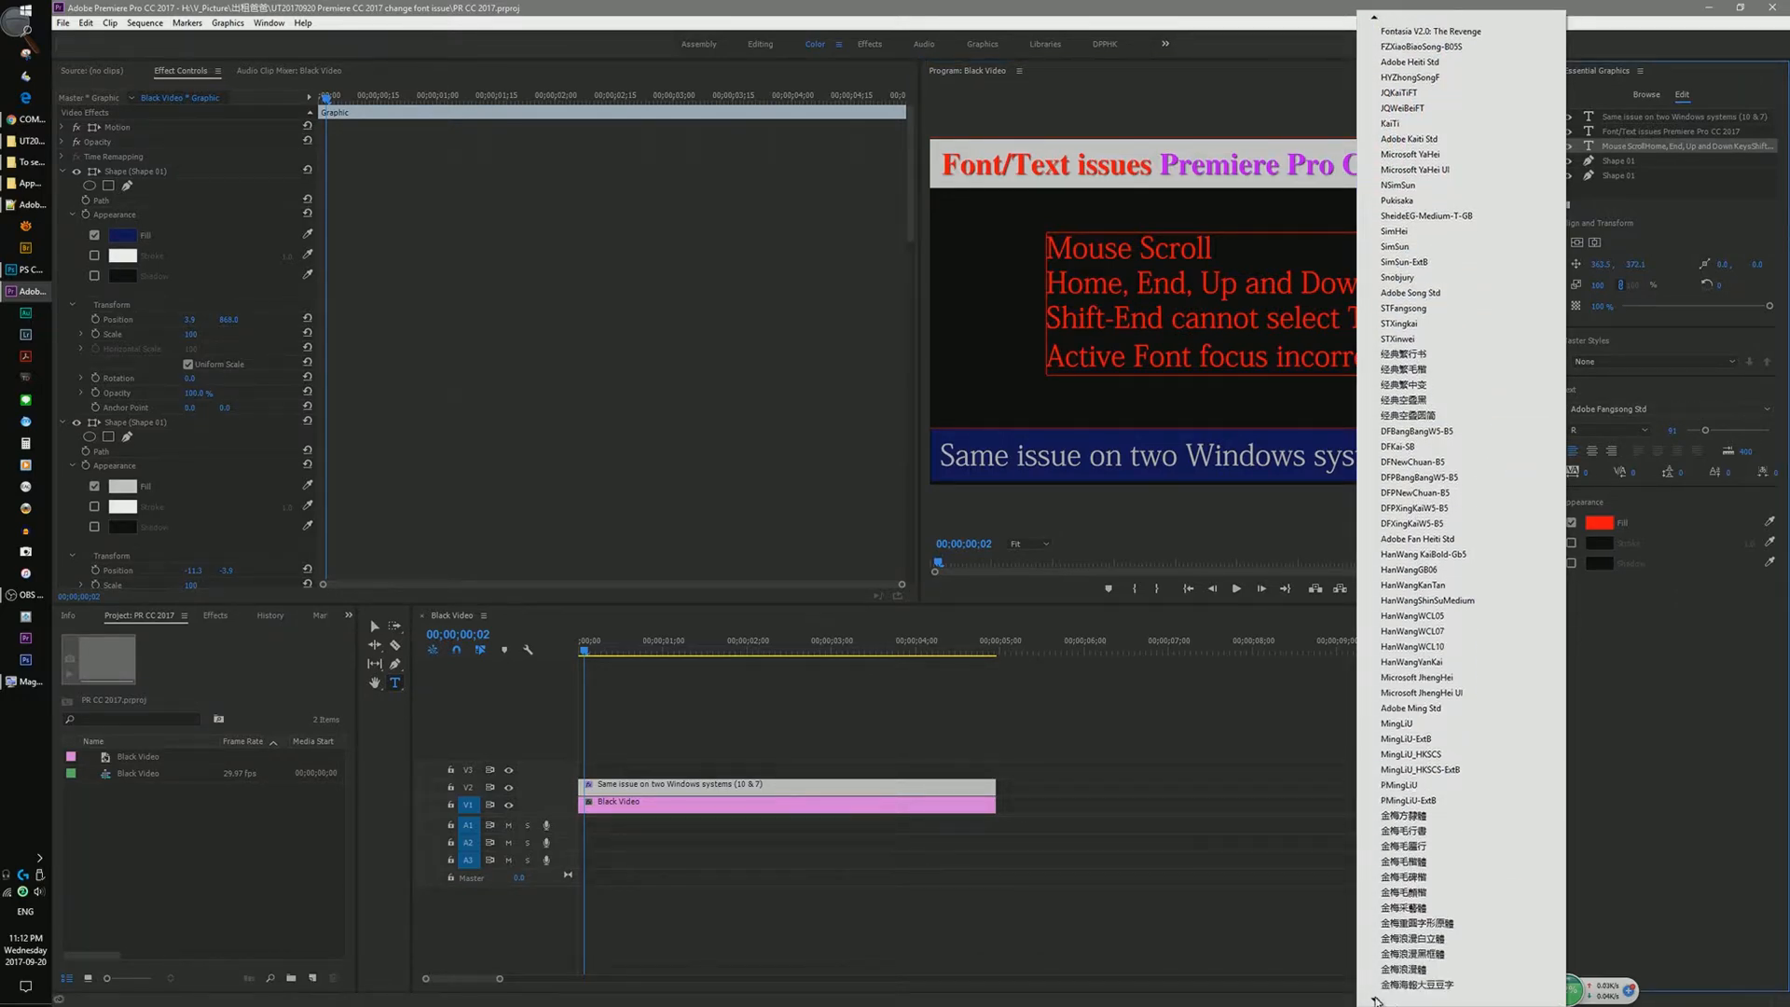
{"action": "scroll", "scroll_direction": "down", "scroll_amount": 3}
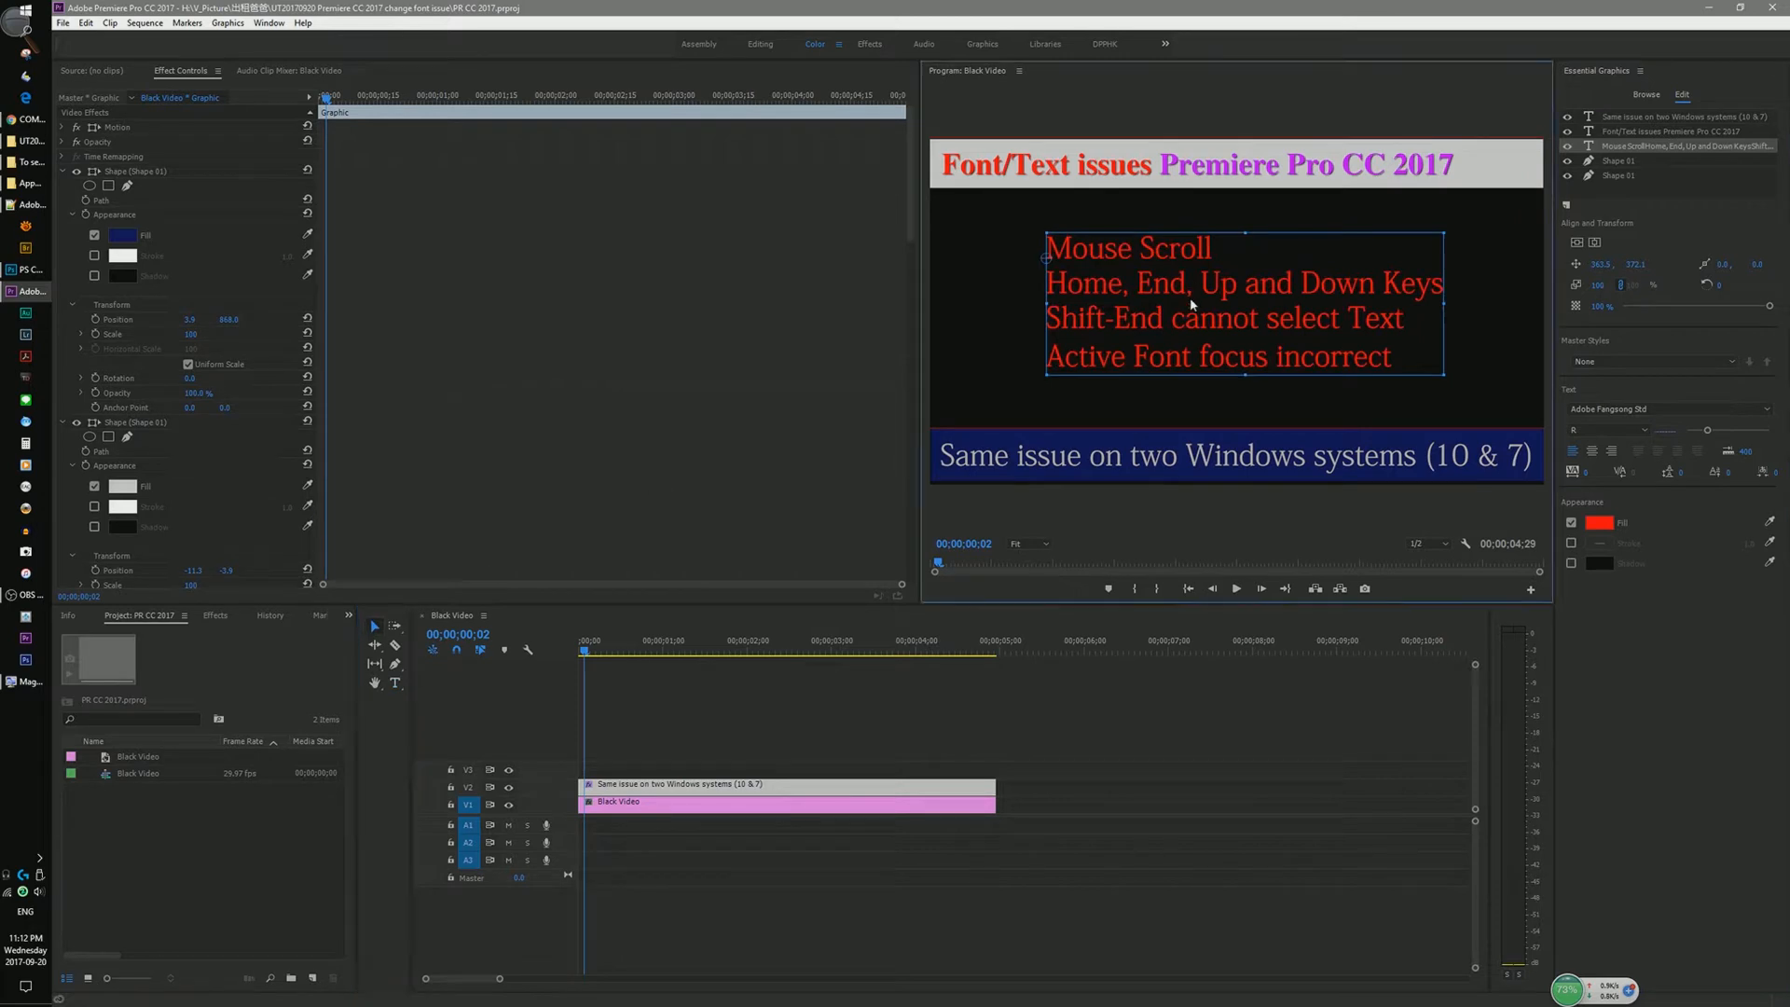
{"action": "left_click", "coordinate": [1661, 408]}
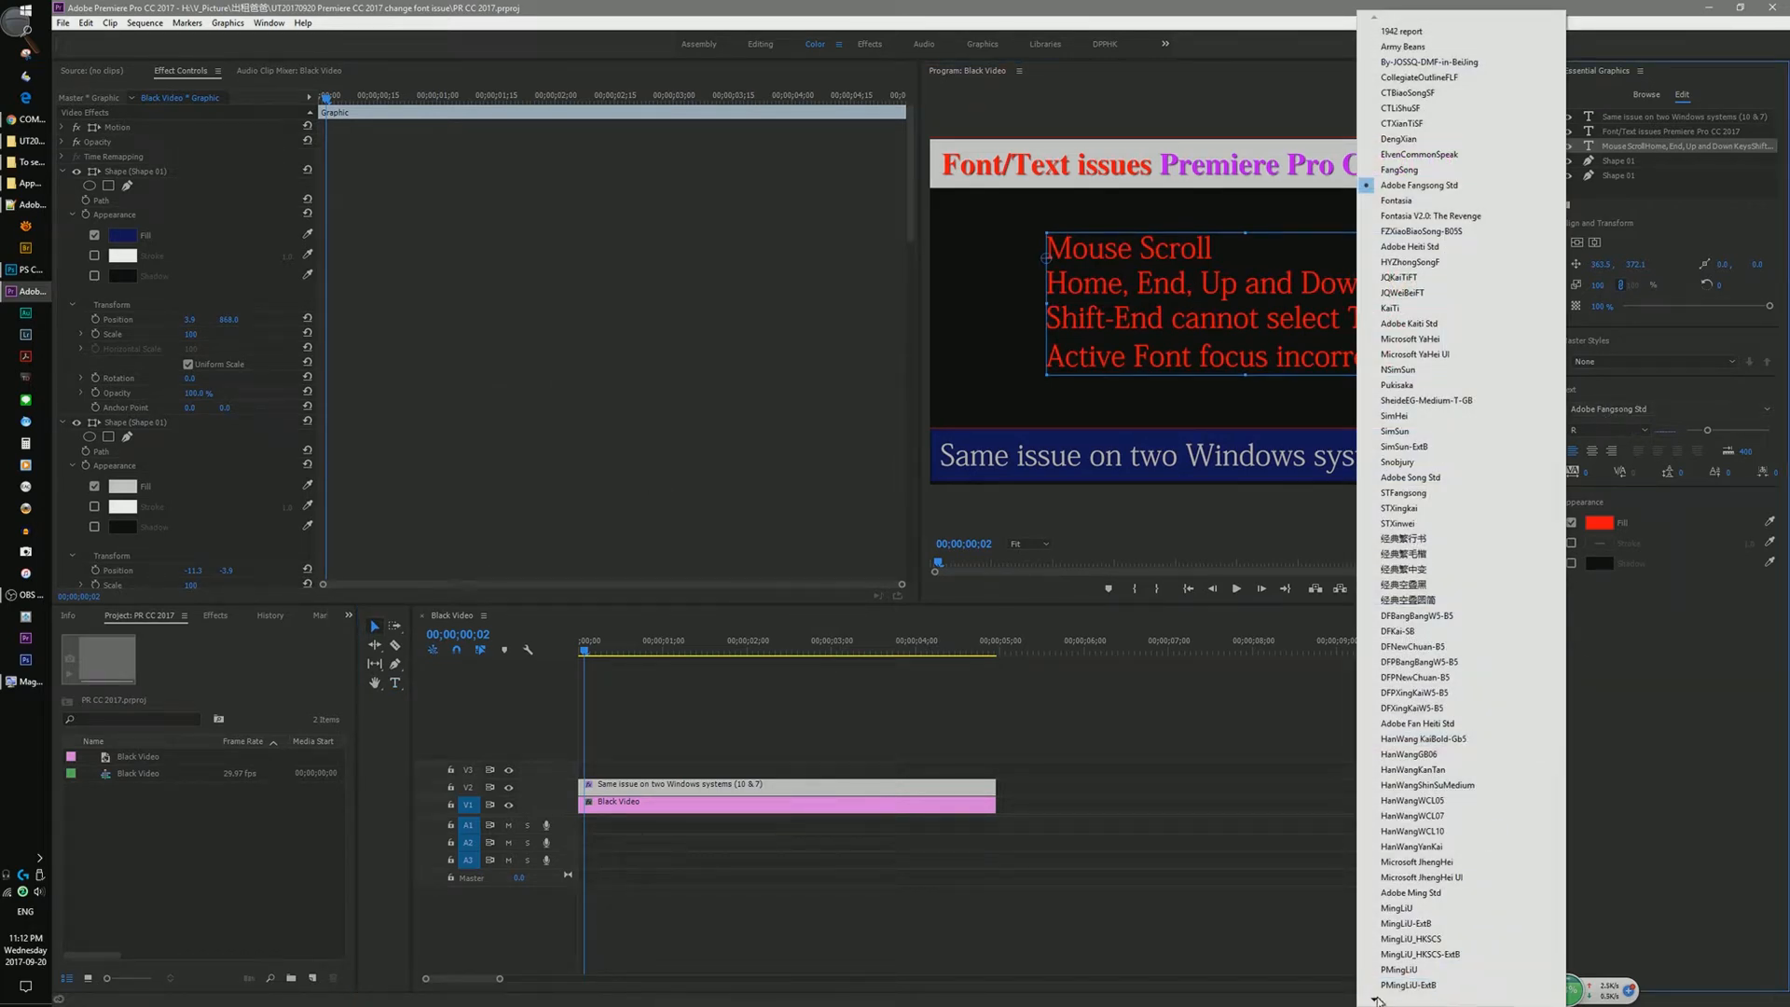
{"action": "scroll", "scroll_direction": "down", "scroll_amount": 3}
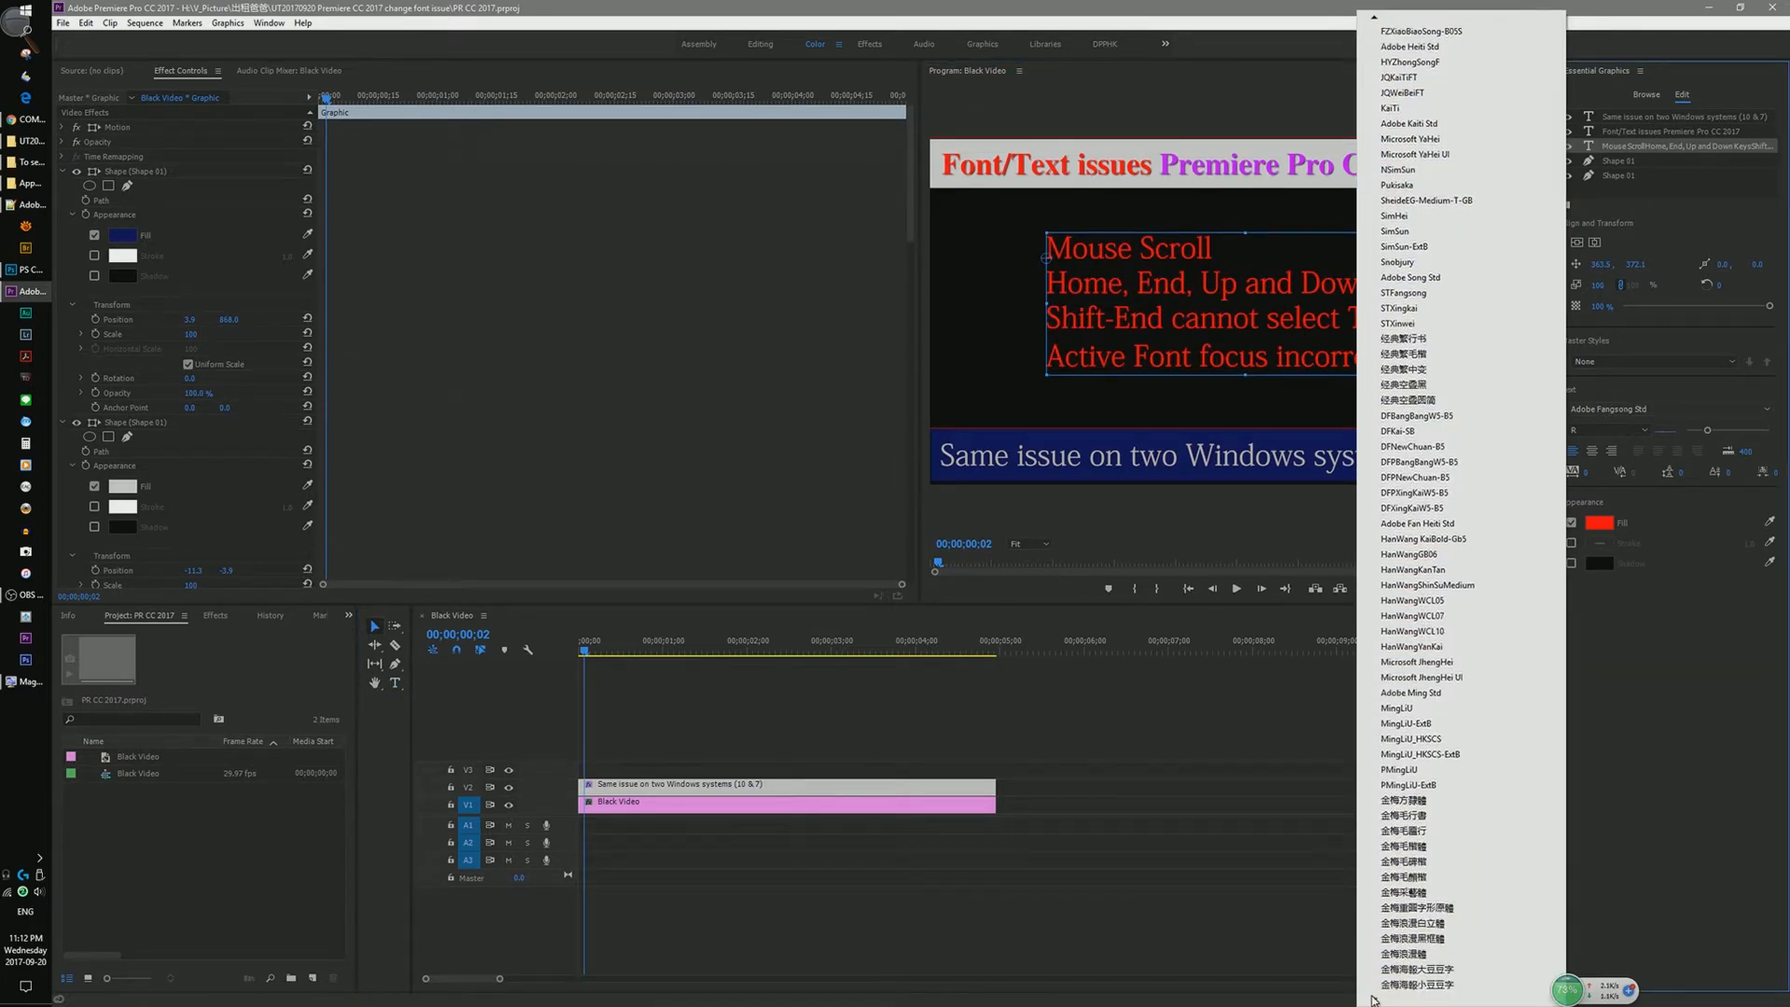
{"action": "scroll", "scroll_direction": "down", "scroll_amount": 3}
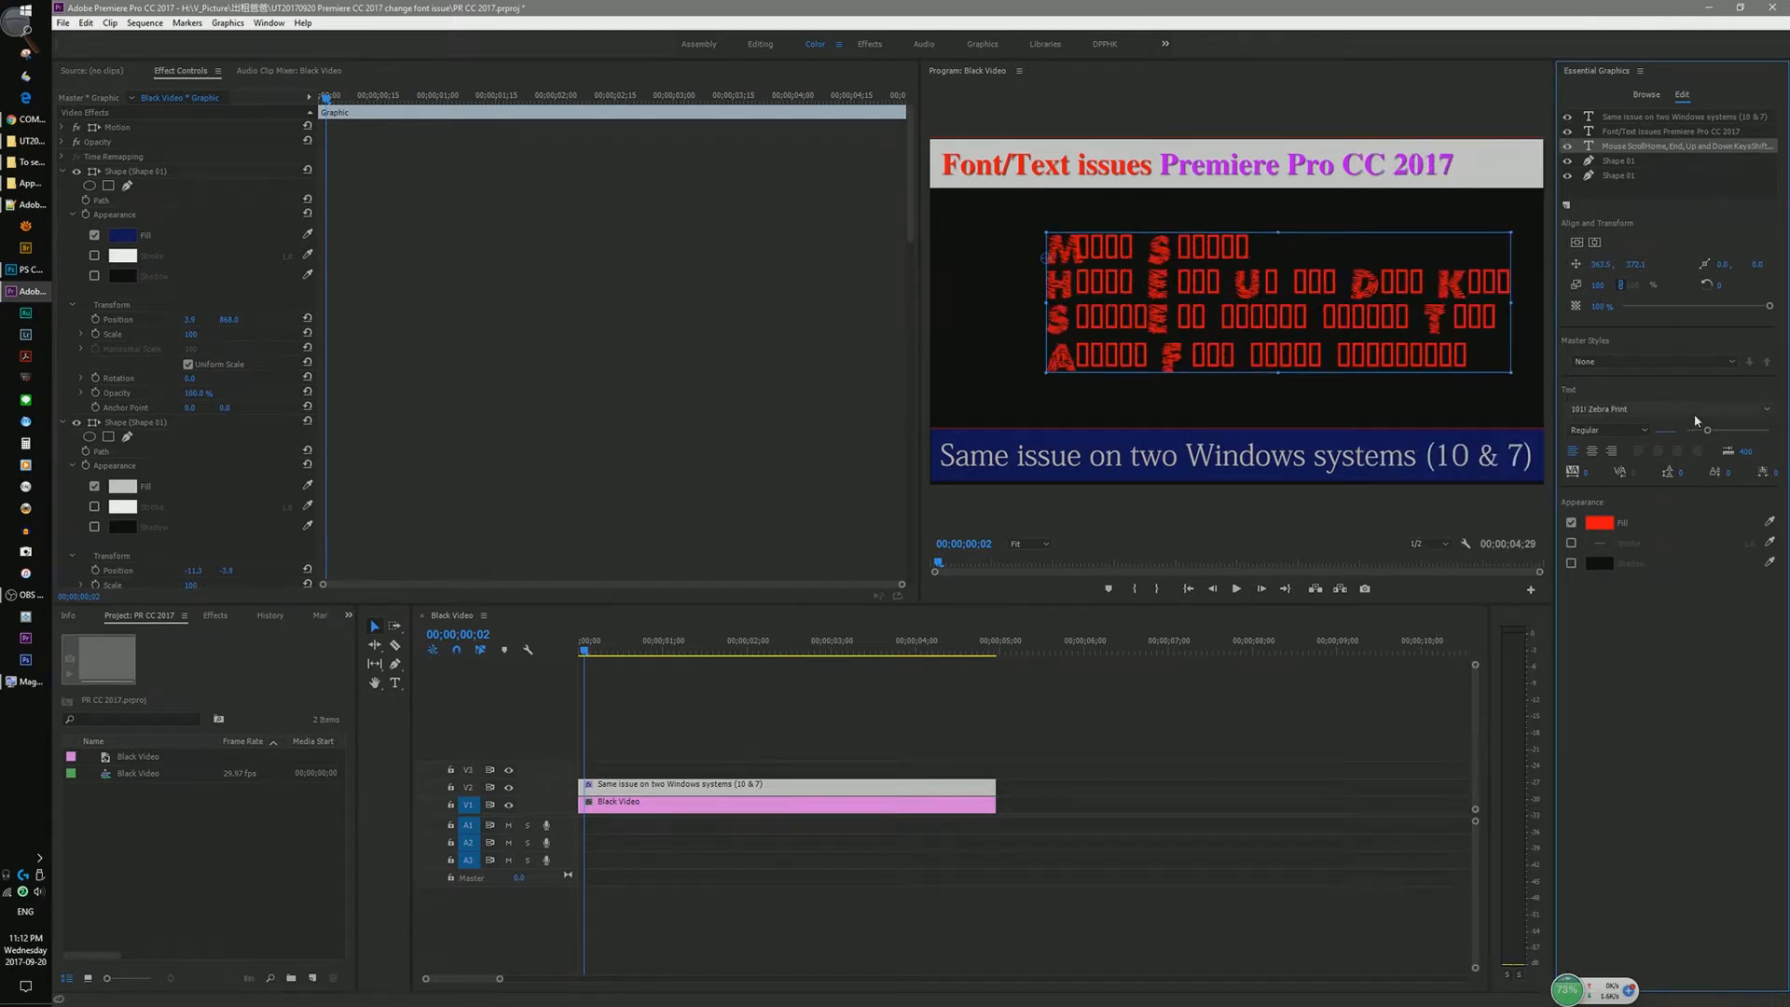
{"action": "mouse_move", "coordinate": [1695, 420]}
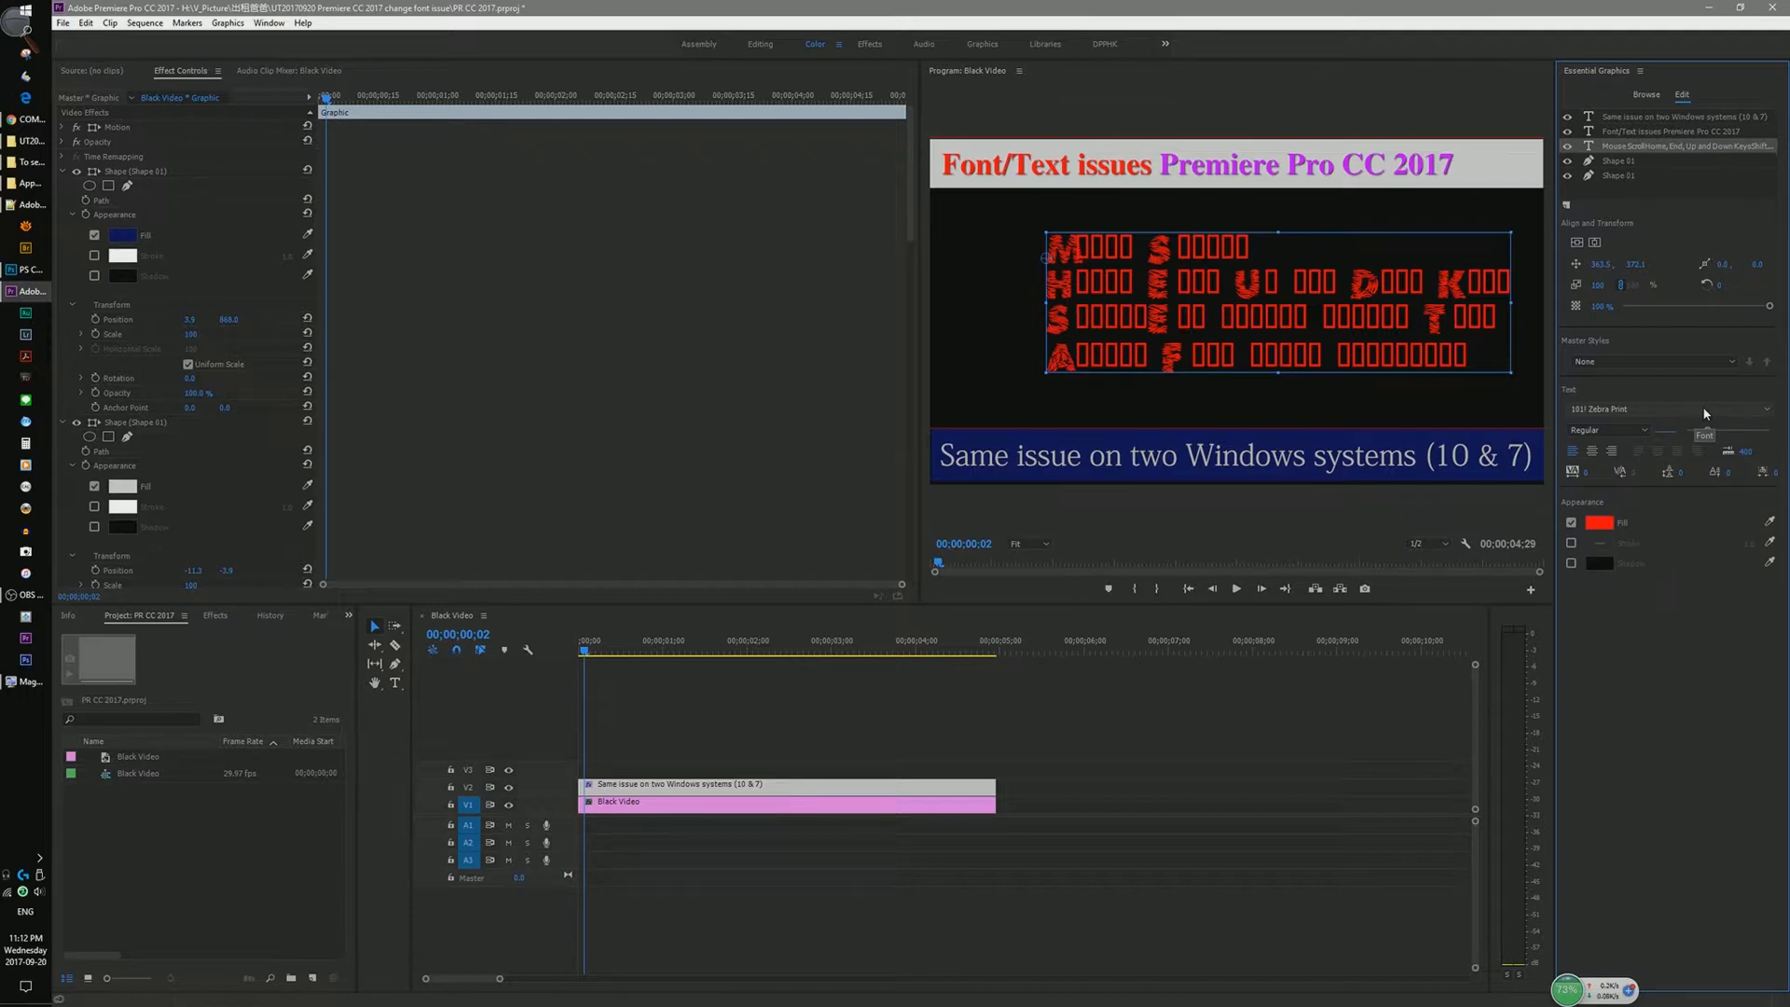
Reopen the font list to confirm Zebra Print is the current font
{"action": "left_click", "coordinate": [1608, 408]}
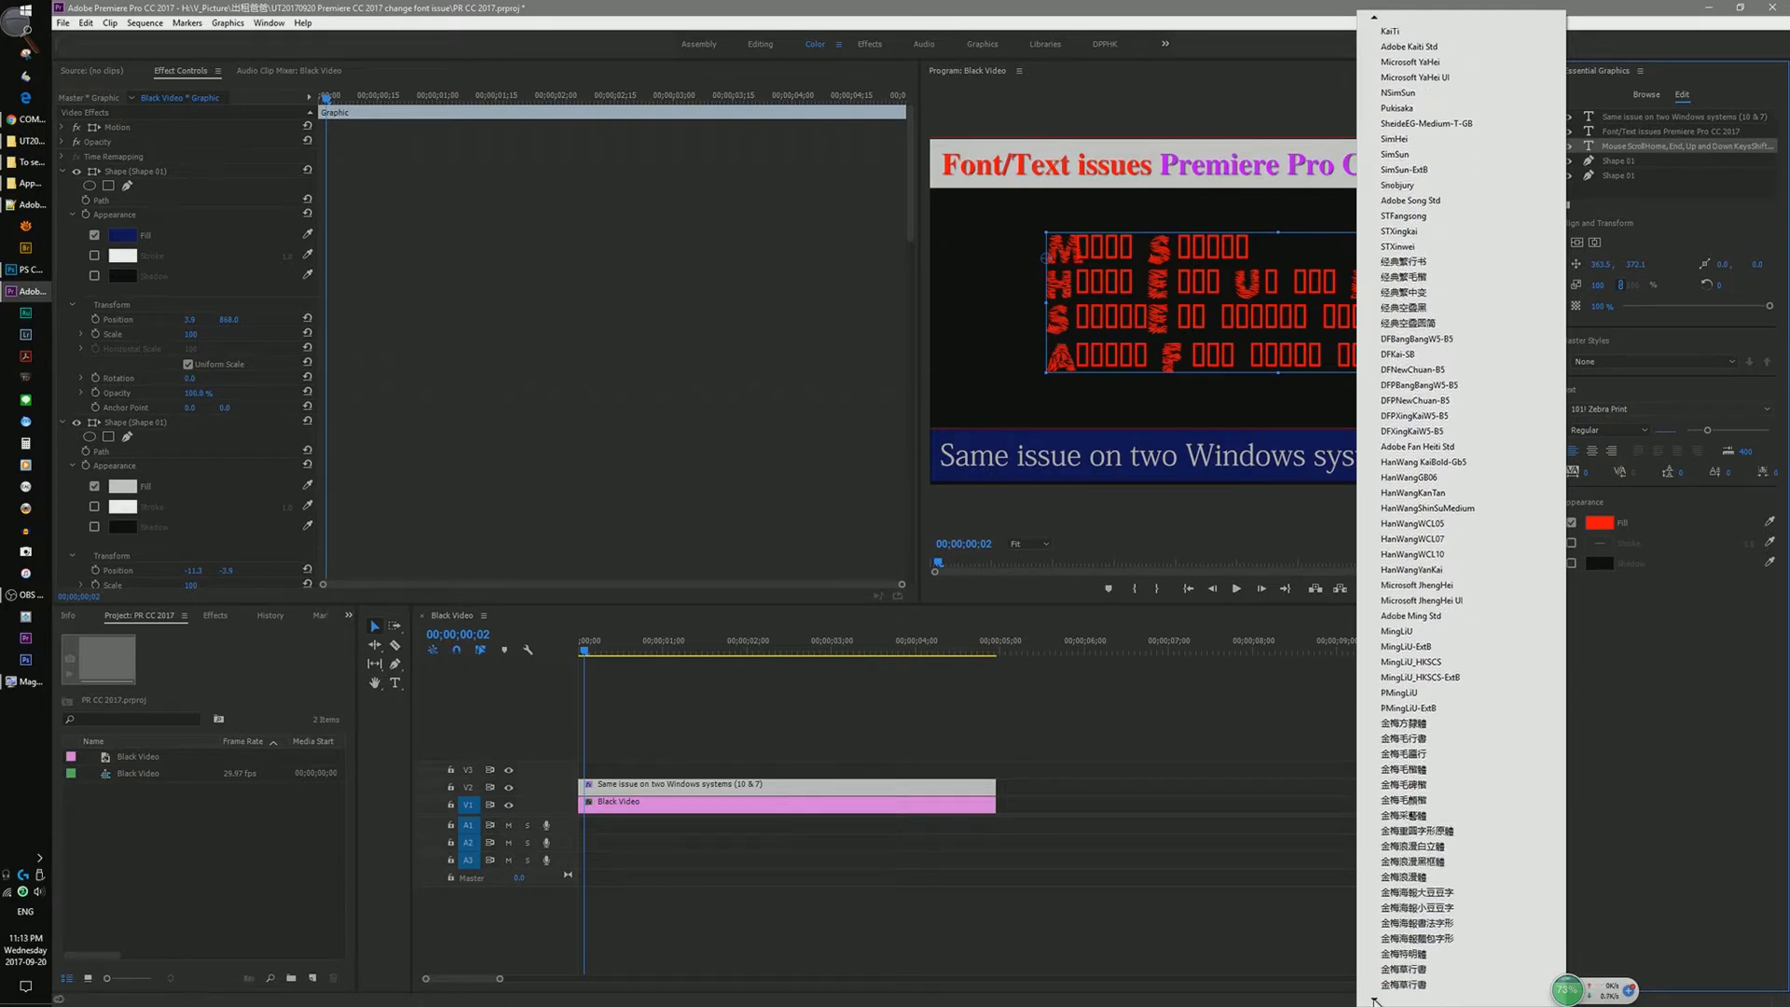
{"action": "scroll", "scroll_direction": "down", "scroll_amount": 3}
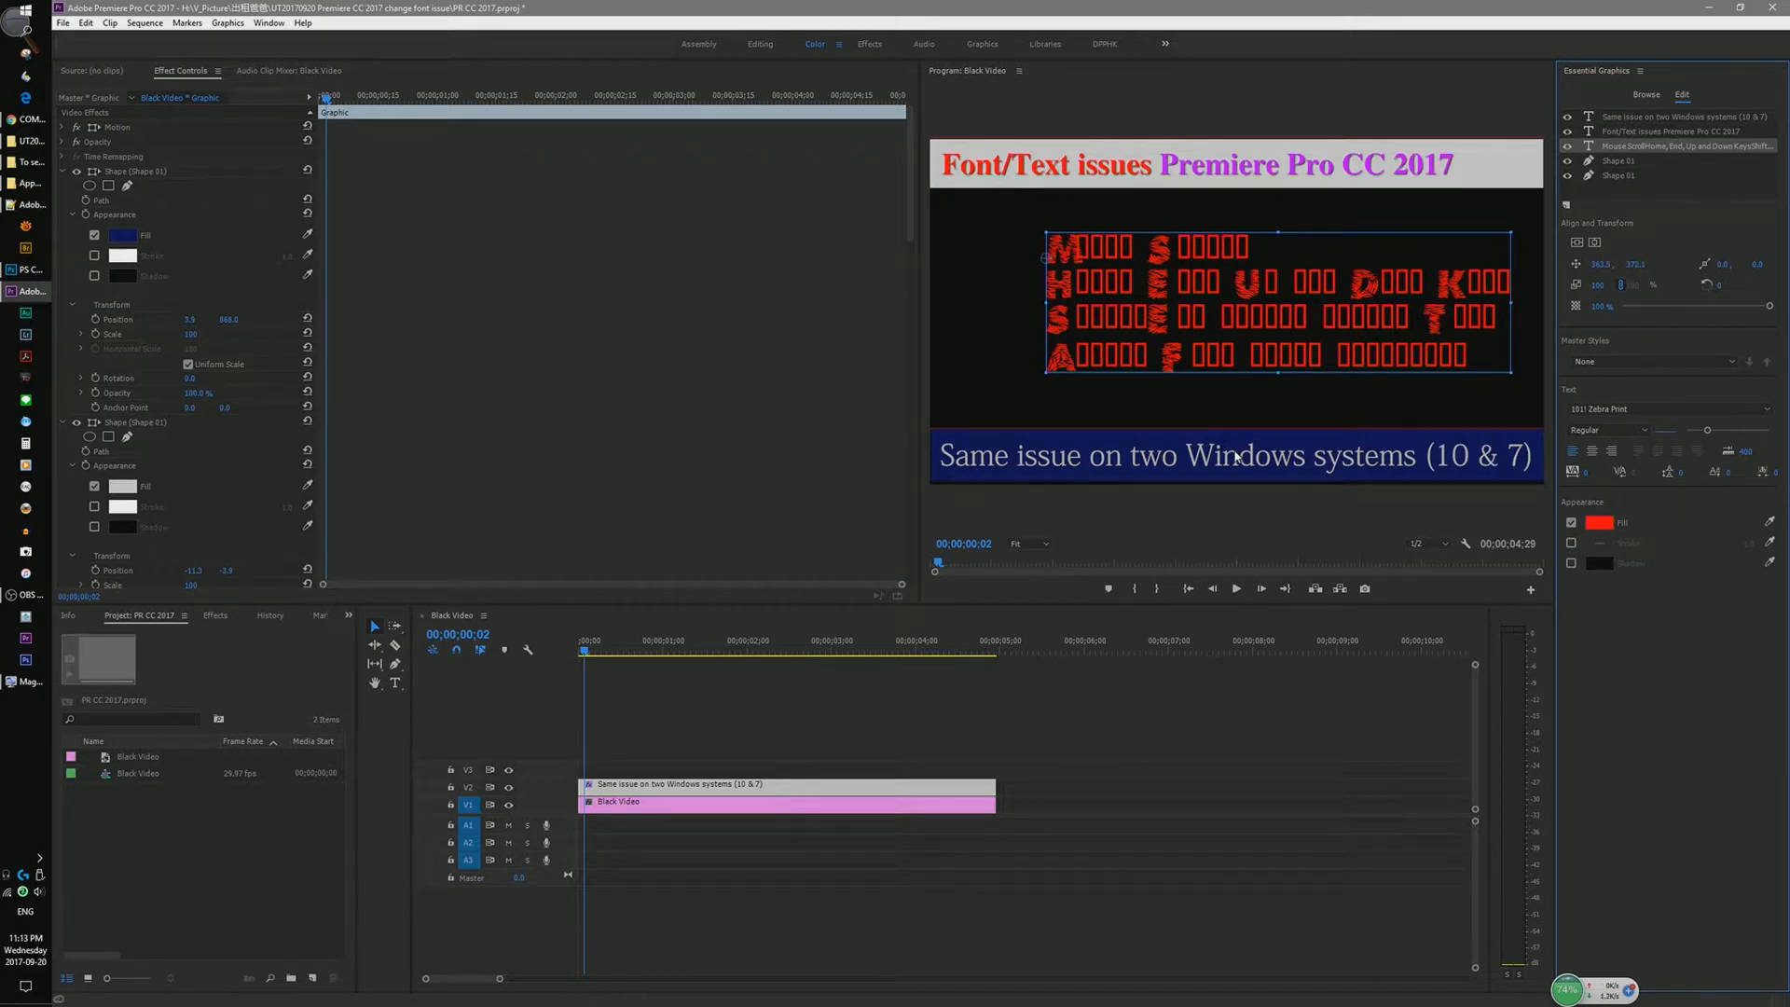
{"action": "mouse_move", "coordinate": [1027, 331]}
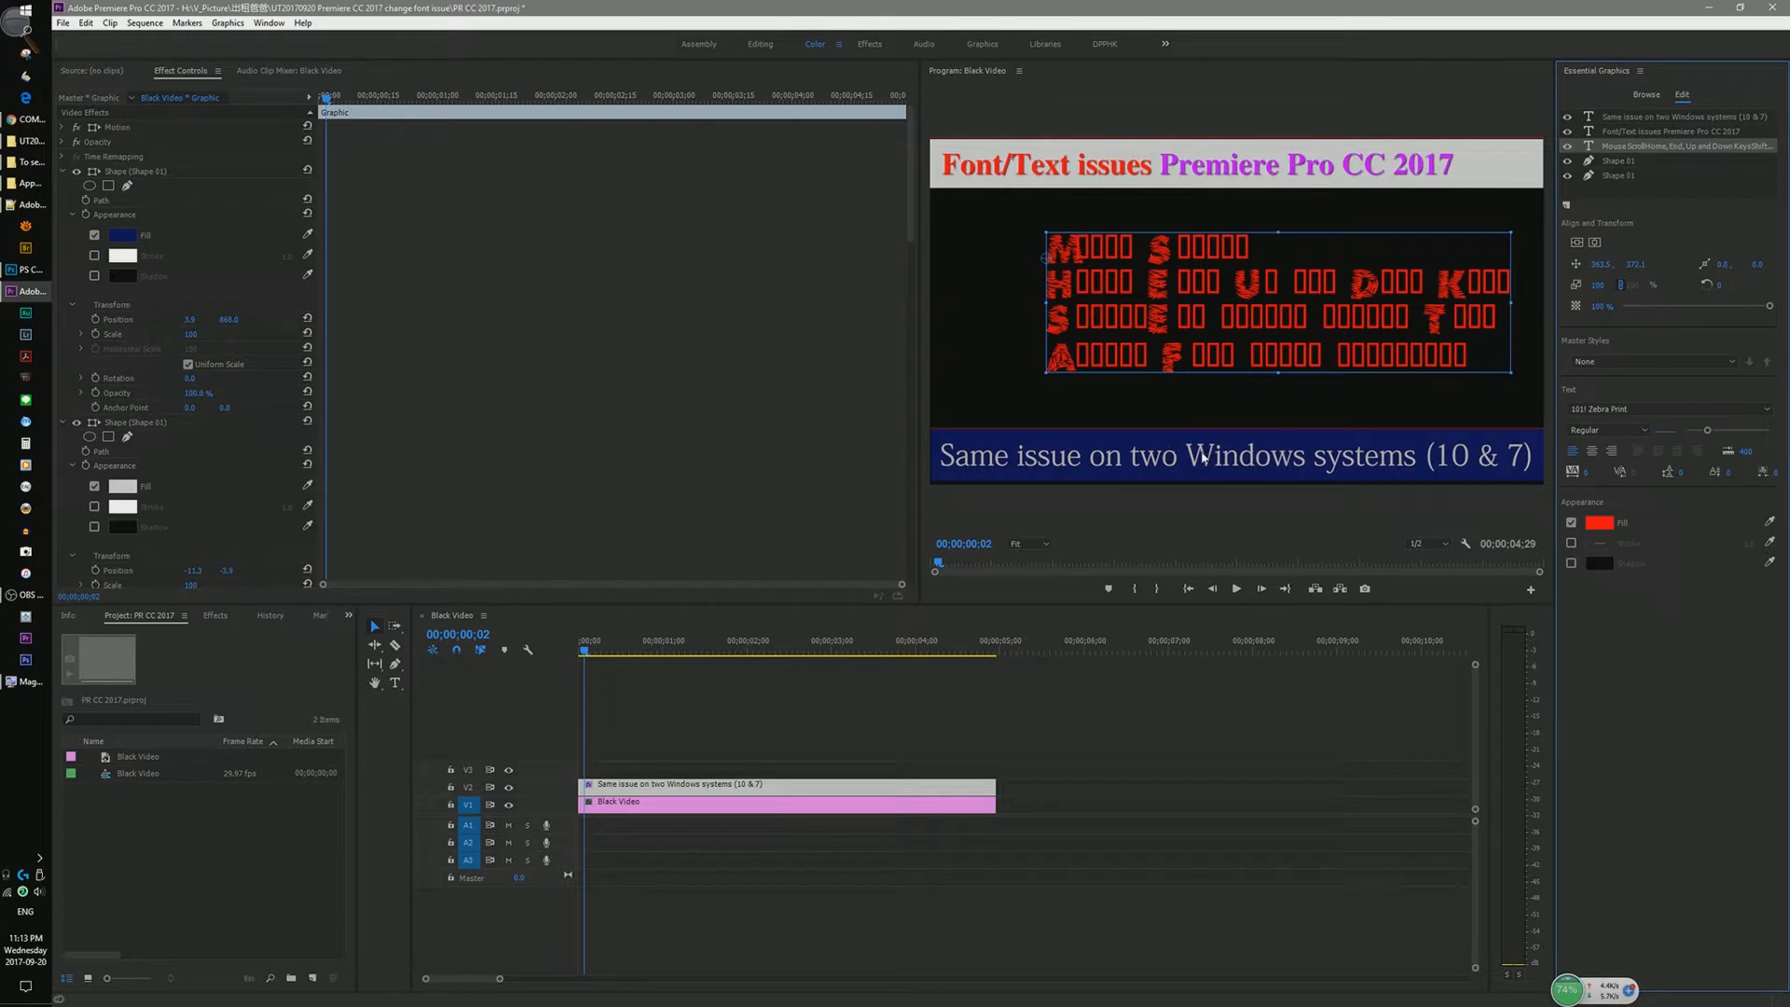
{"action": "mouse_move", "coordinate": [1255, 468]}
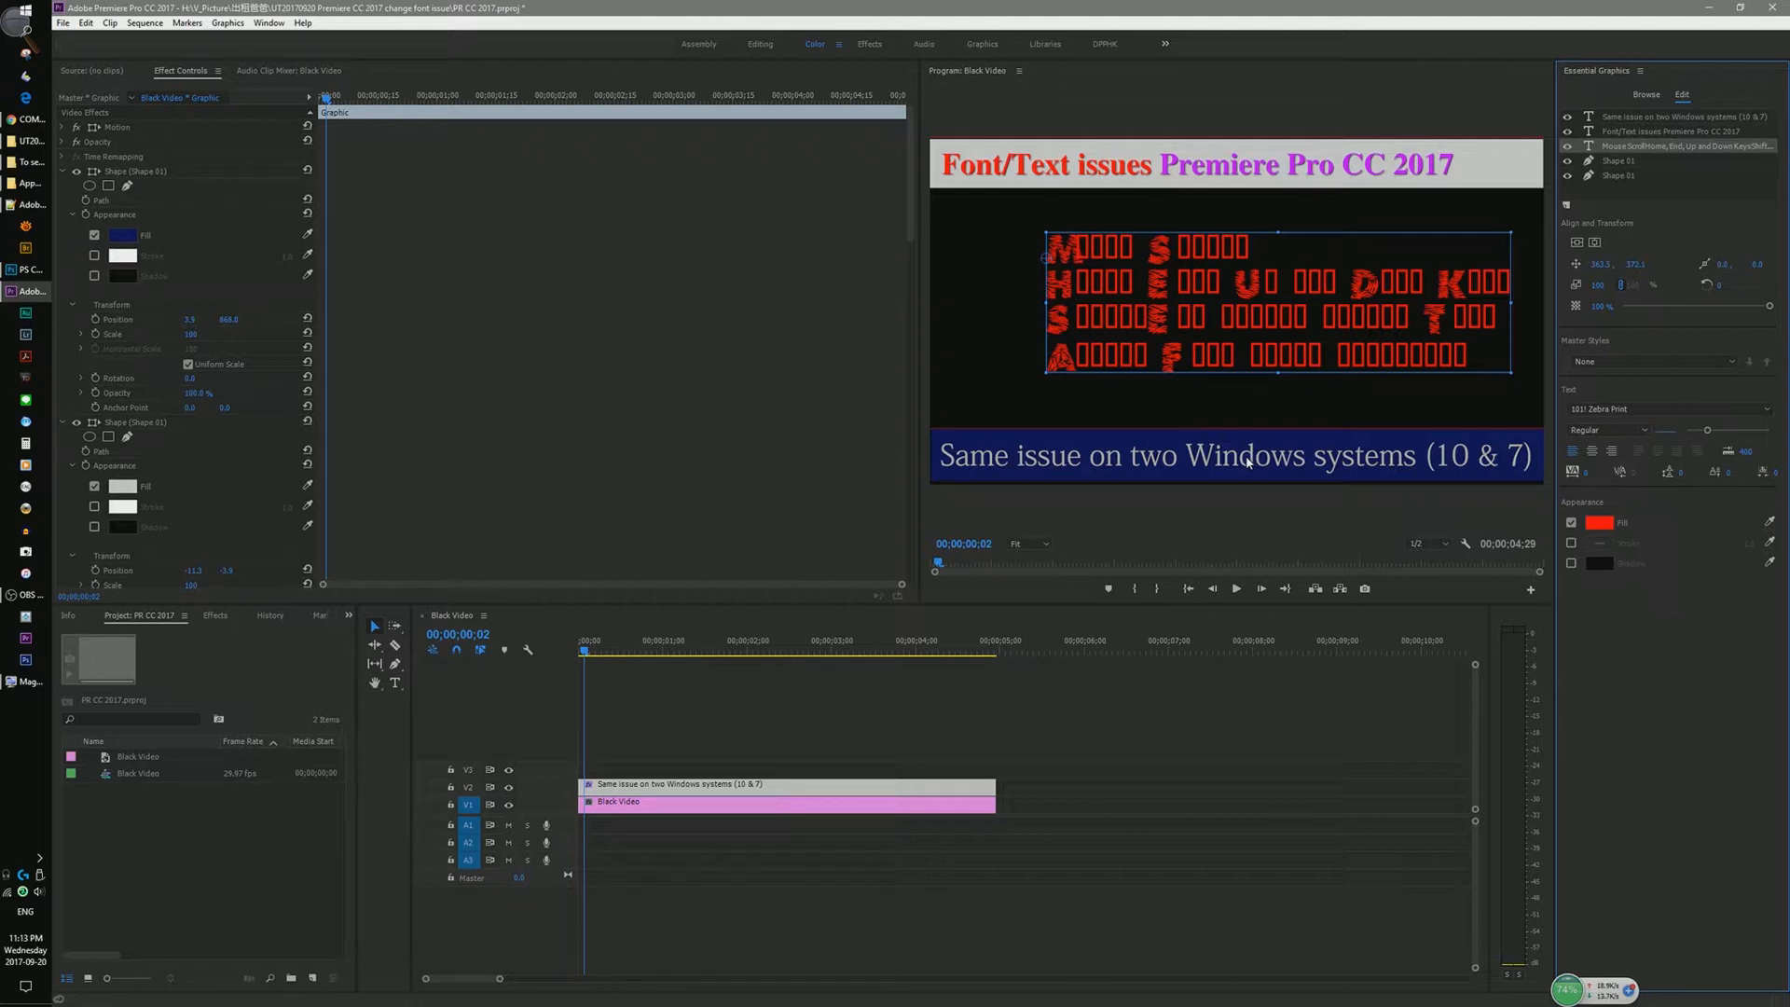
{"action": "mouse_move", "coordinate": [1268, 373]}
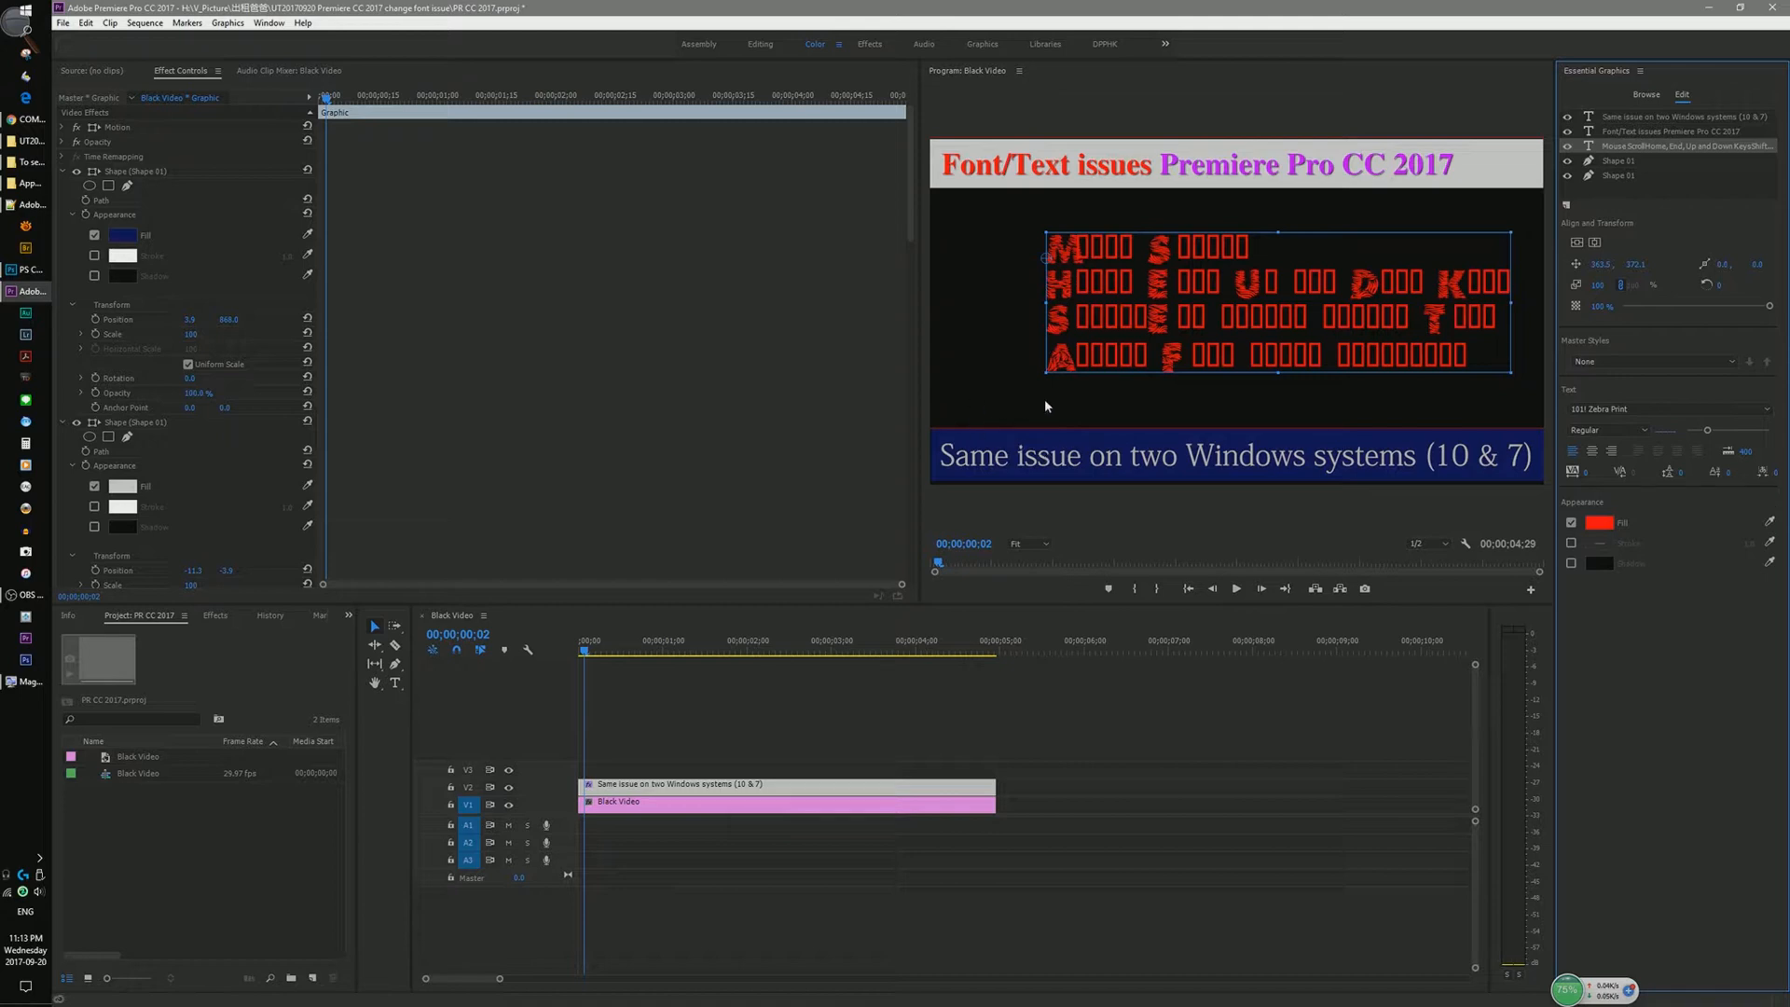
{"action": "mouse_move", "coordinate": [1038, 410]}
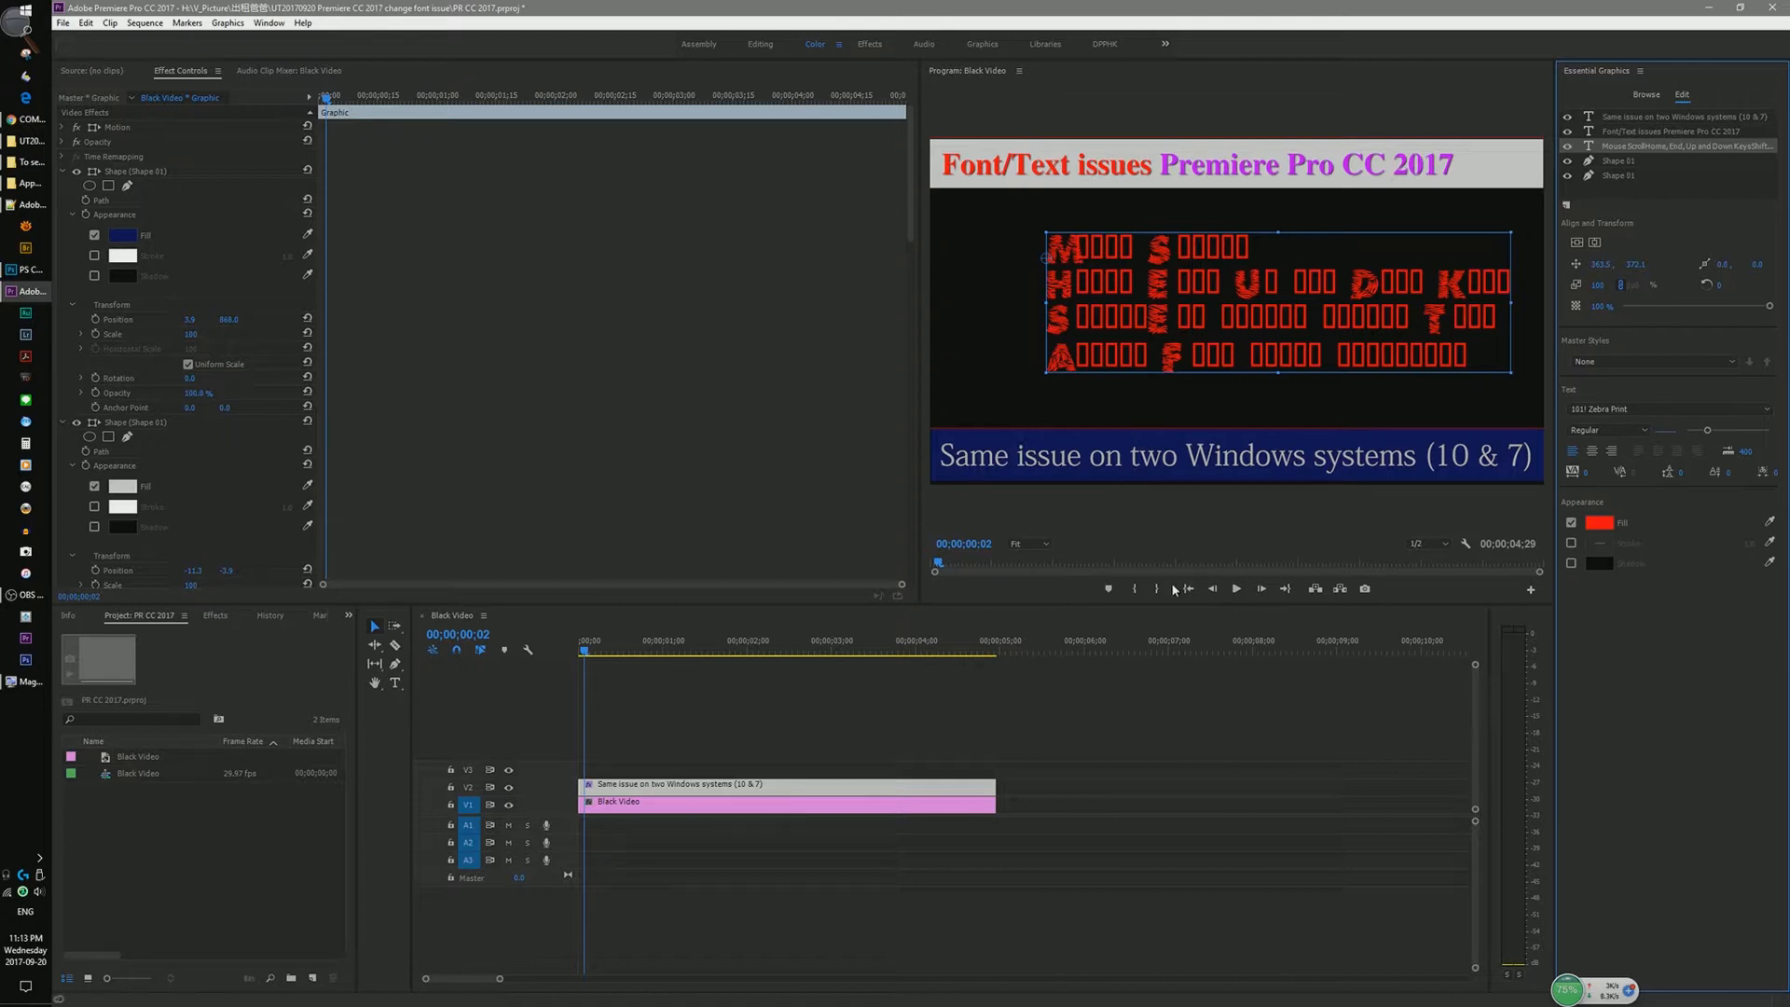
{"action": "mouse_move", "coordinate": [1195, 420]}
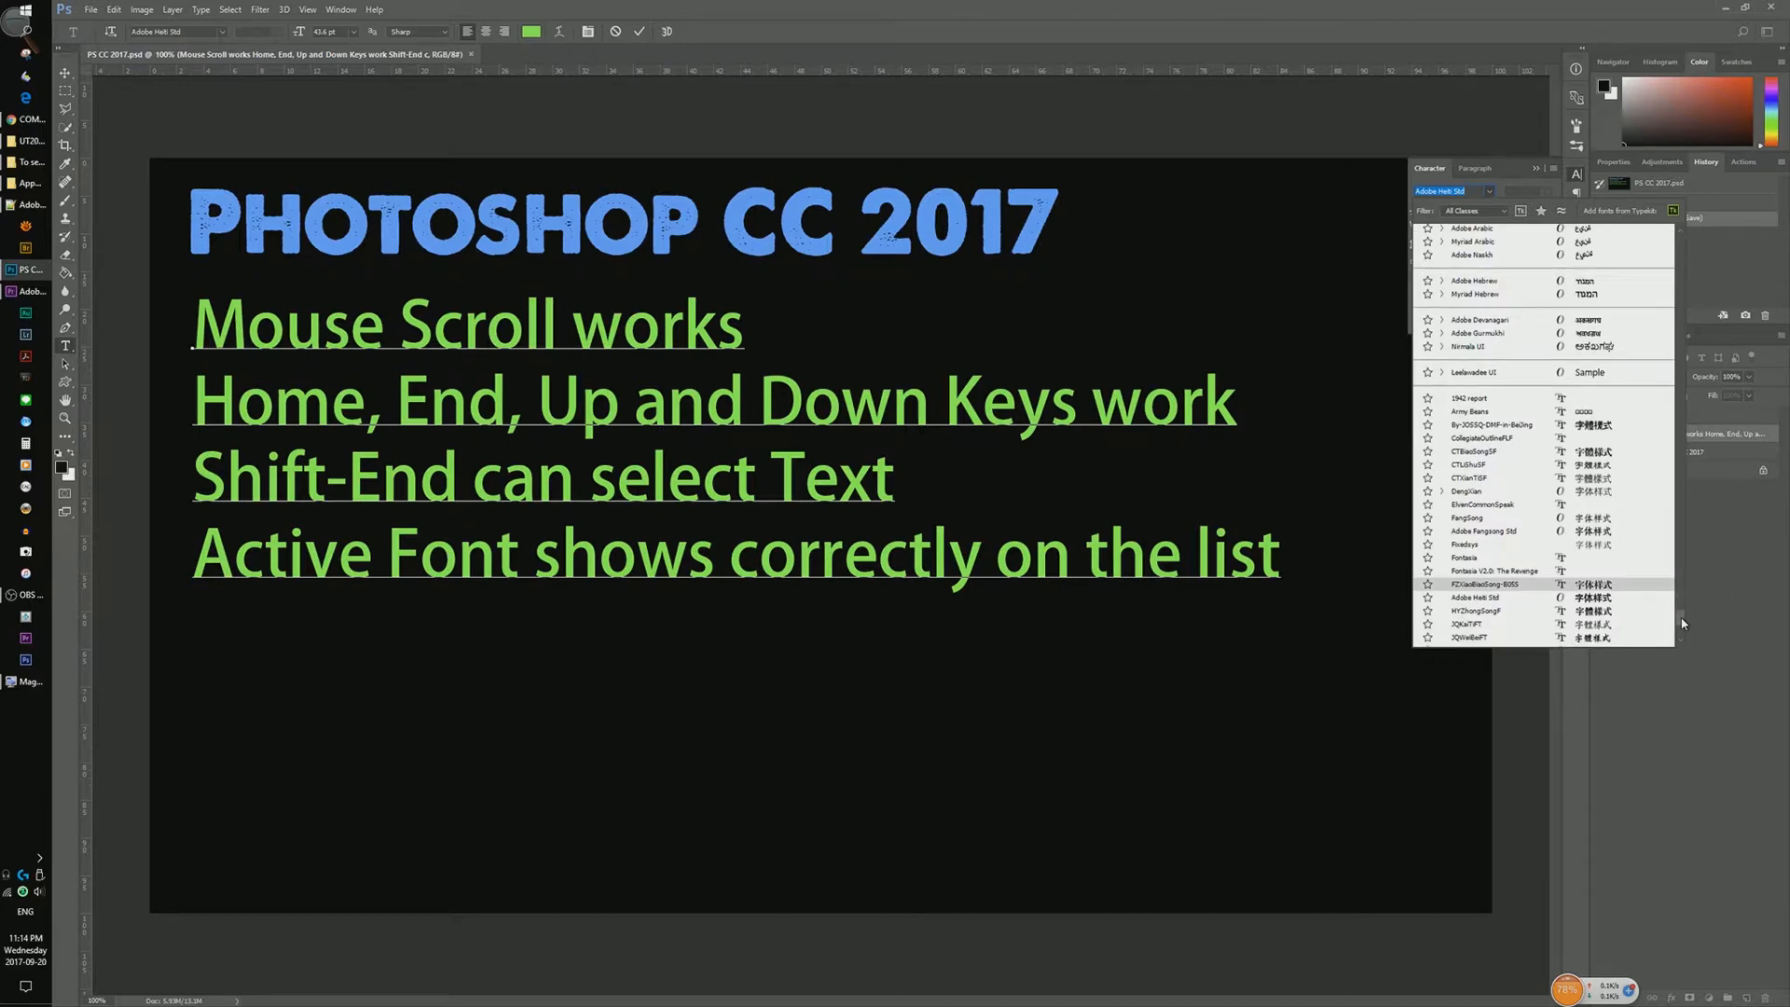
{"action": "scroll", "scroll_direction": "down", "scroll_amount": 3}
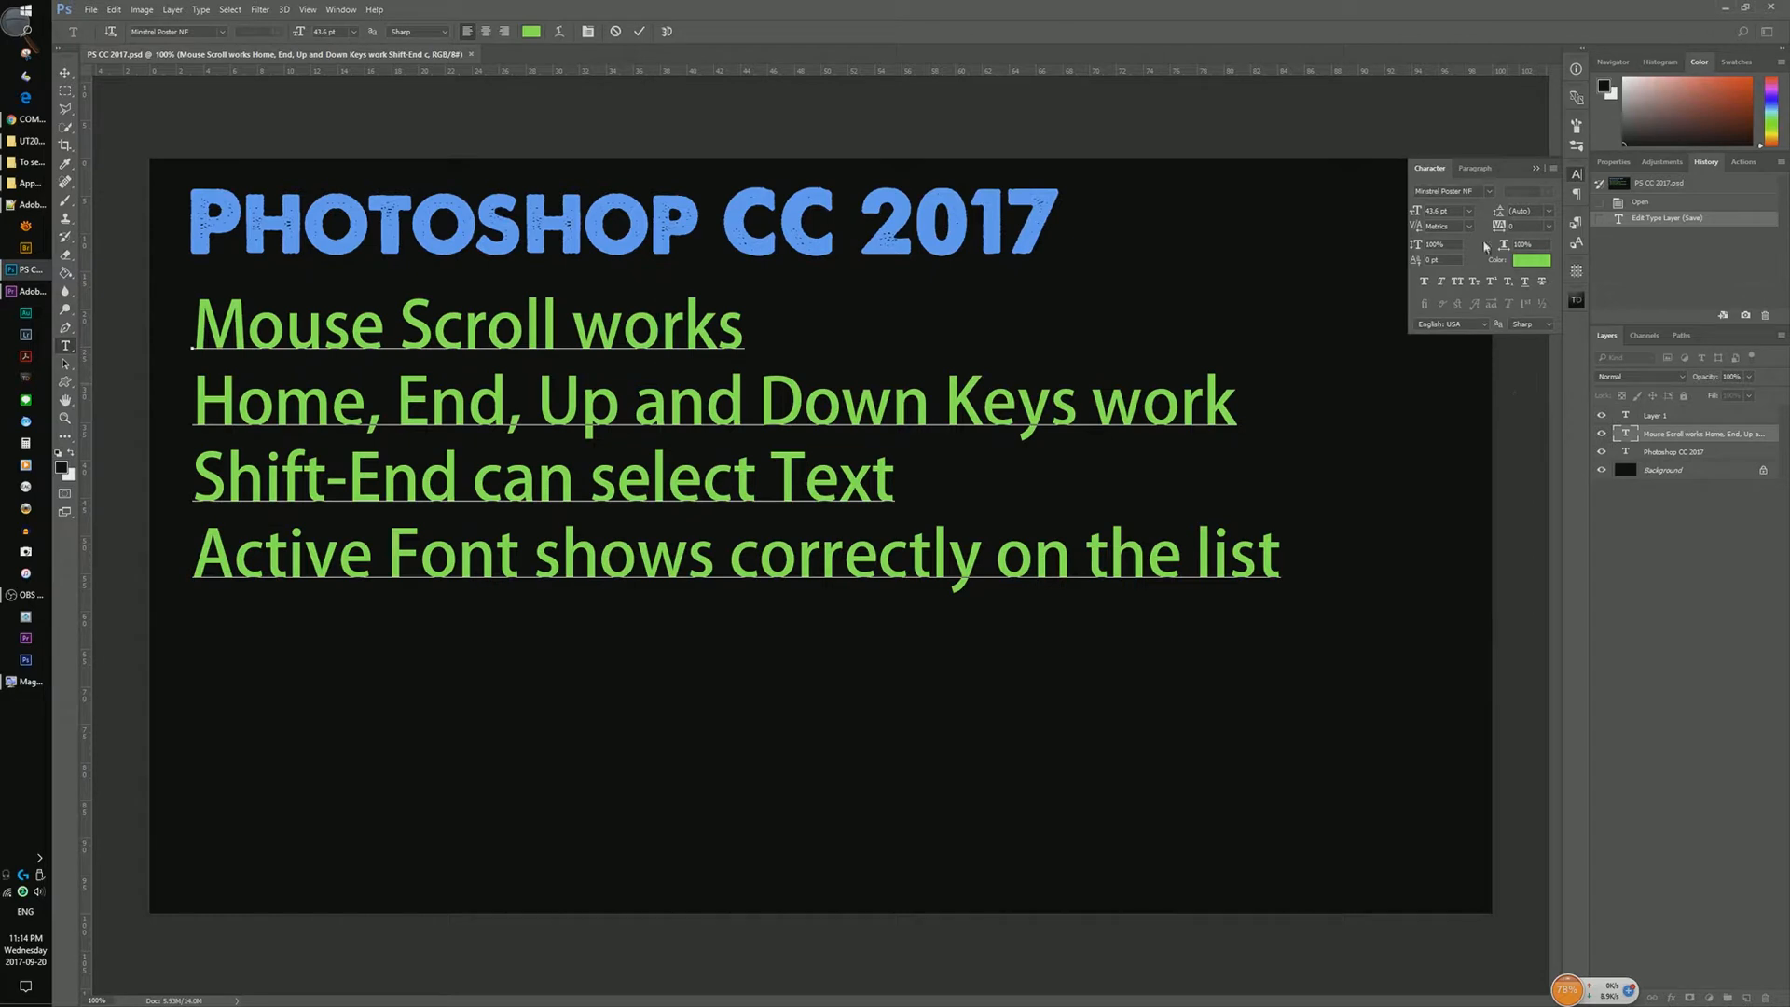
{"action": "left_click", "coordinate": [1488, 190]}
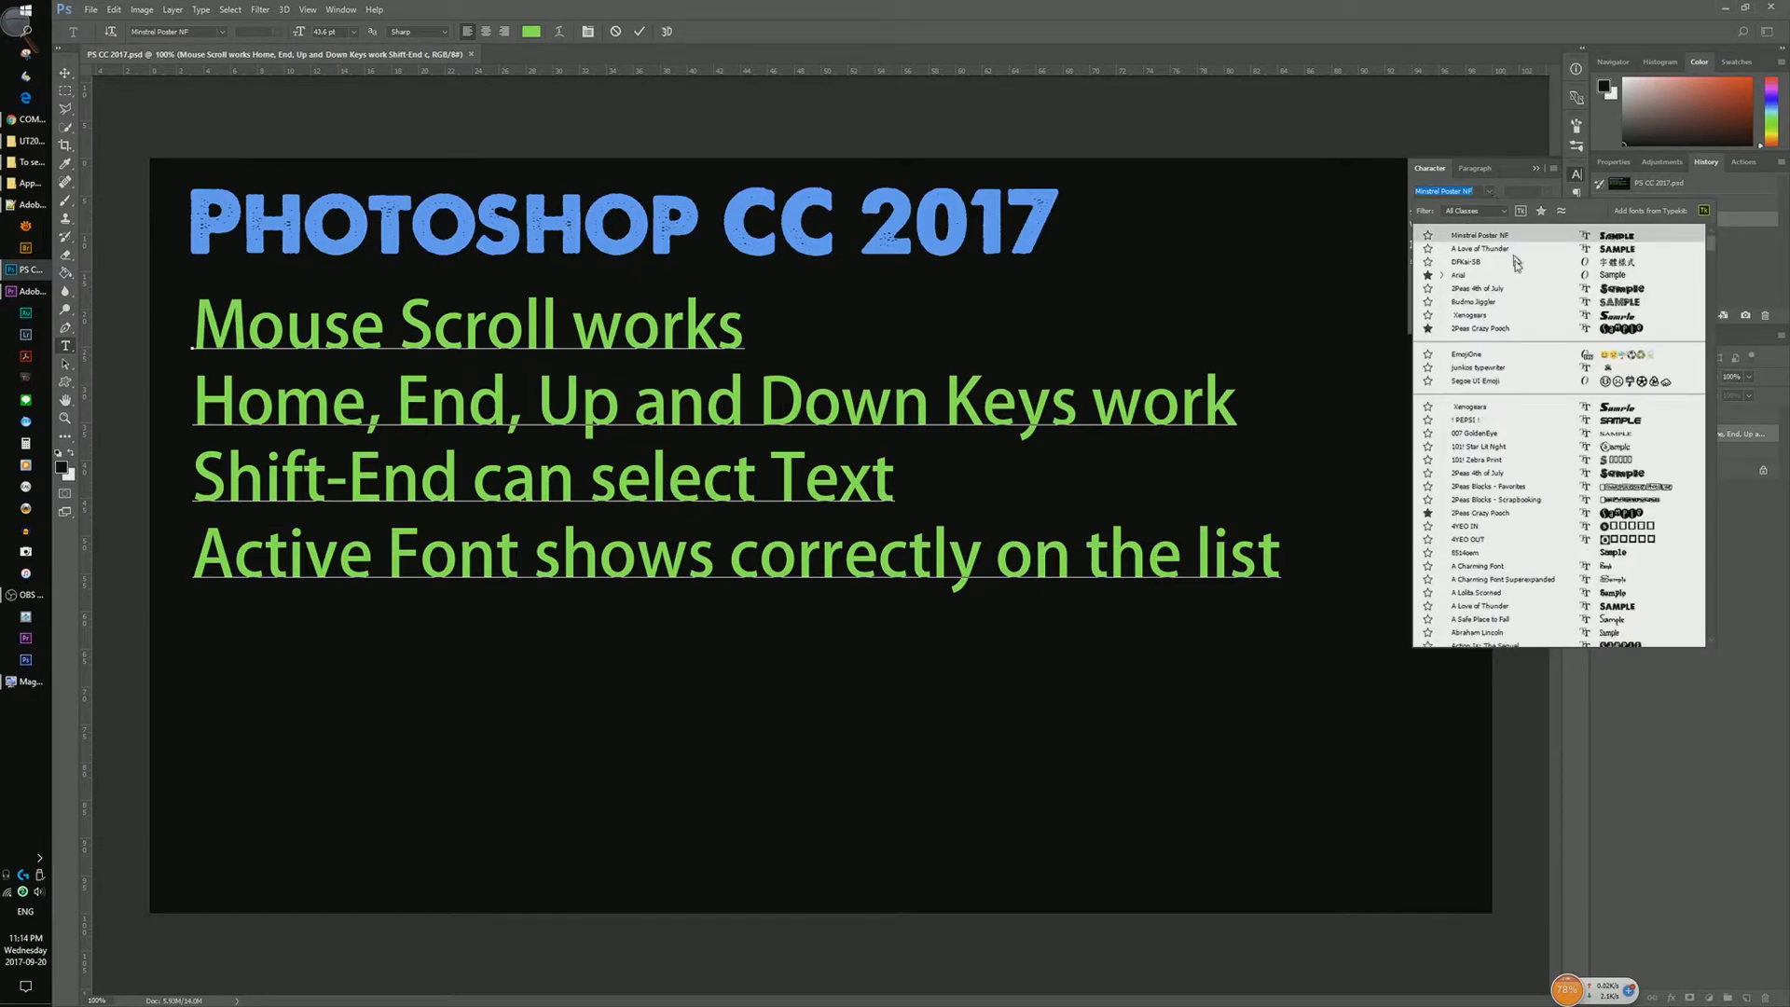
{"action": "scroll", "scroll_direction": "down", "scroll_amount": 3}
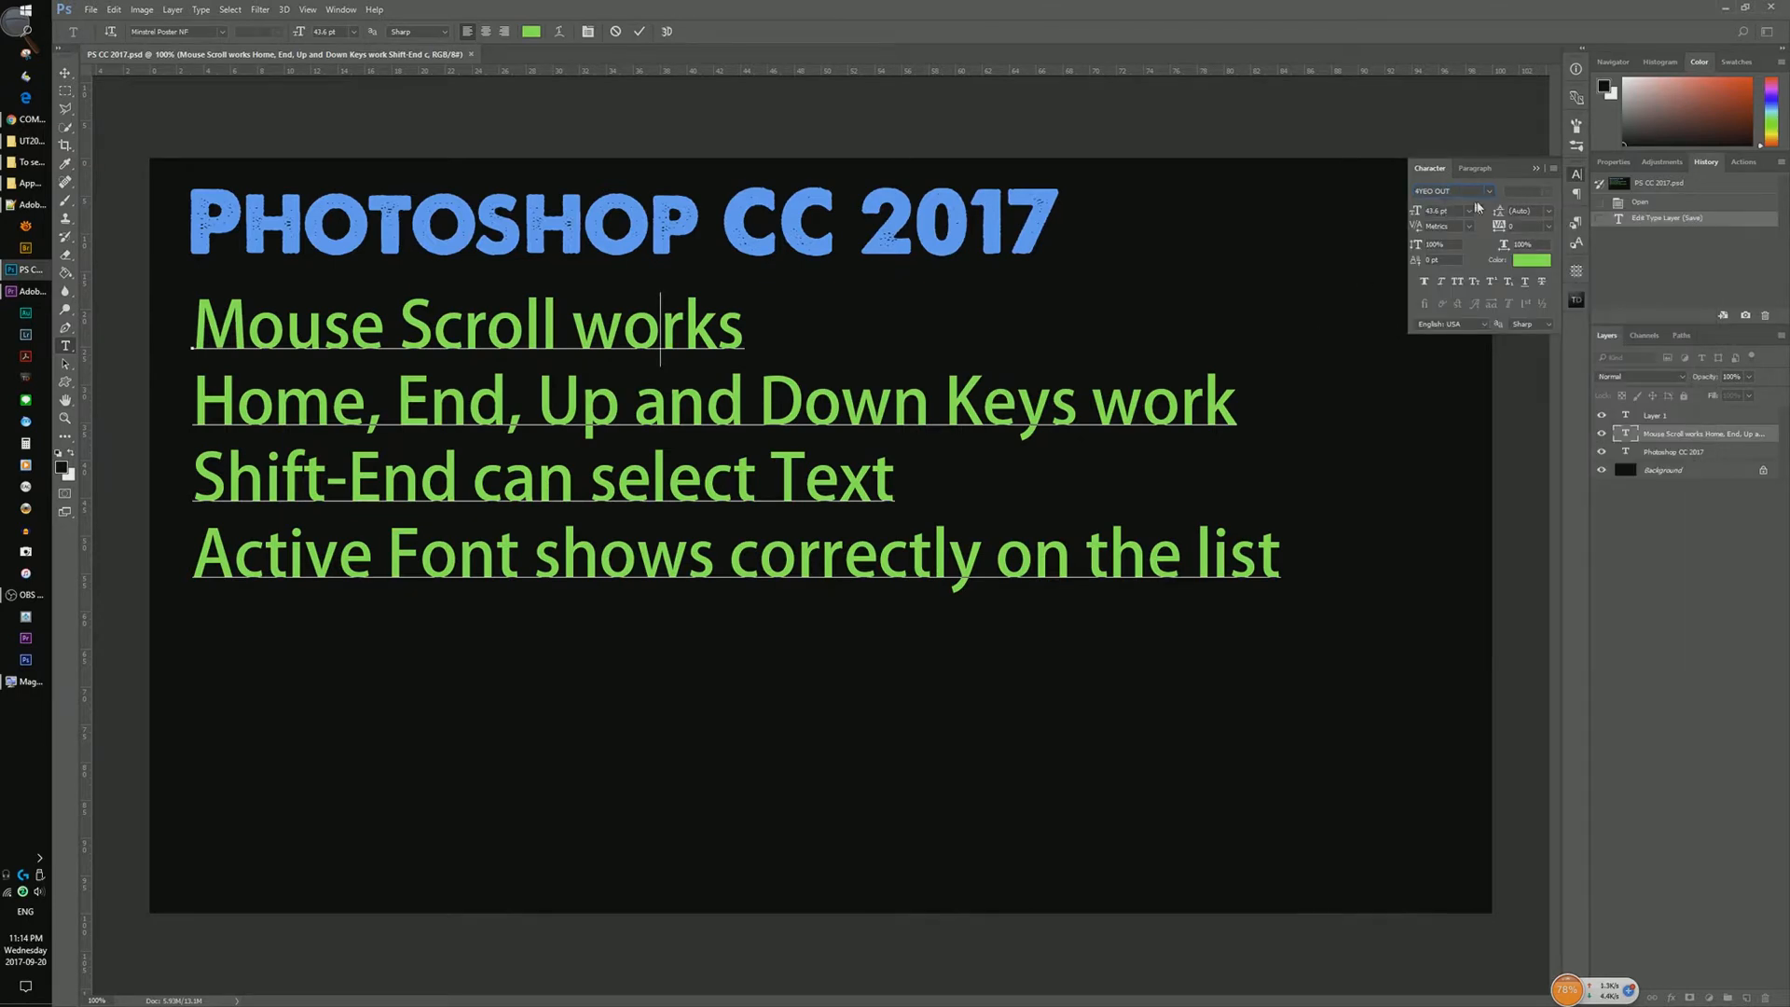
{"action": "left_click", "coordinate": [1489, 190]}
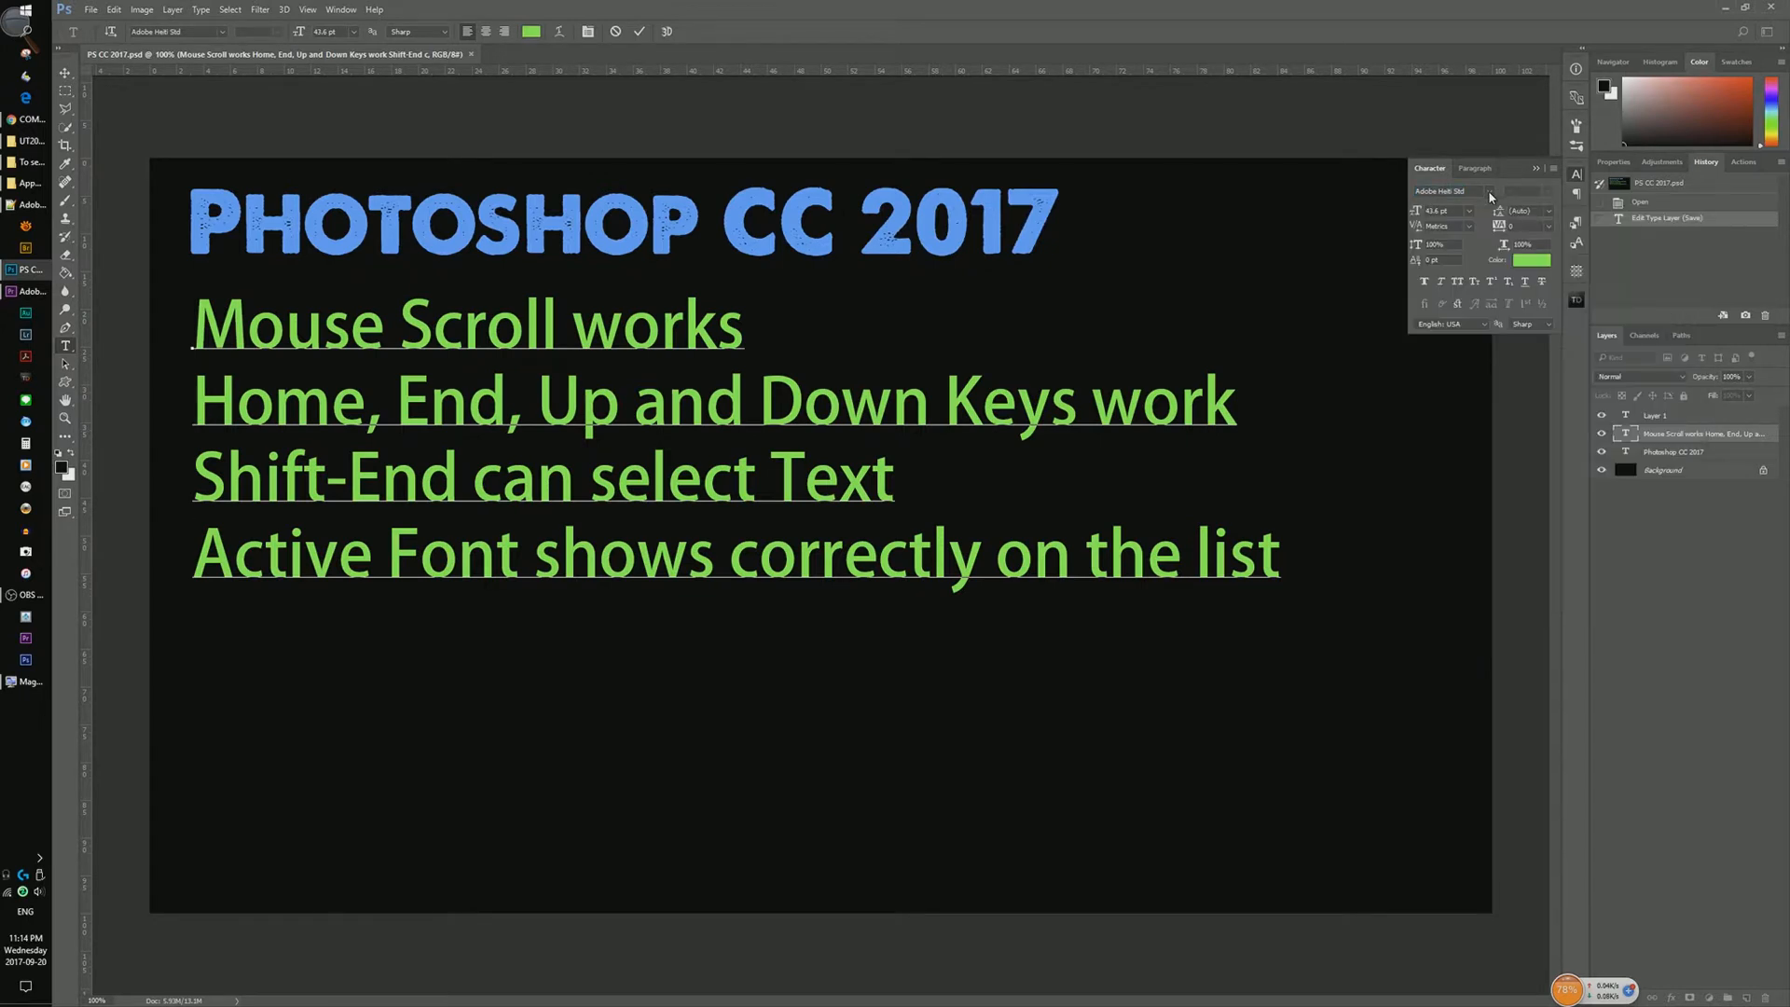
{"action": "left_click", "coordinate": [1496, 190]}
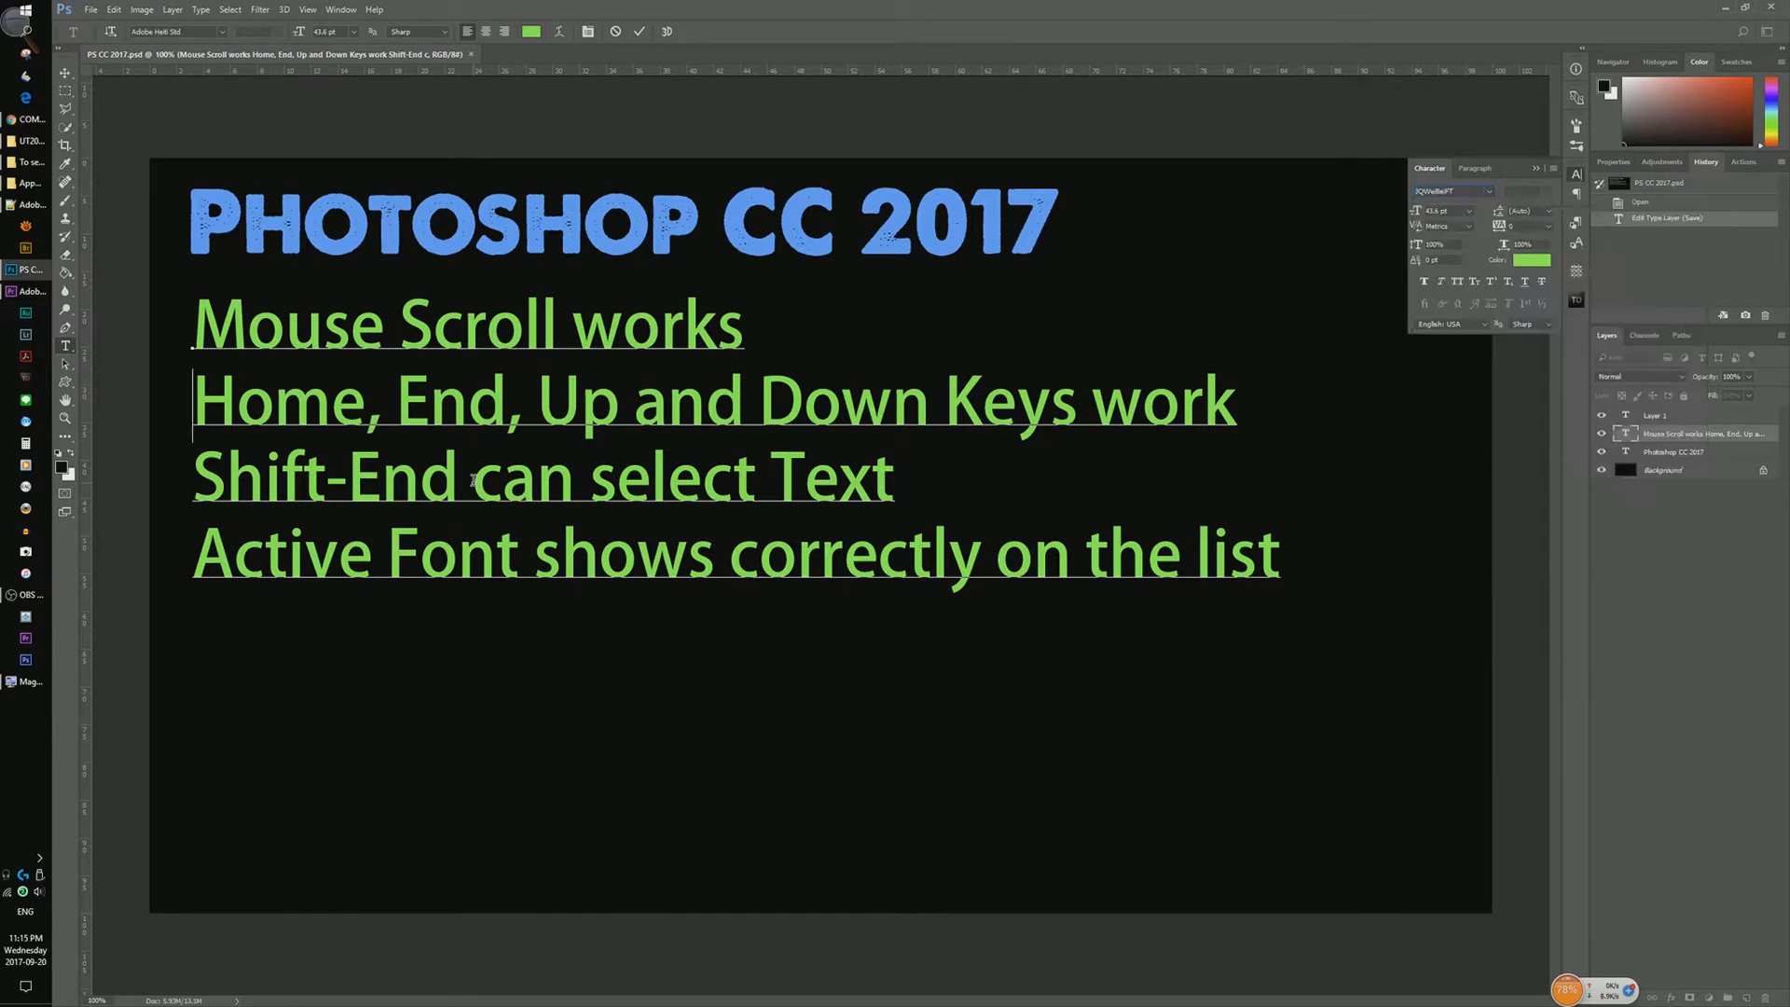
{"action": "left_click", "coordinate": [472, 475]}
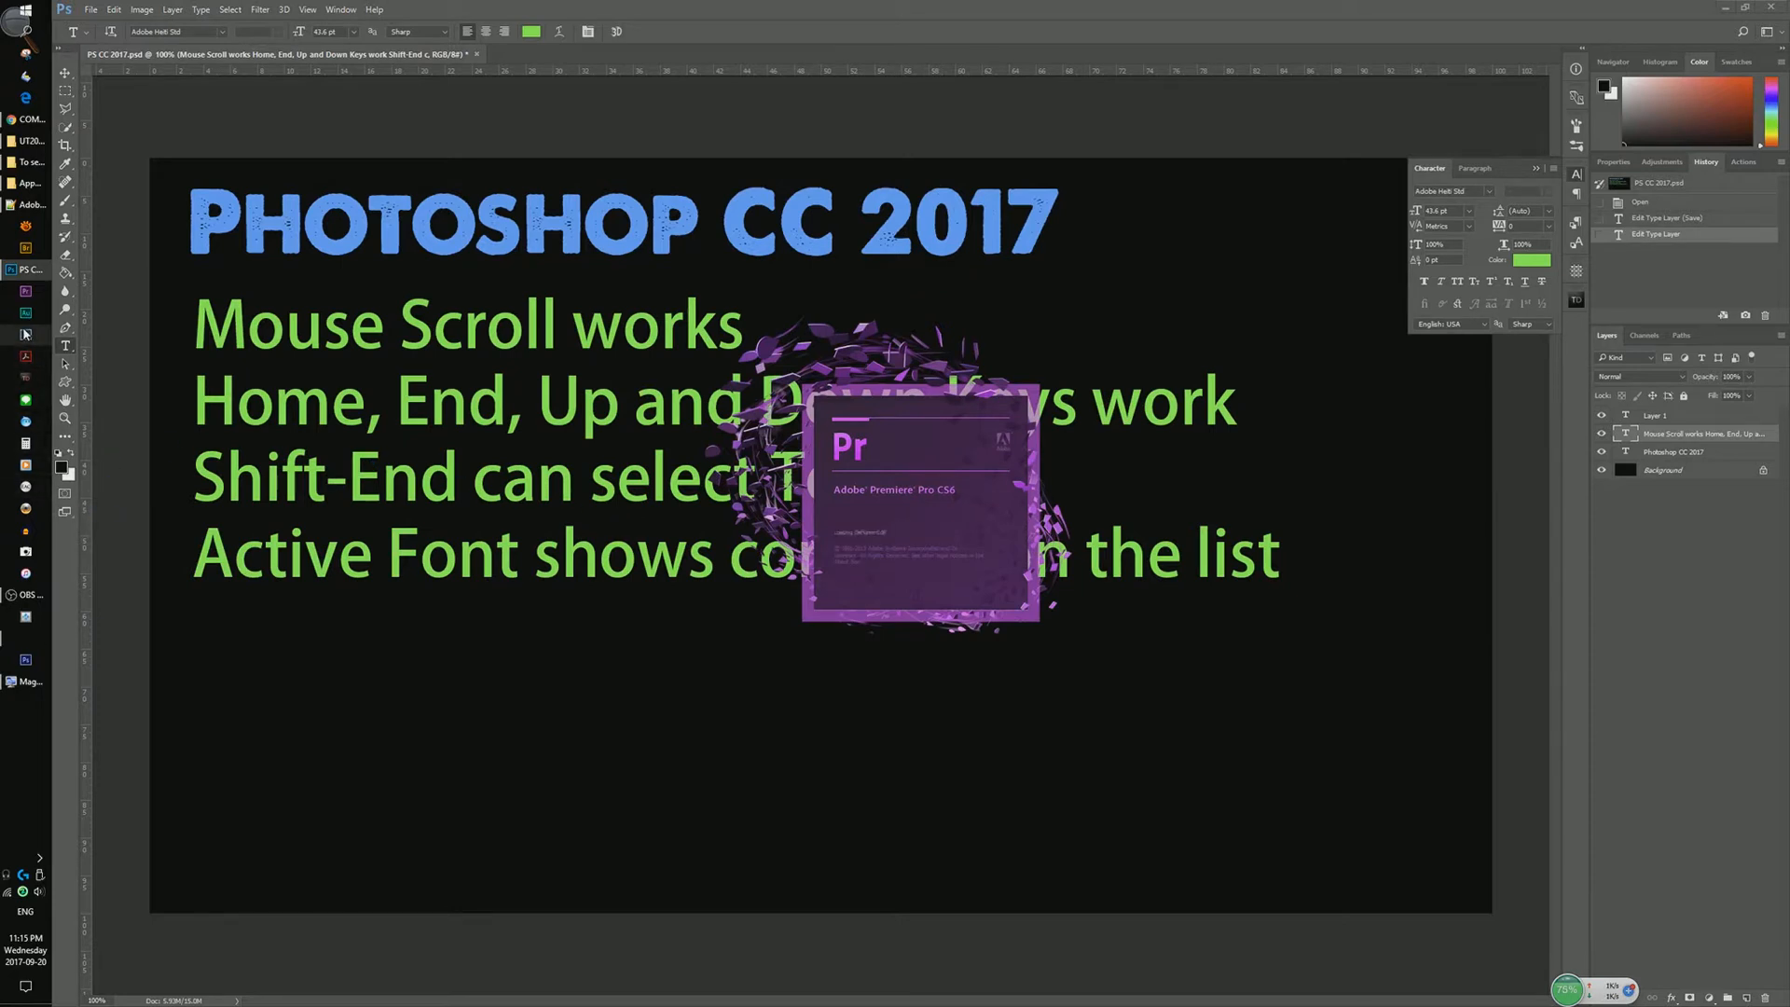
{"action": "mouse_move", "coordinate": [20, 332]}
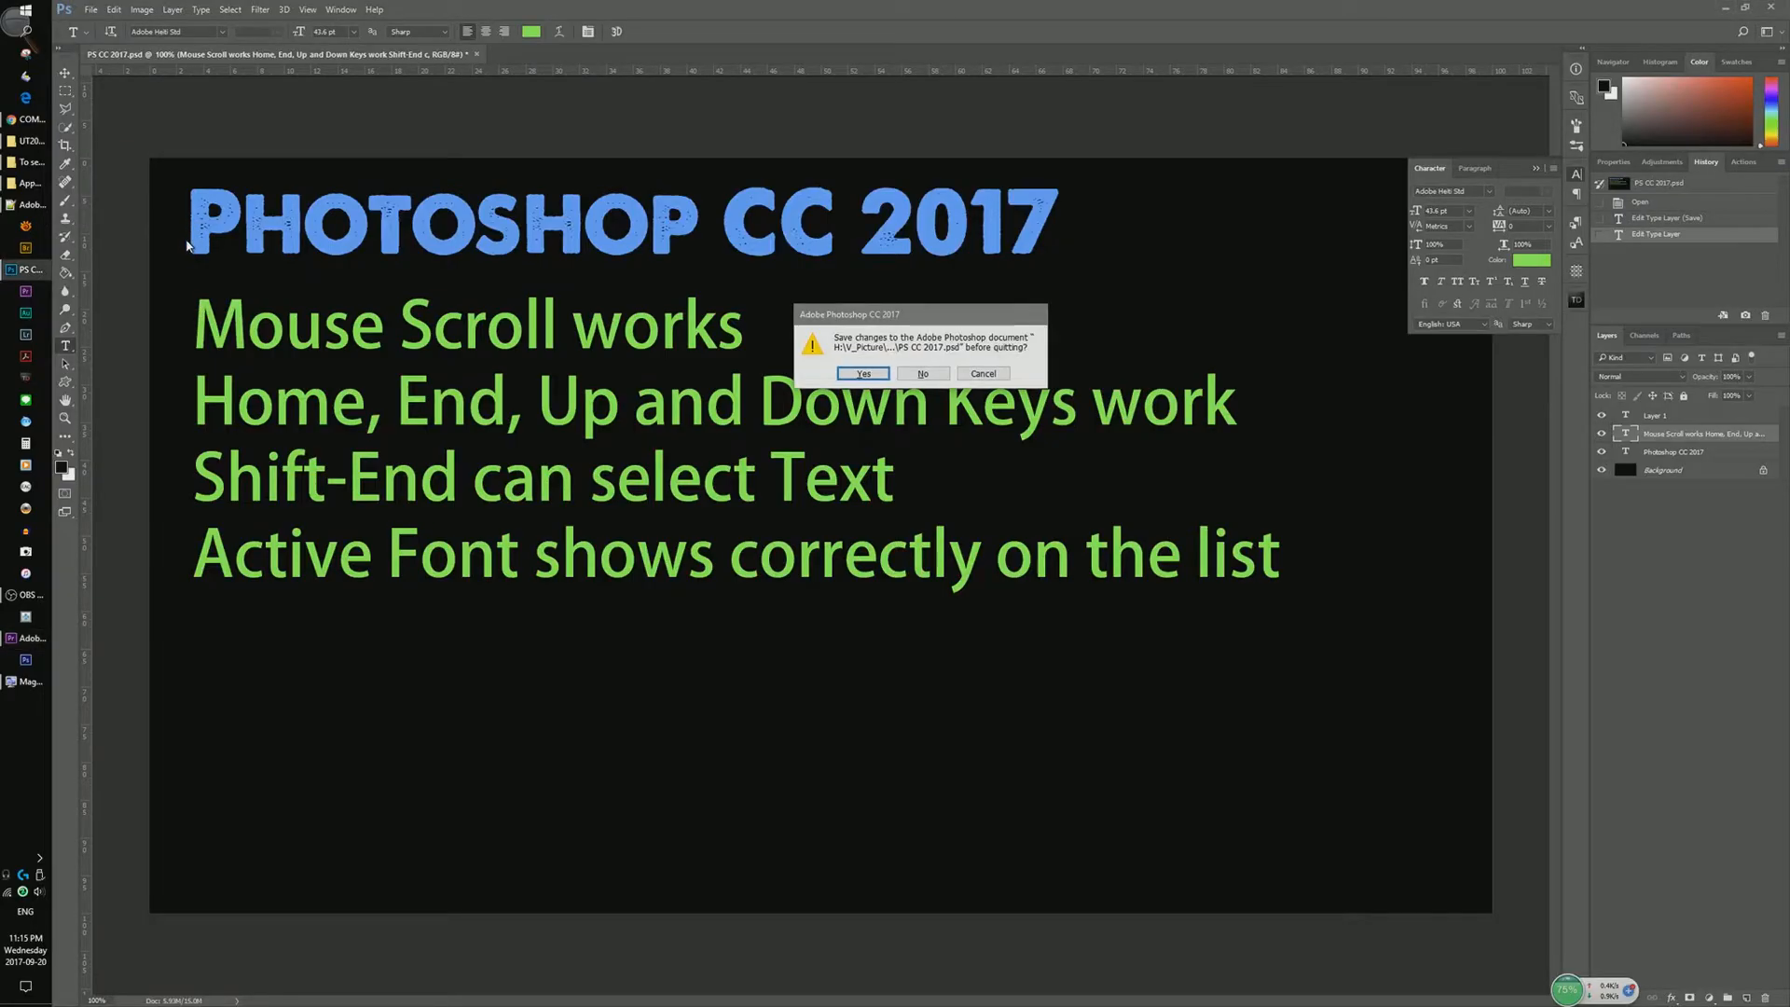
Answer No to the save-changes prompt so Photoshop CC 2017 quits without saving
{"action": "left_click", "coordinate": [921, 373]}
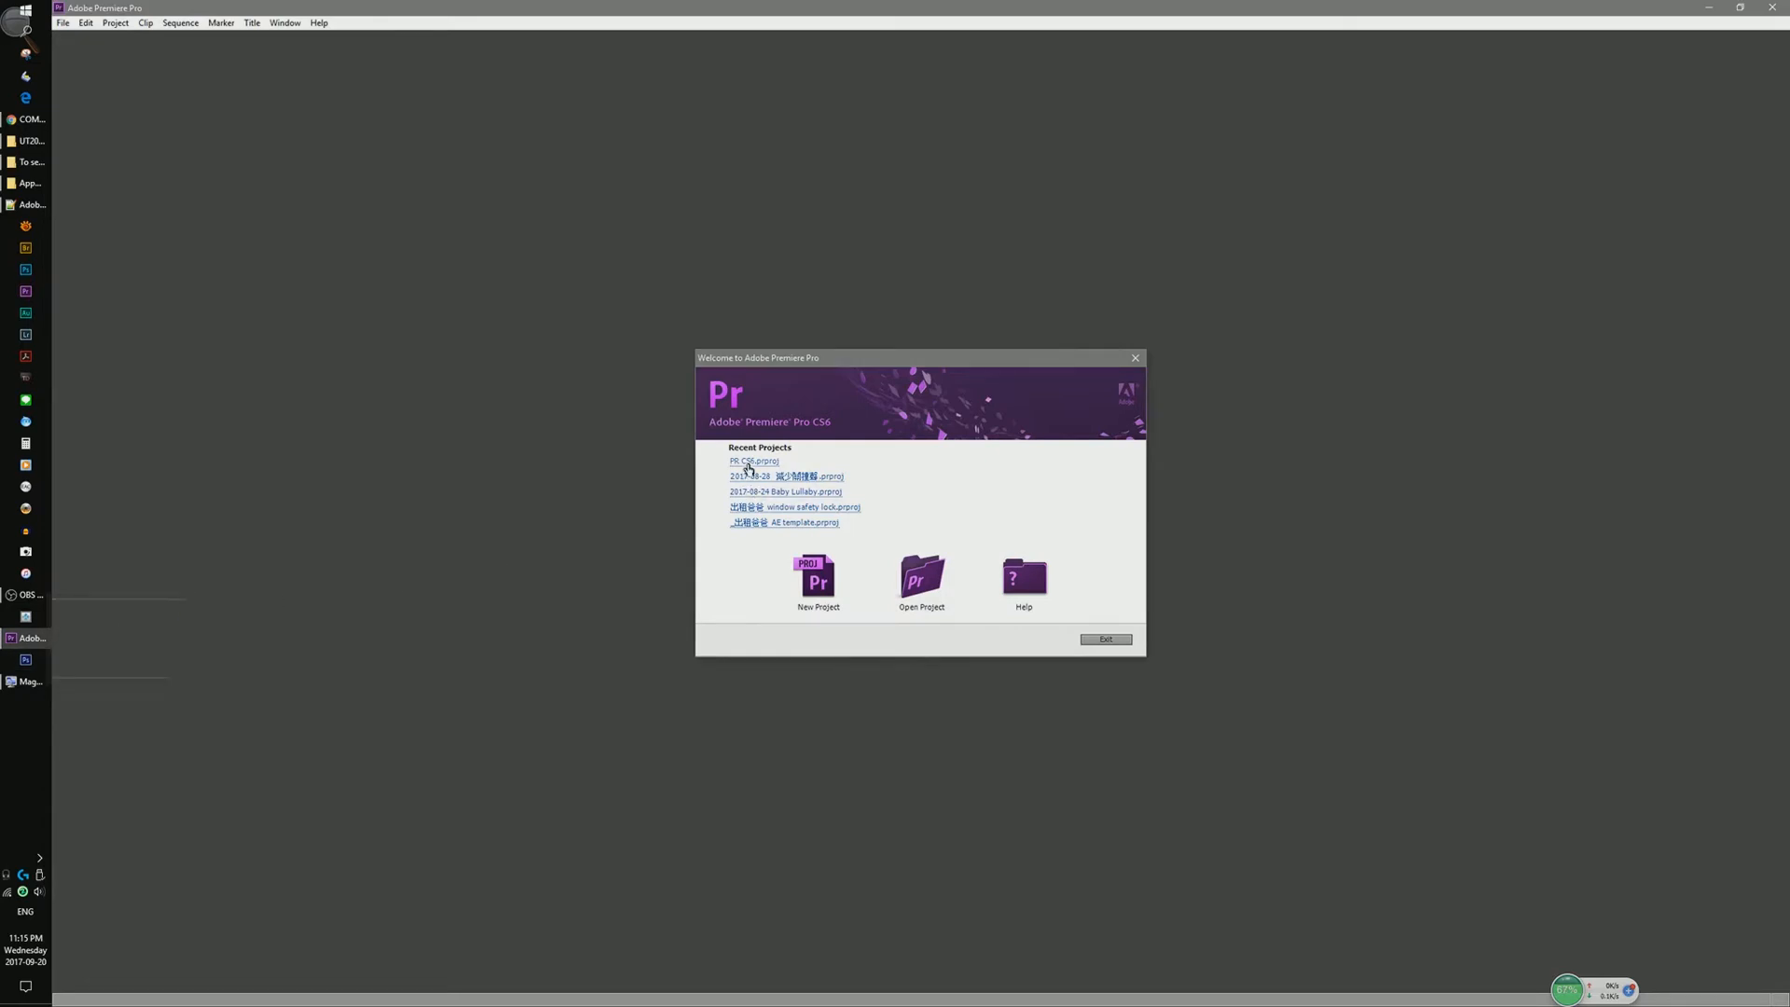
Load the recent PR CS6.prproj project, then launch Photoshop CS6 and reopen PS CS6.psd
{"action": "left_click", "coordinate": [751, 460]}
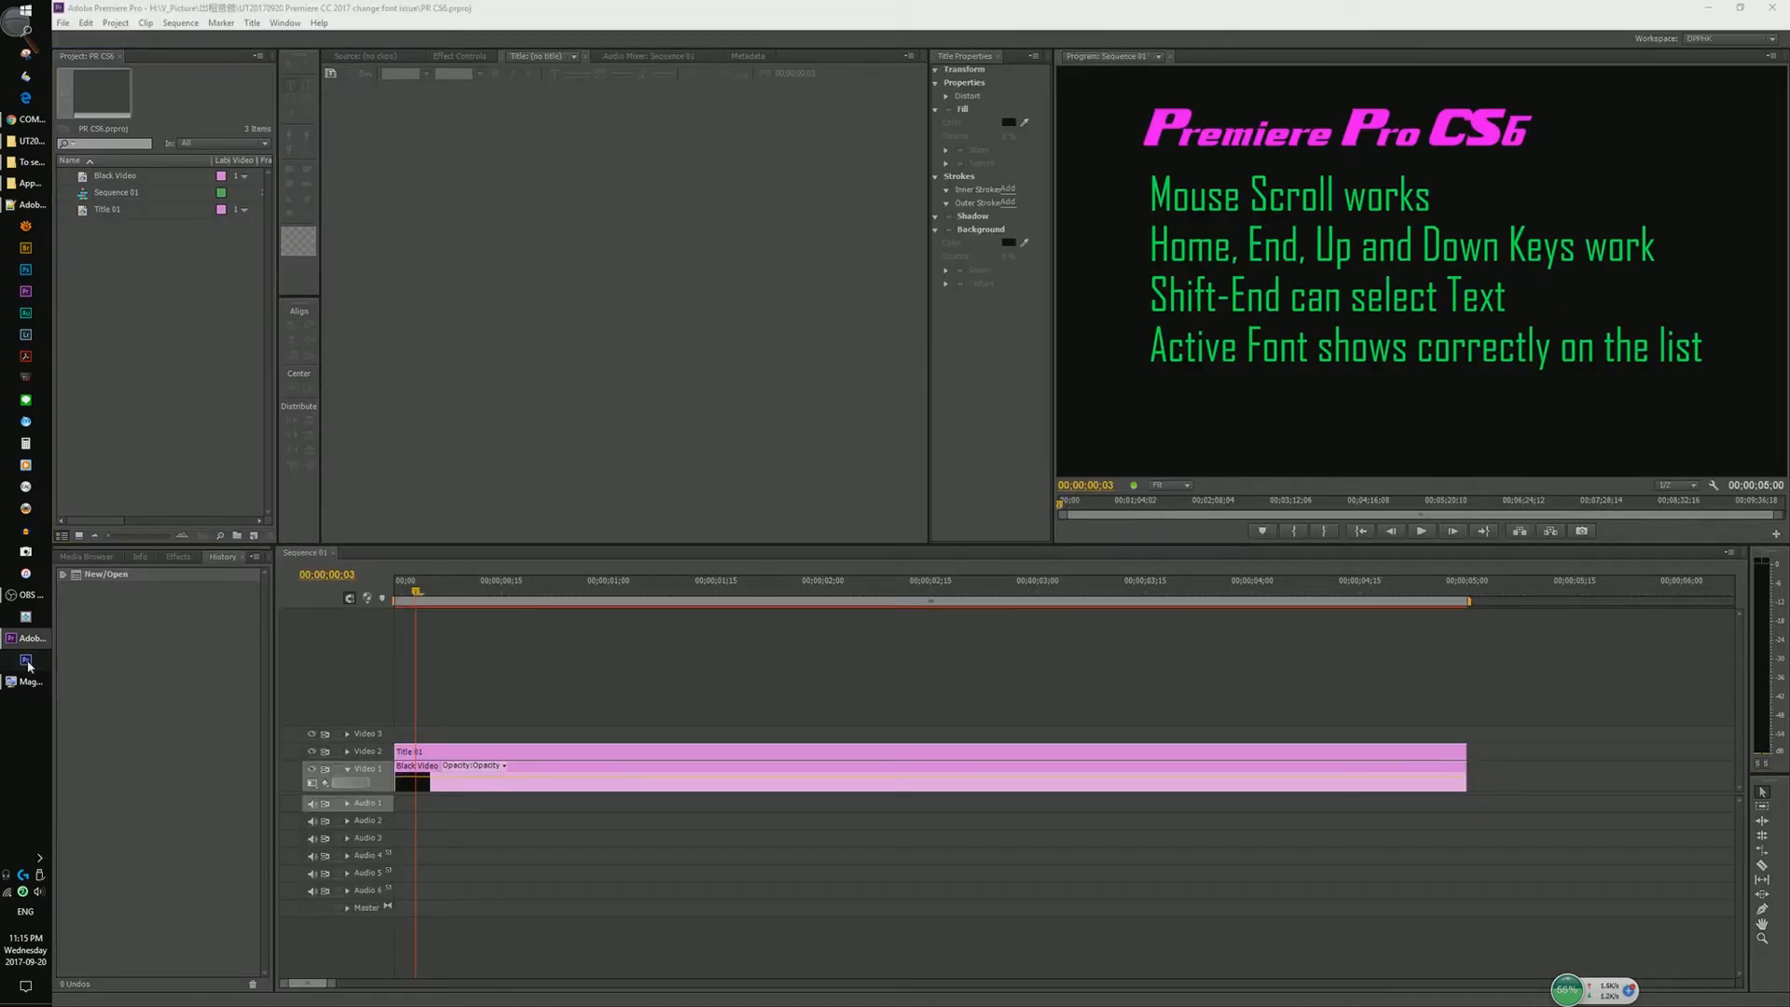
{"action": "left_click", "coordinate": [24, 660]}
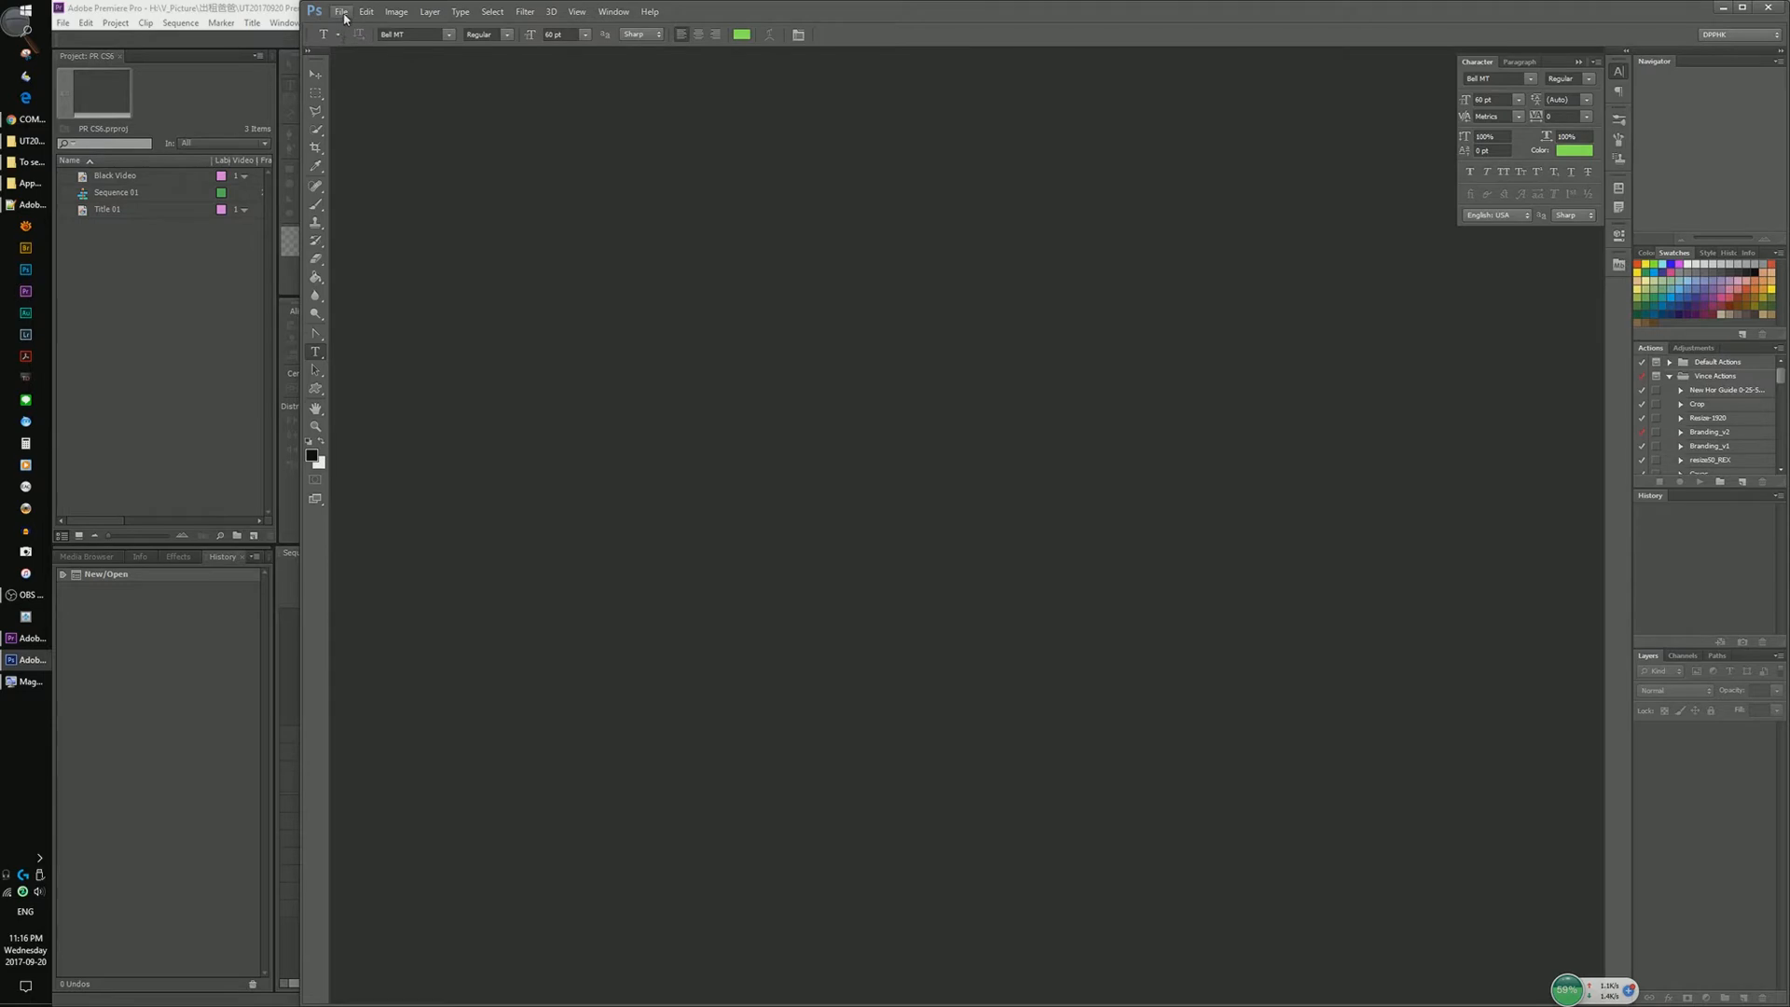
{"action": "left_click", "coordinate": [339, 11]}
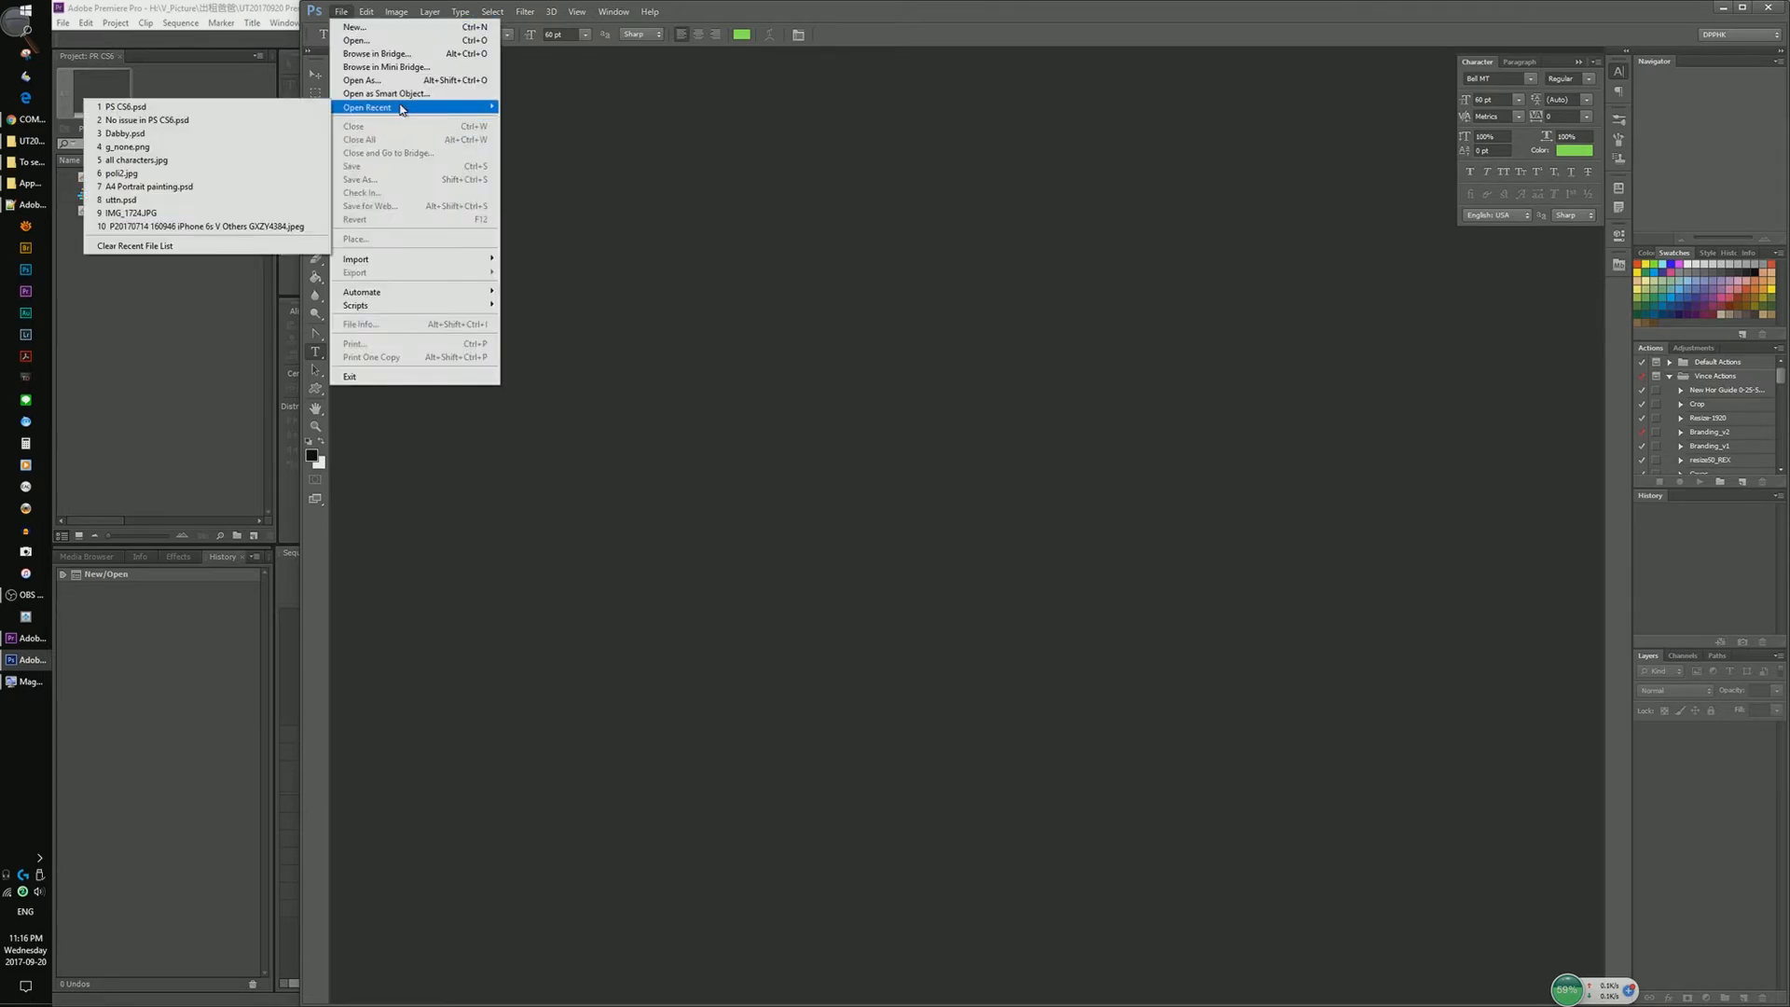
{"action": "left_click", "coordinate": [121, 106]}
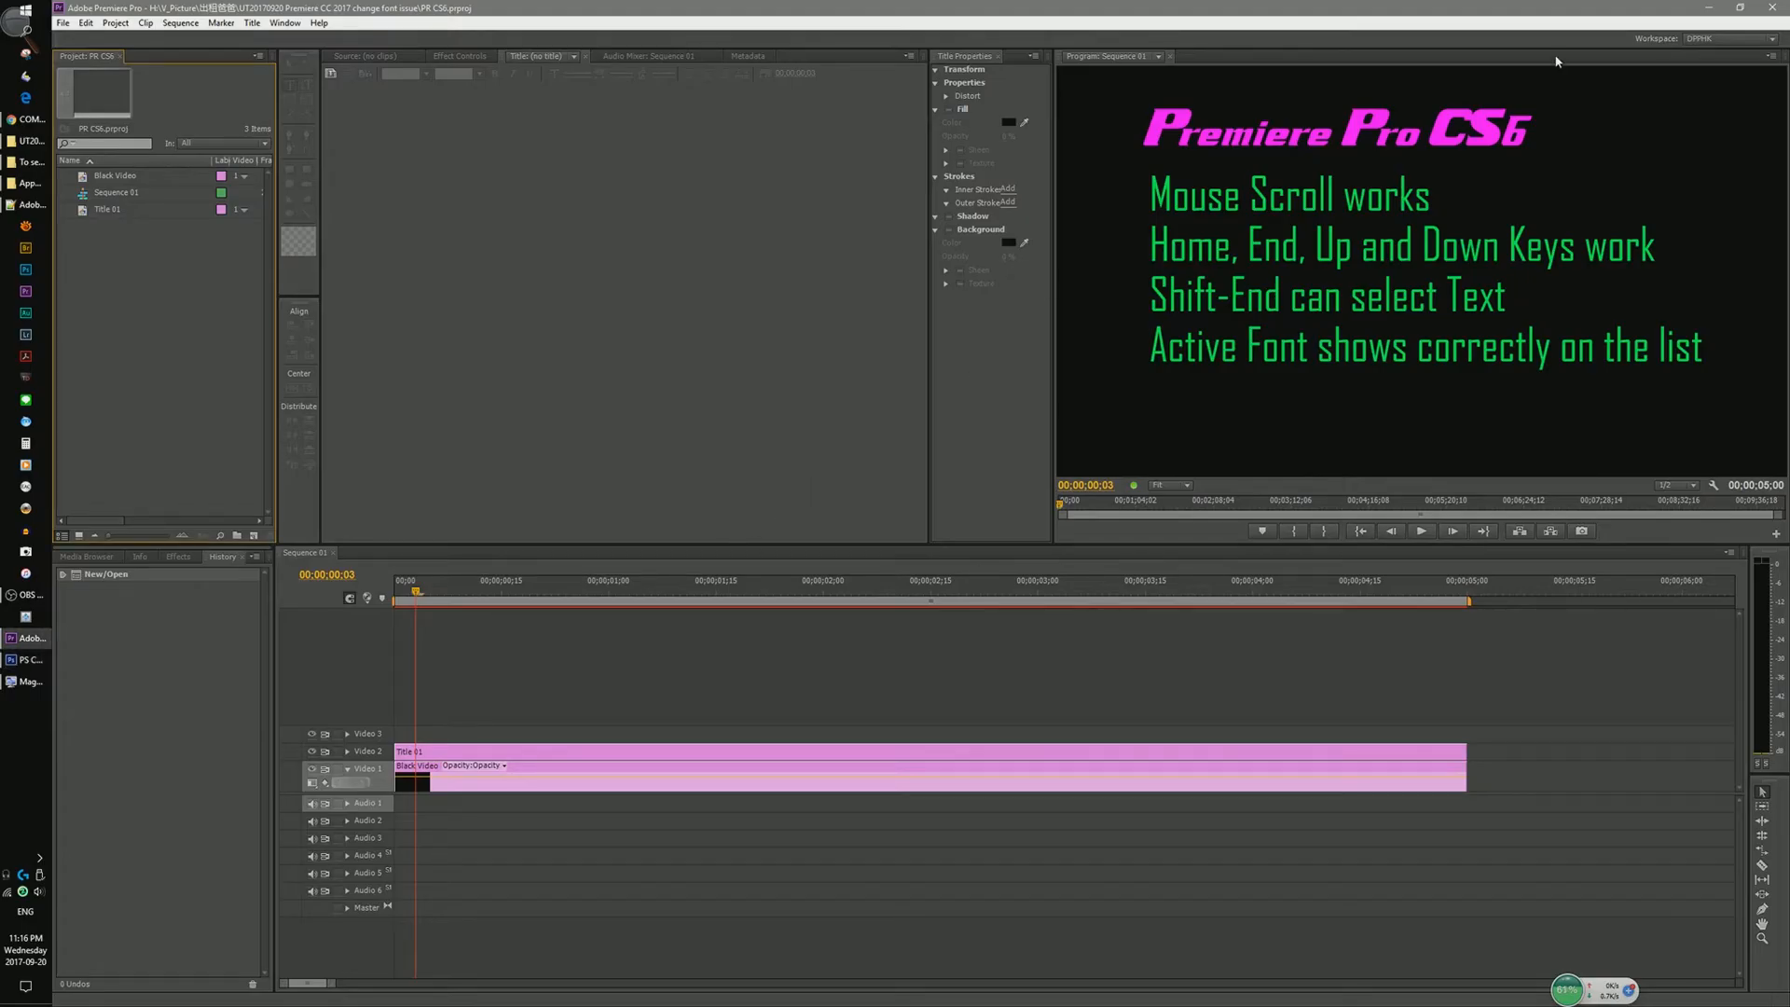
{"action": "mouse_move", "coordinate": [1233, 216]}
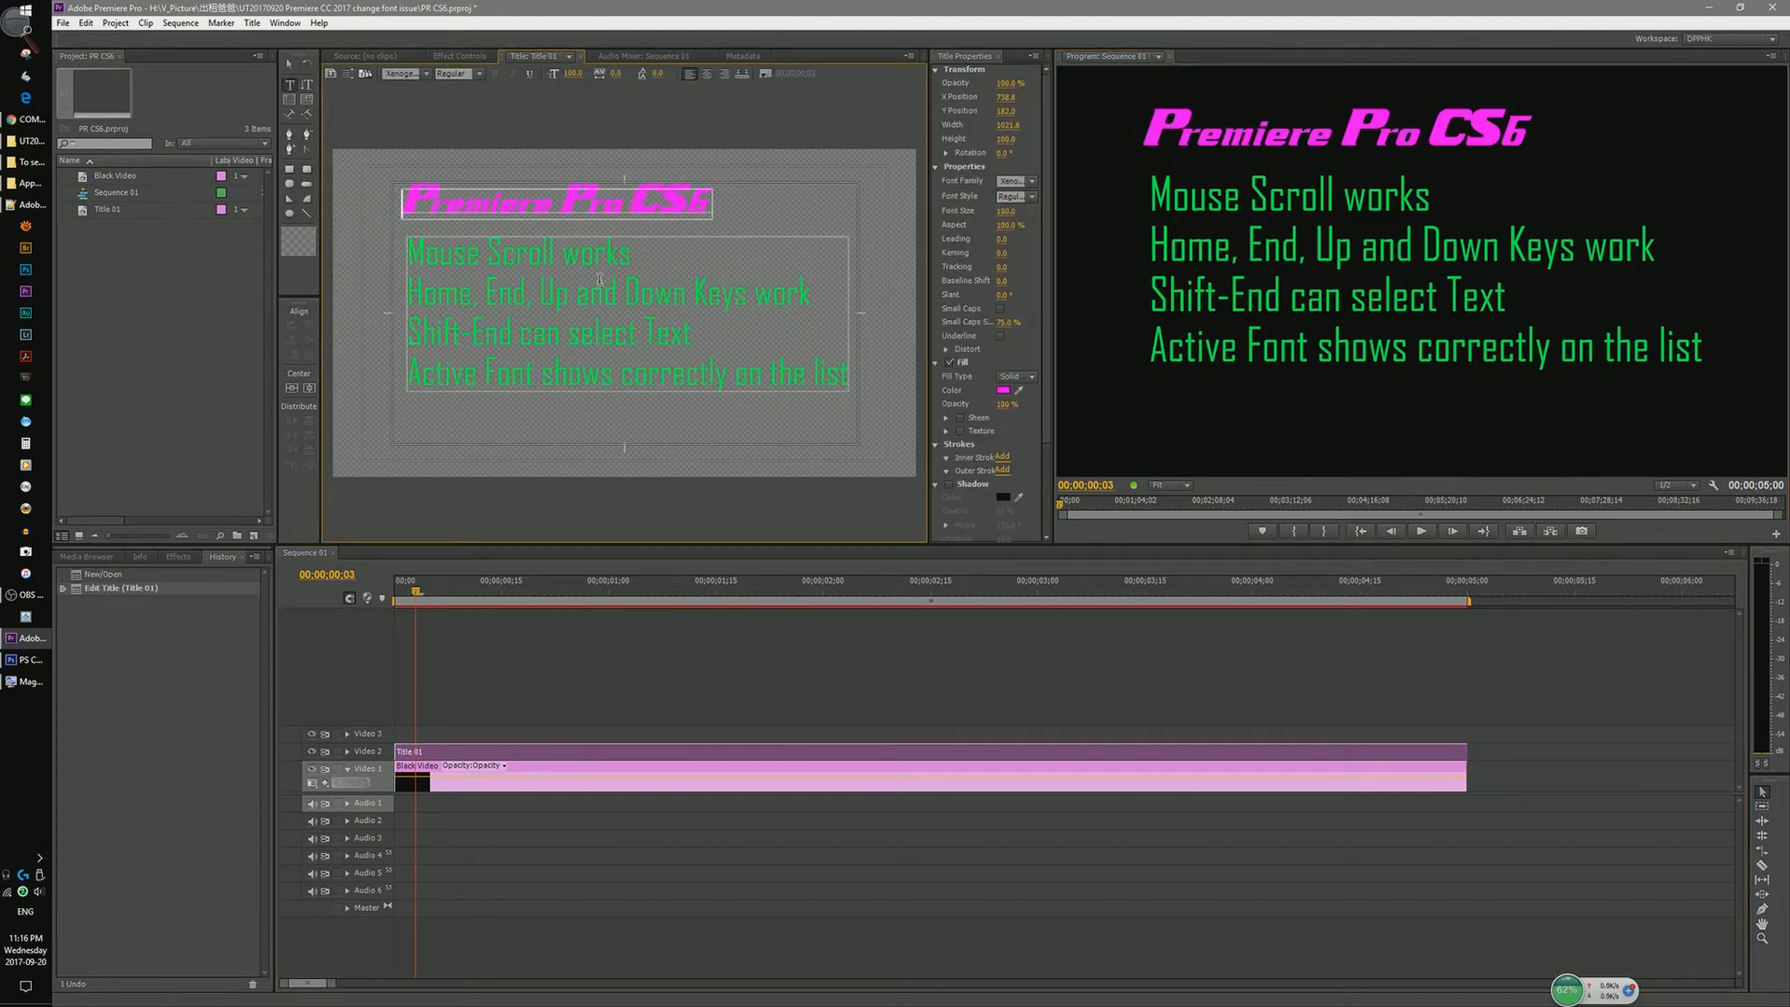
Select the green feature-line text box and choose a monospace font from Font Family
{"action": "left_click", "coordinate": [1015, 181]}
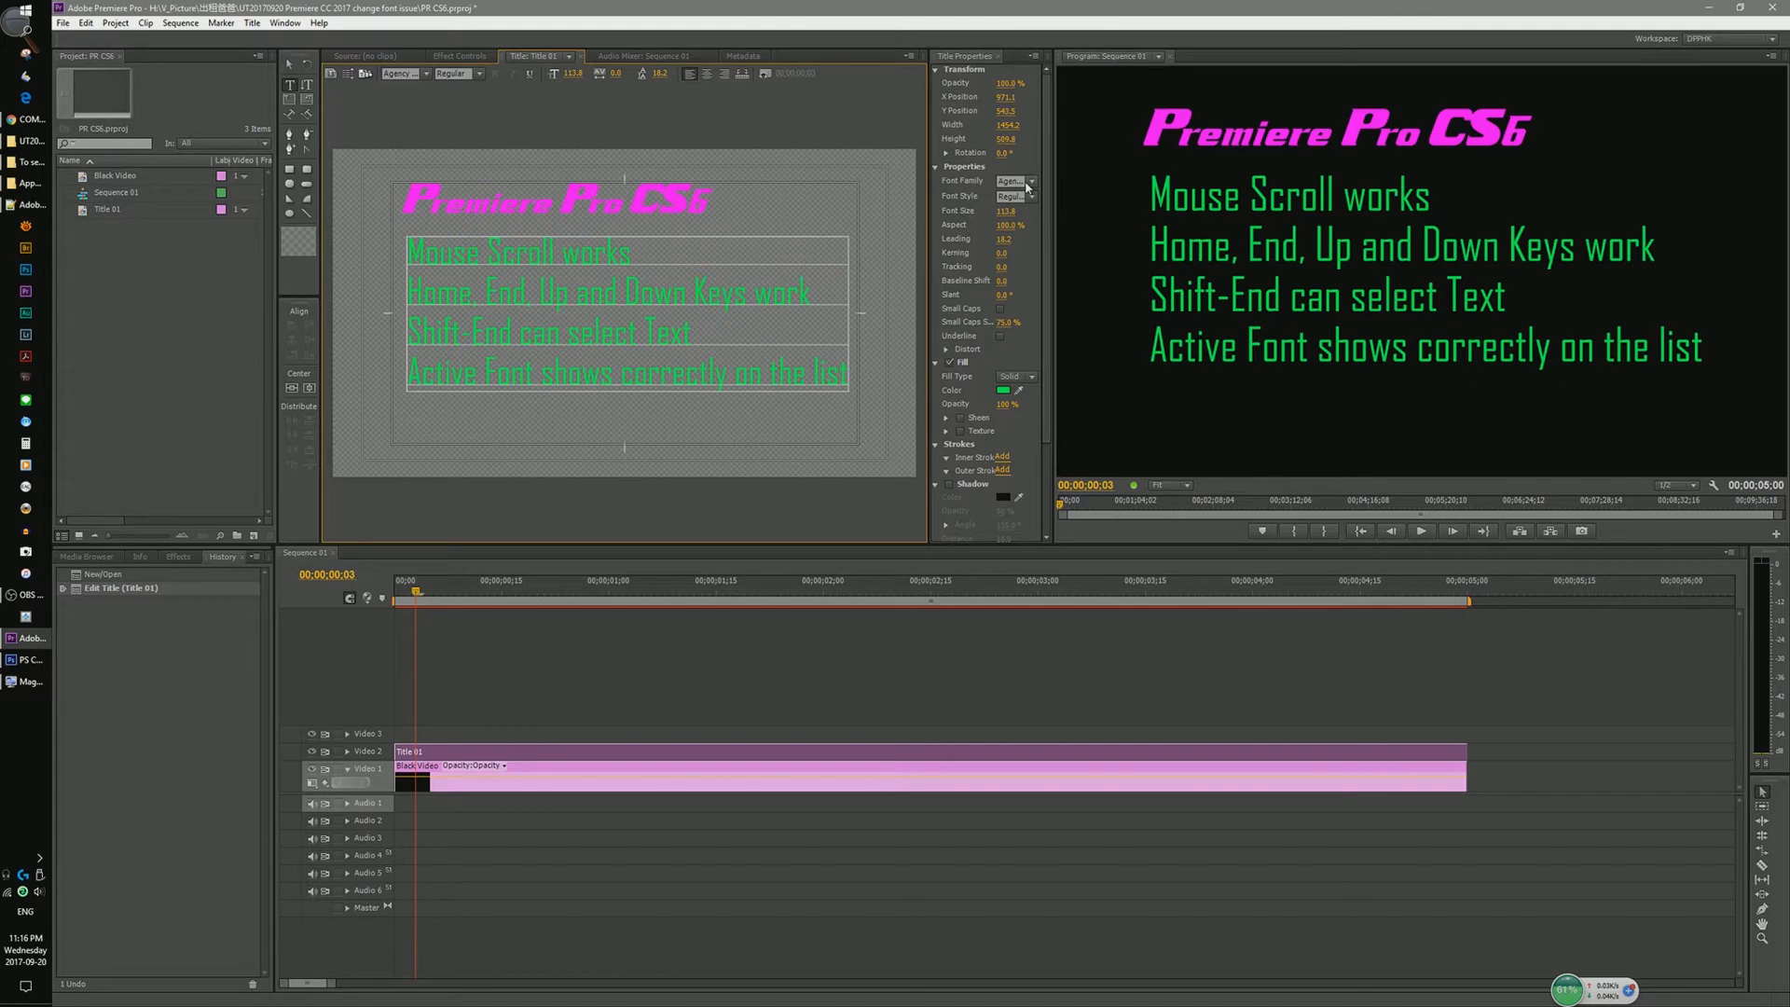
{"action": "left_click", "coordinate": [1031, 181]}
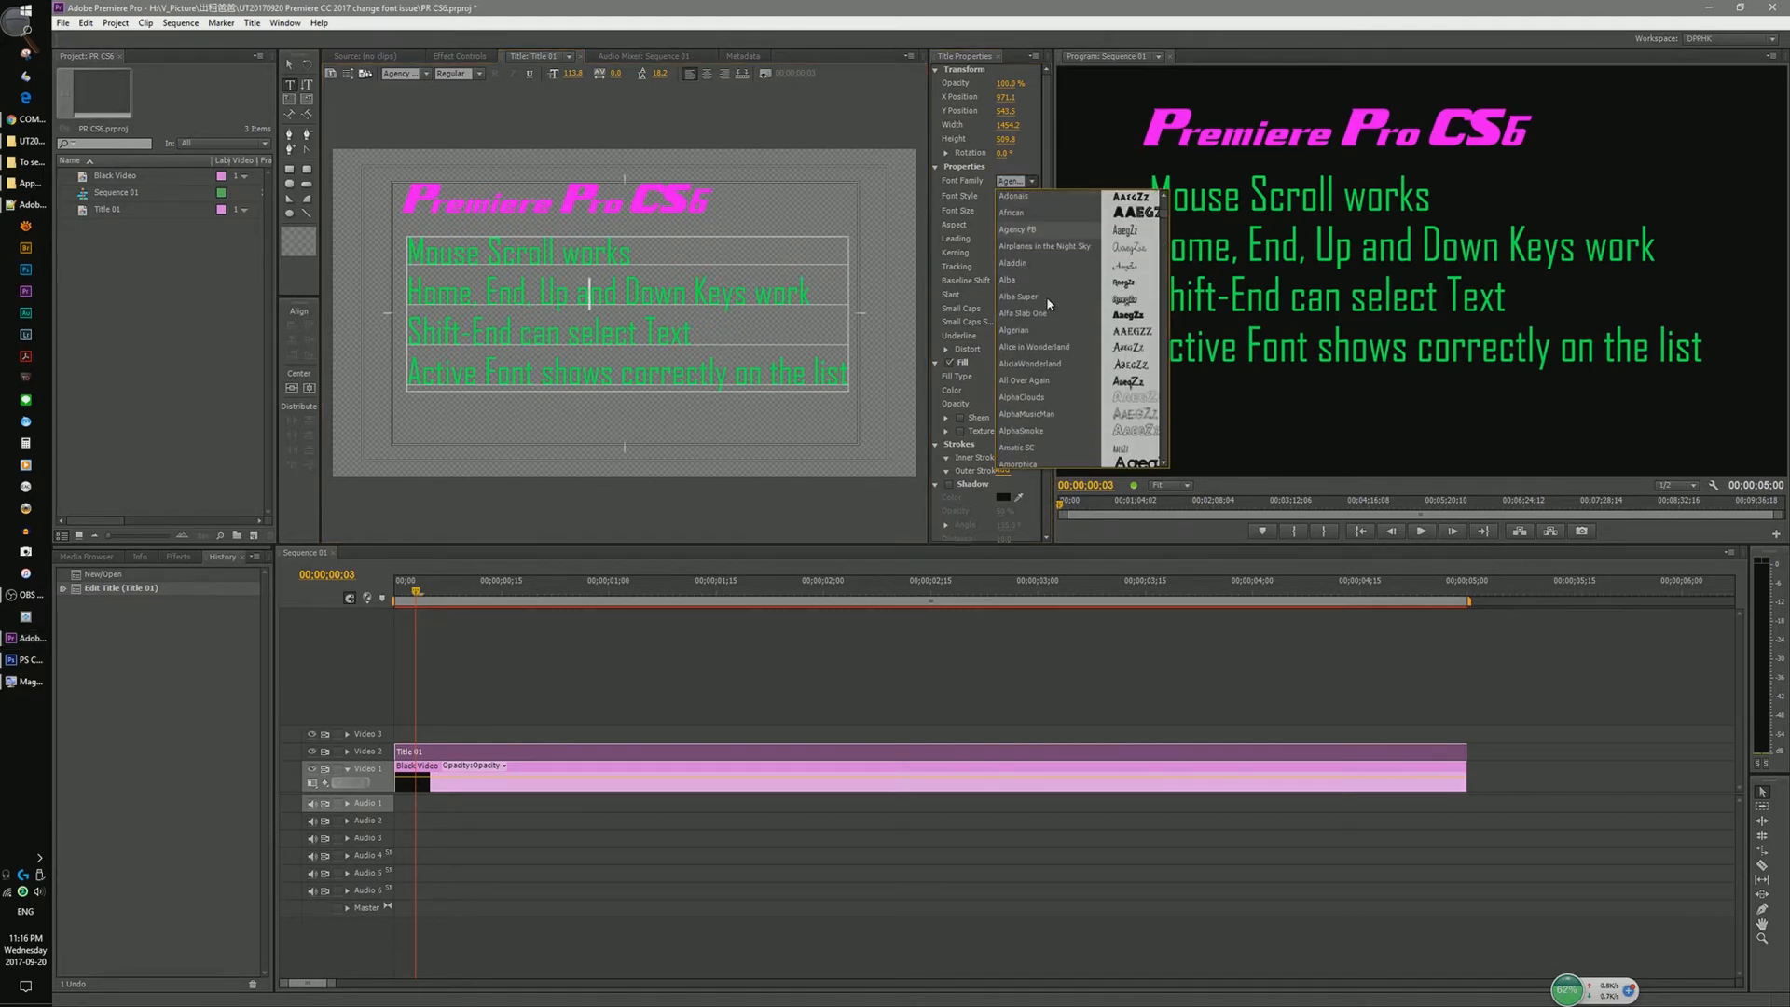
{"action": "scroll", "scroll_direction": "down", "scroll_amount": 3}
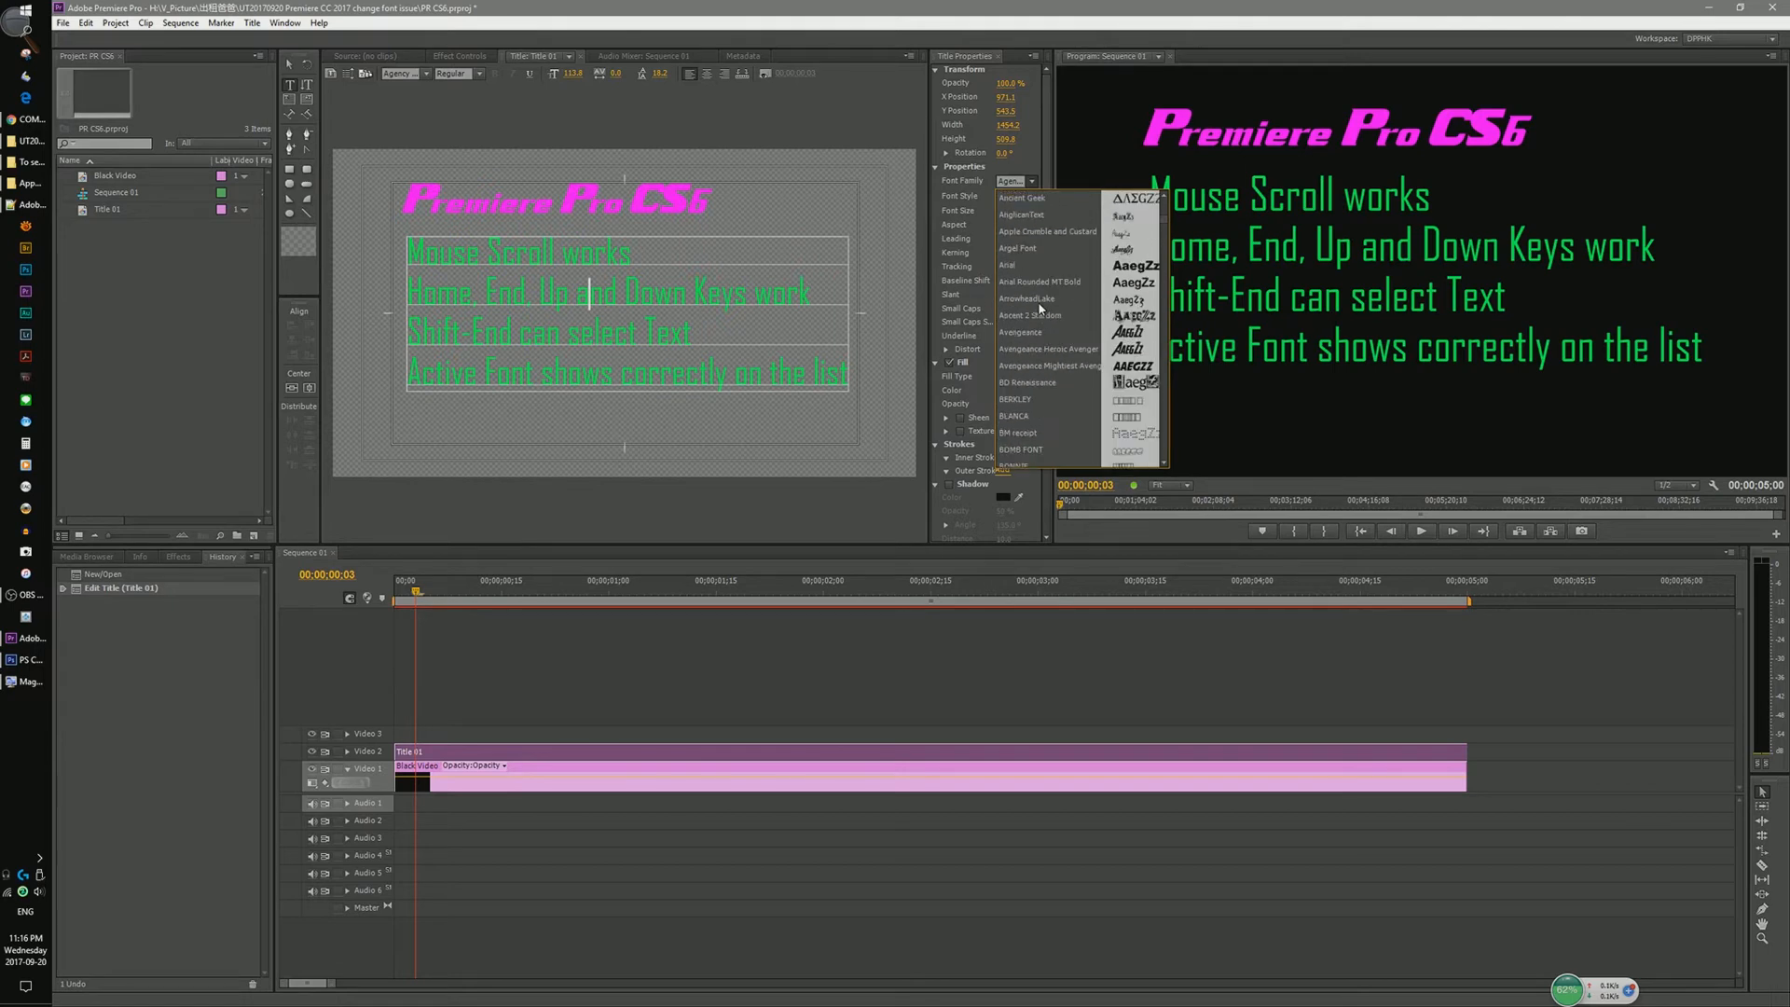
{"action": "scroll", "scroll_direction": "down", "scroll_amount": 3}
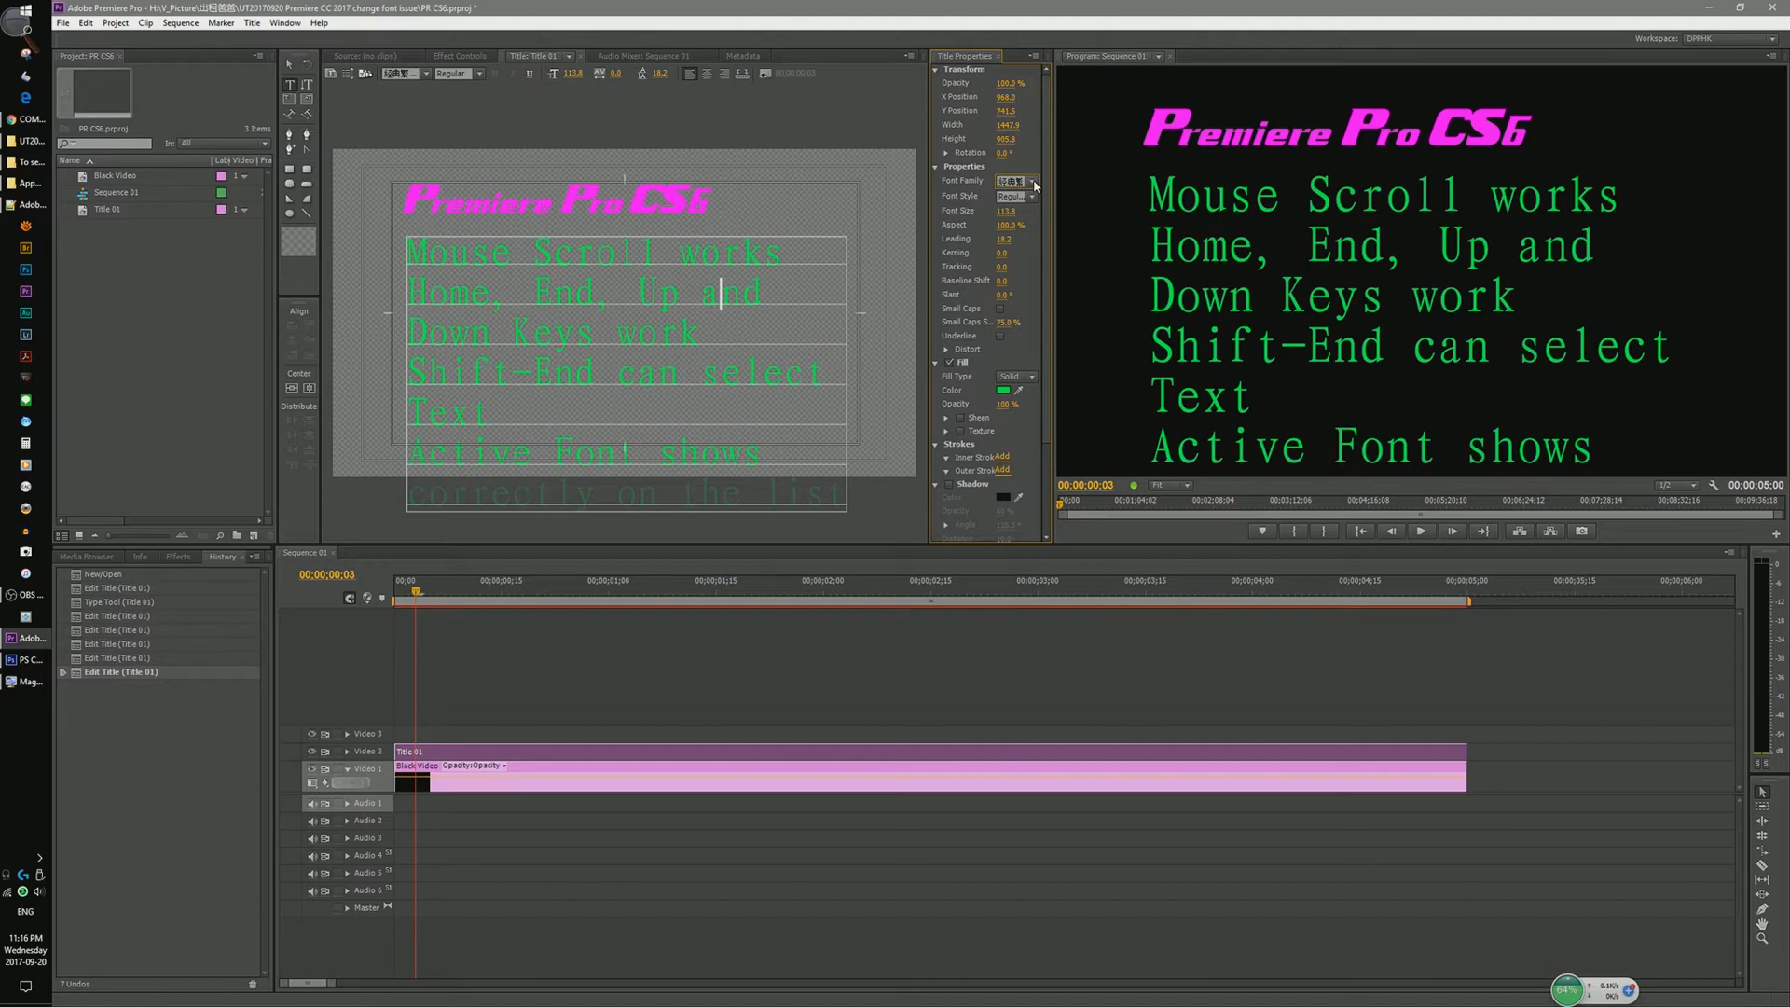
Try other Font Family entries, revert the title to its original font via History, then switch to Photoshop CS6
{"action": "left_click", "coordinate": [1031, 181]}
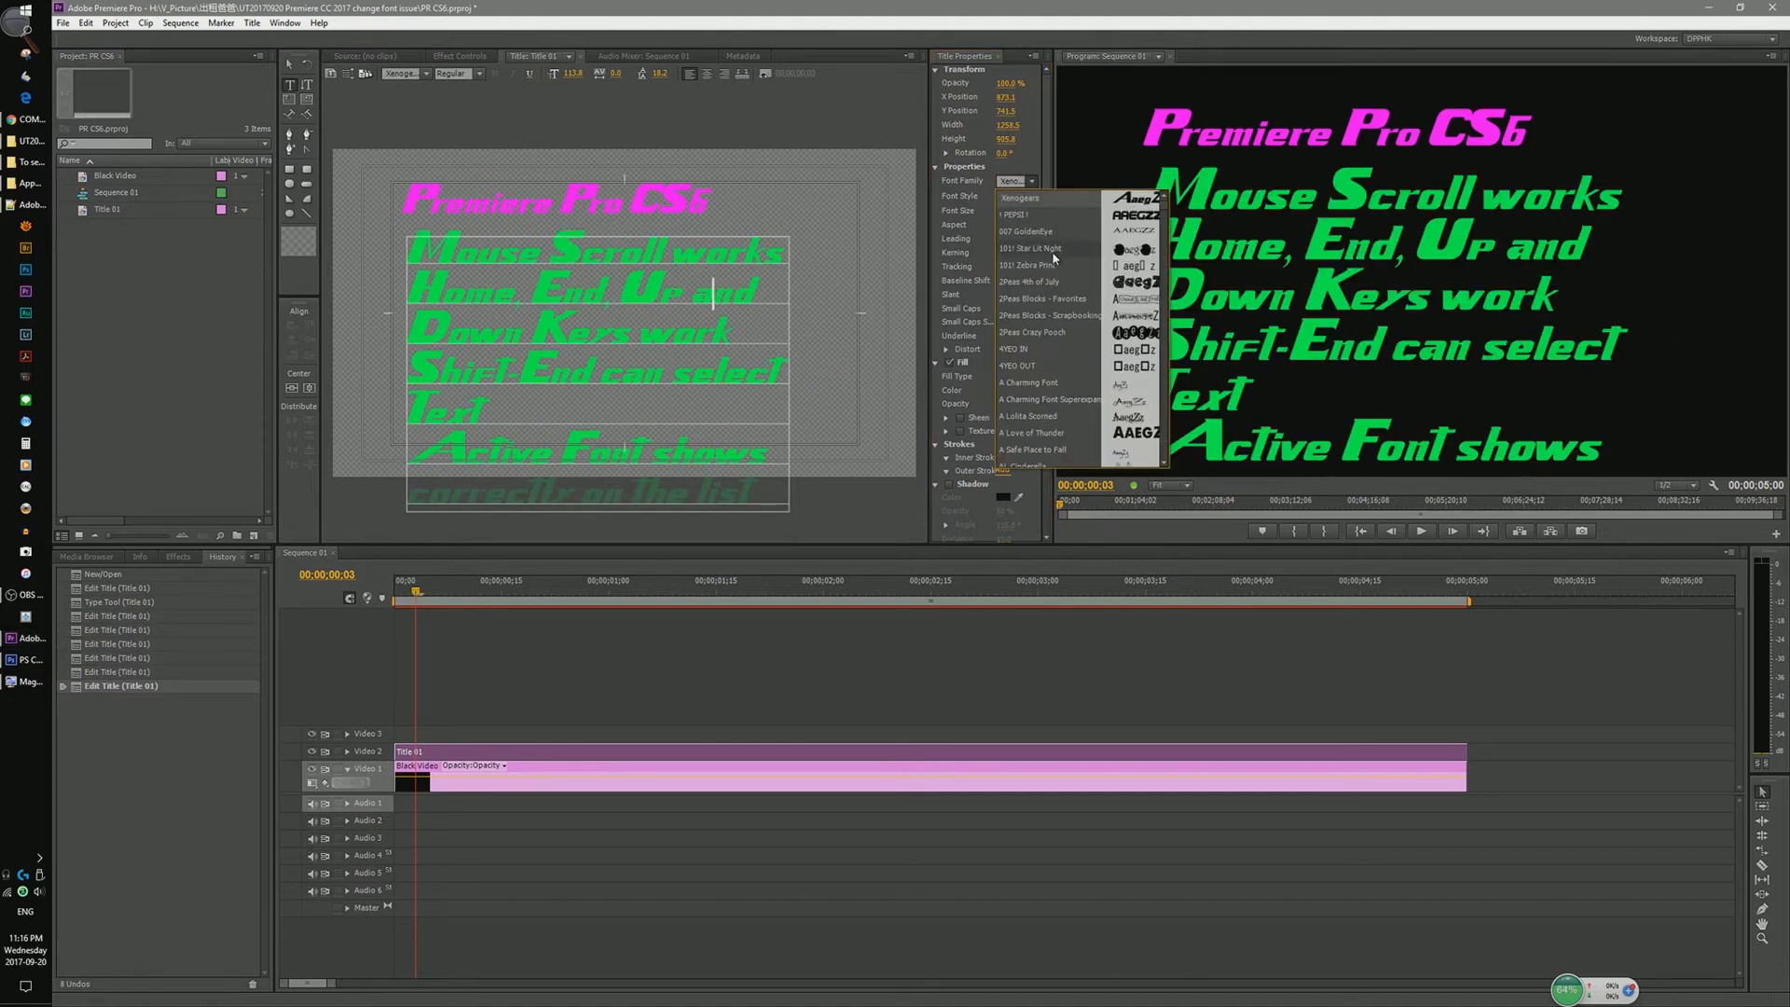
{"action": "mouse_move", "coordinate": [161, 587]}
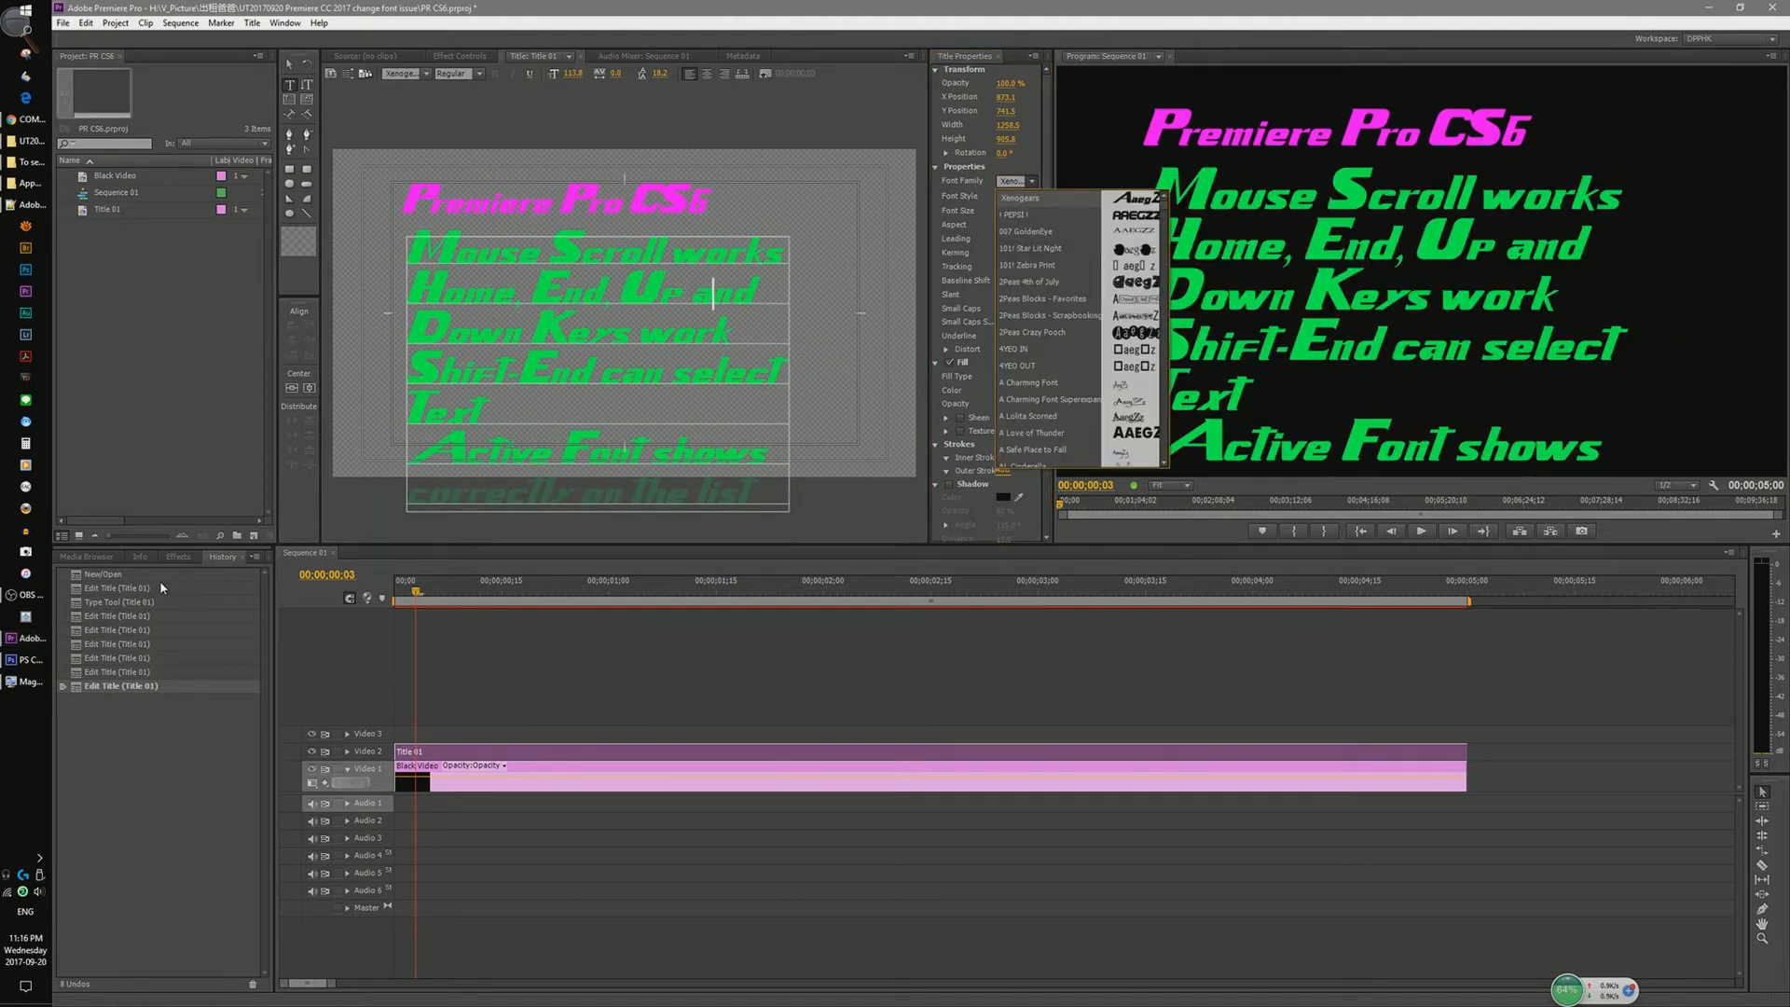
{"action": "left_click", "coordinate": [1020, 195]}
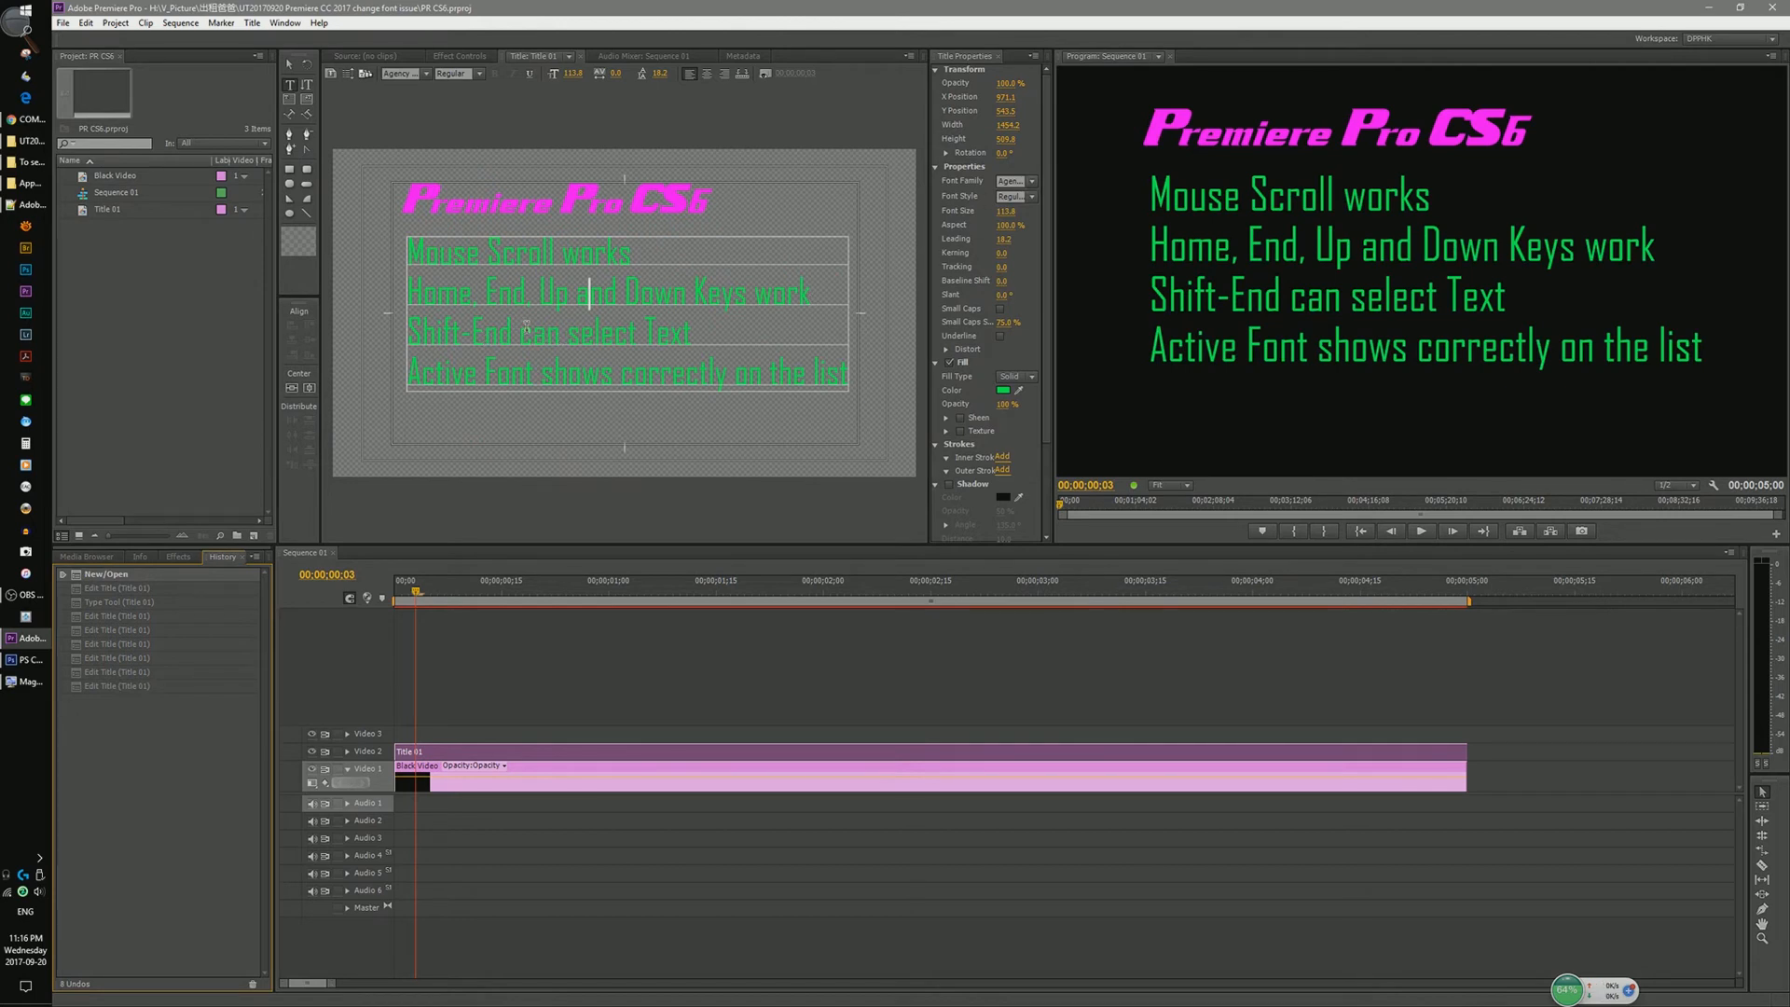
{"action": "left_click", "coordinate": [522, 337]}
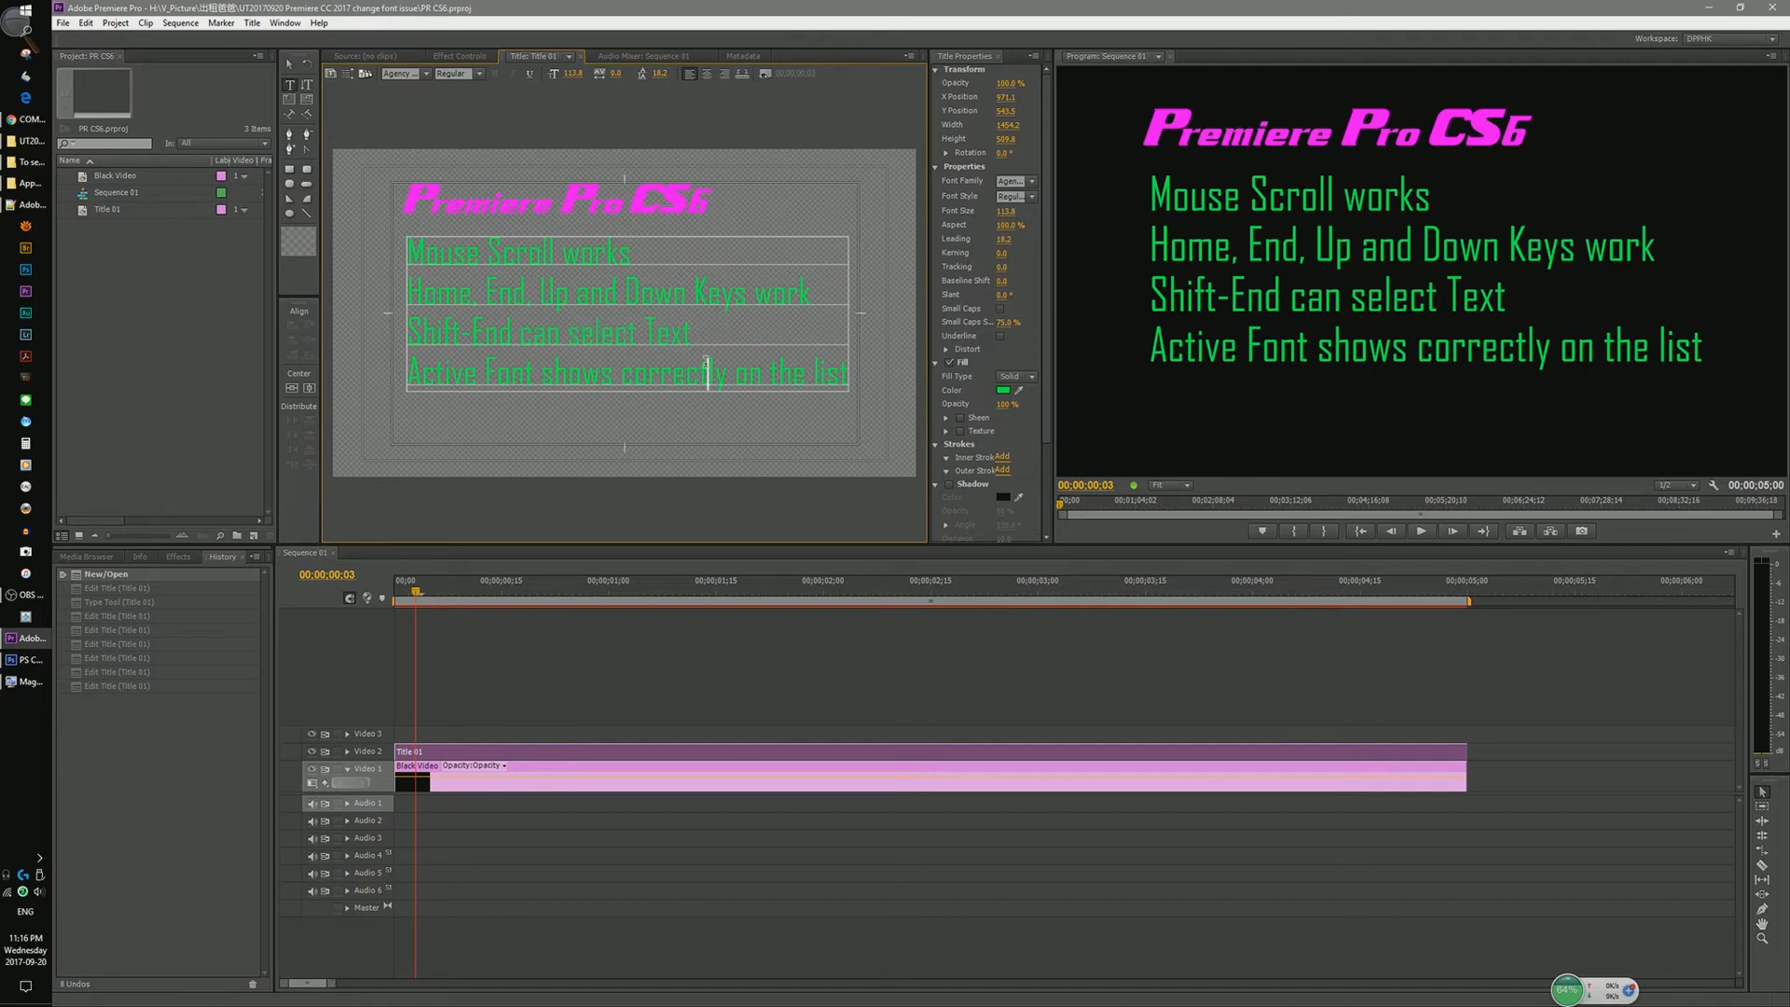
{"action": "left_click", "coordinate": [1010, 181]}
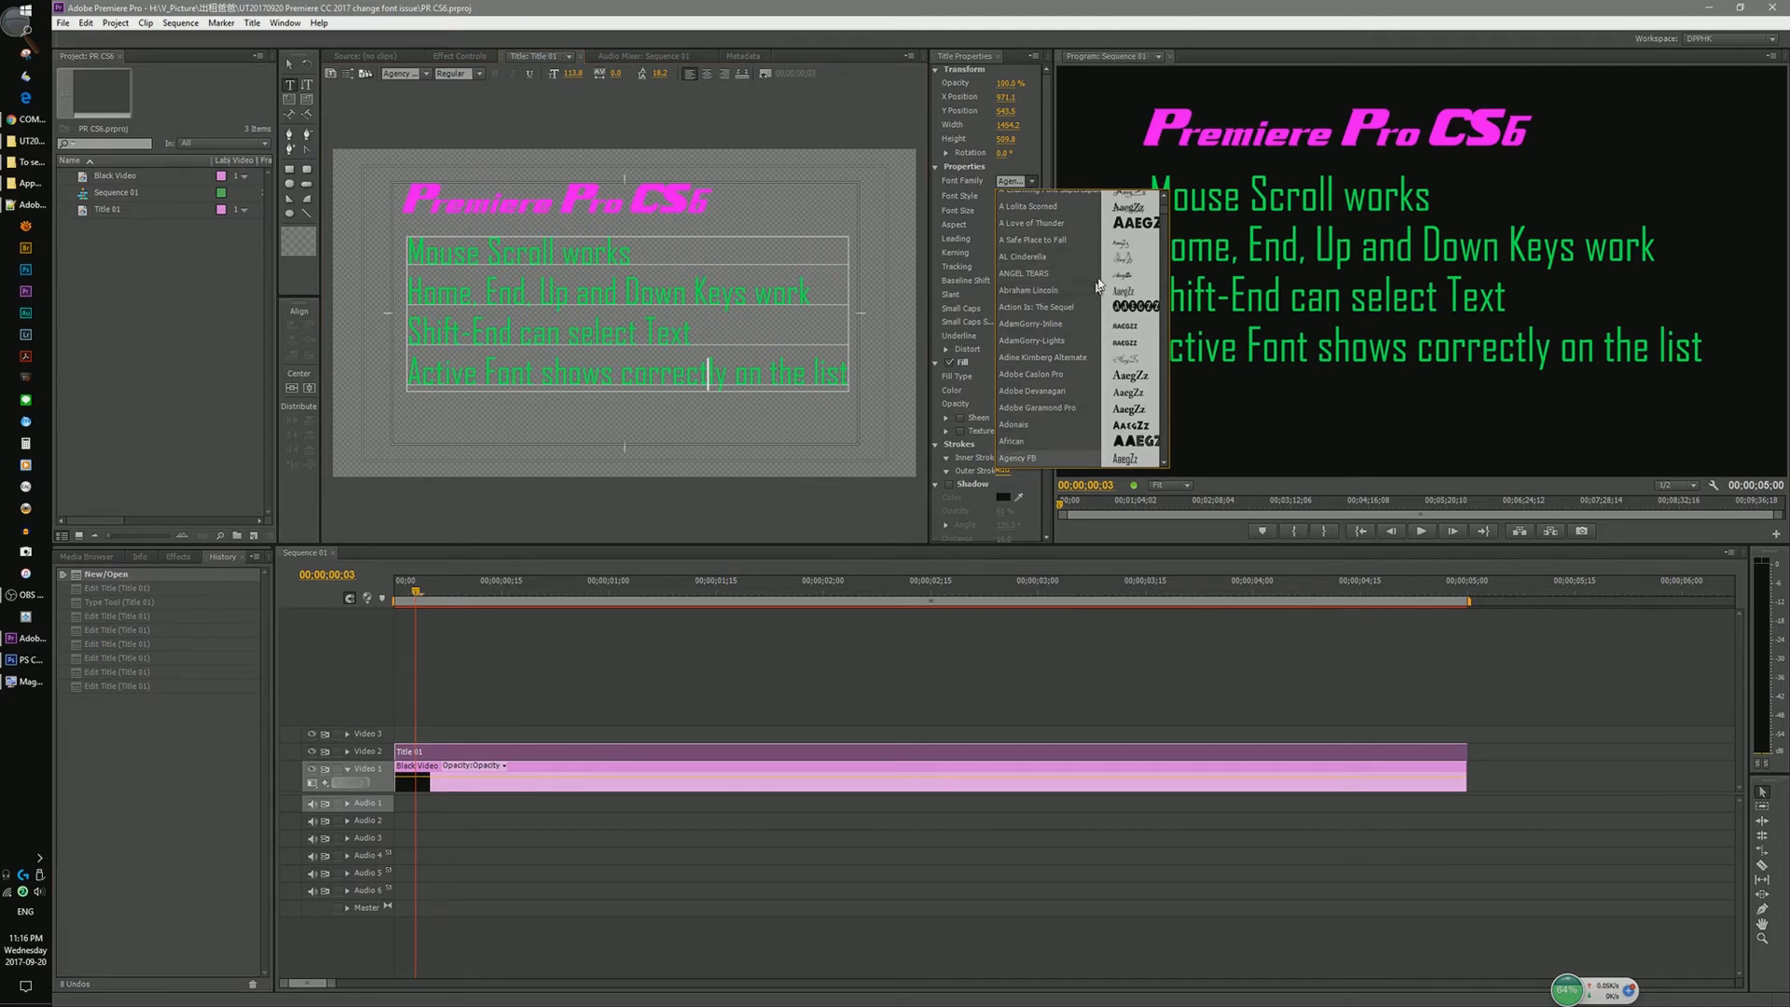
{"action": "mouse_move", "coordinate": [1164, 414]}
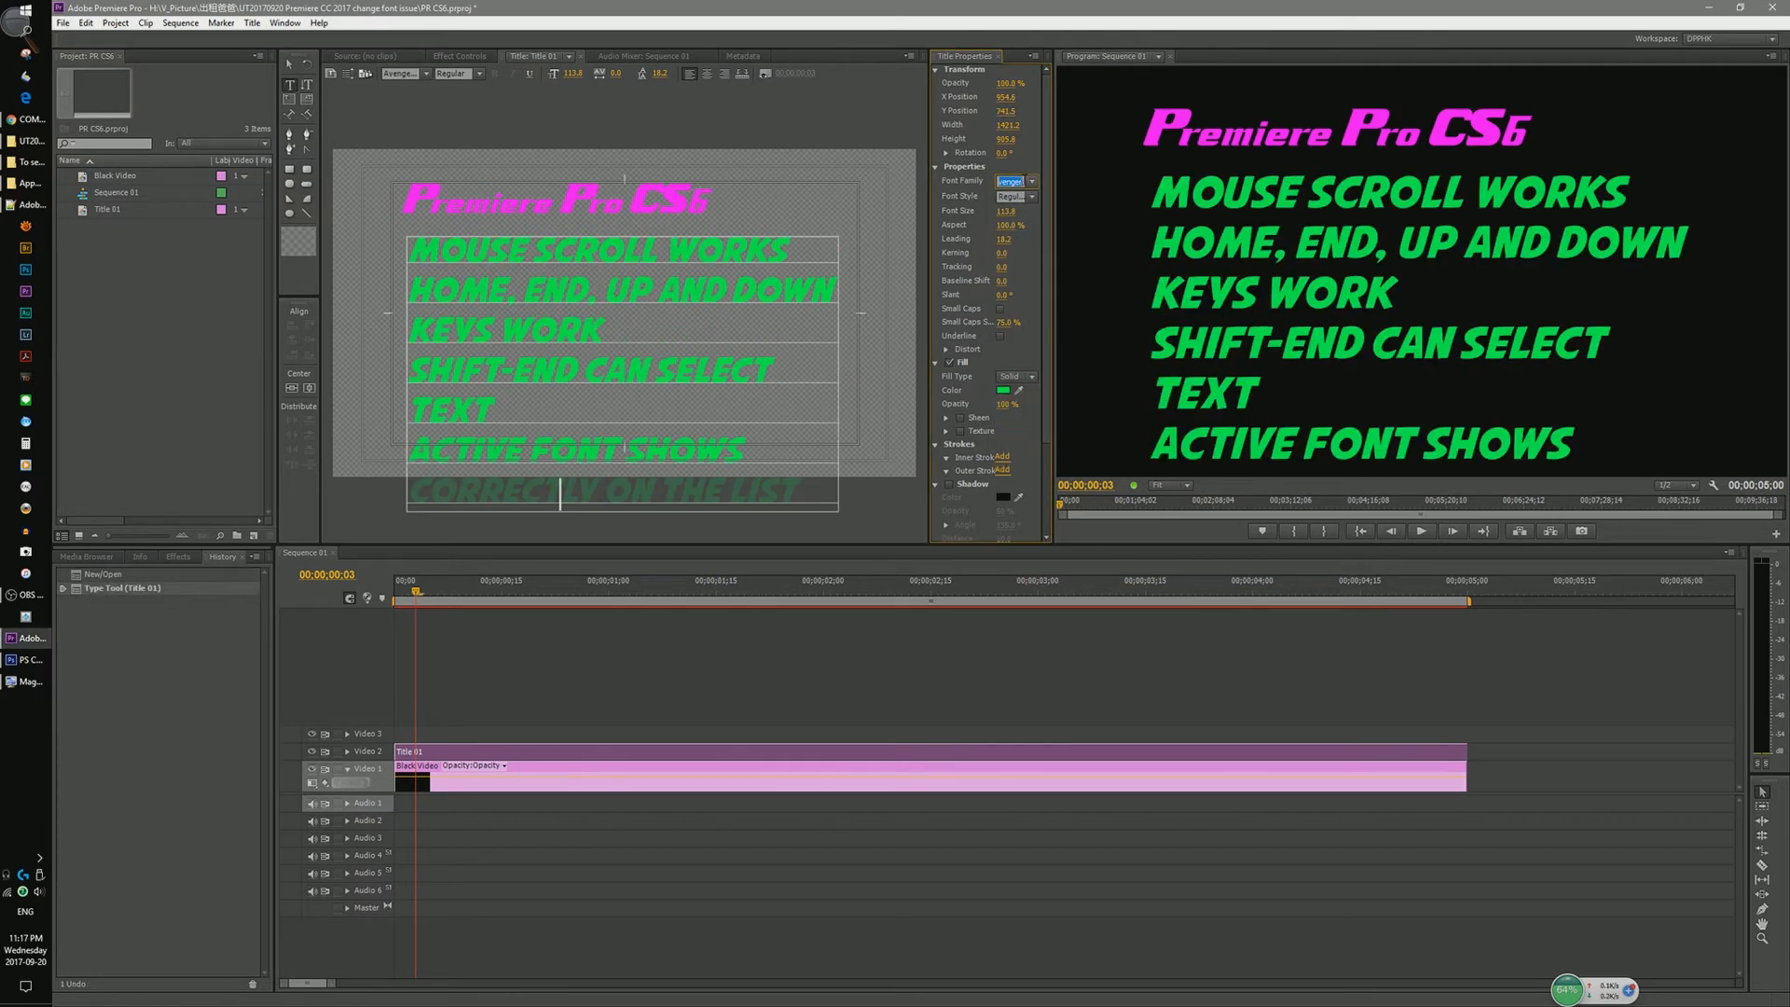
{"action": "left_click", "coordinate": [1031, 181]}
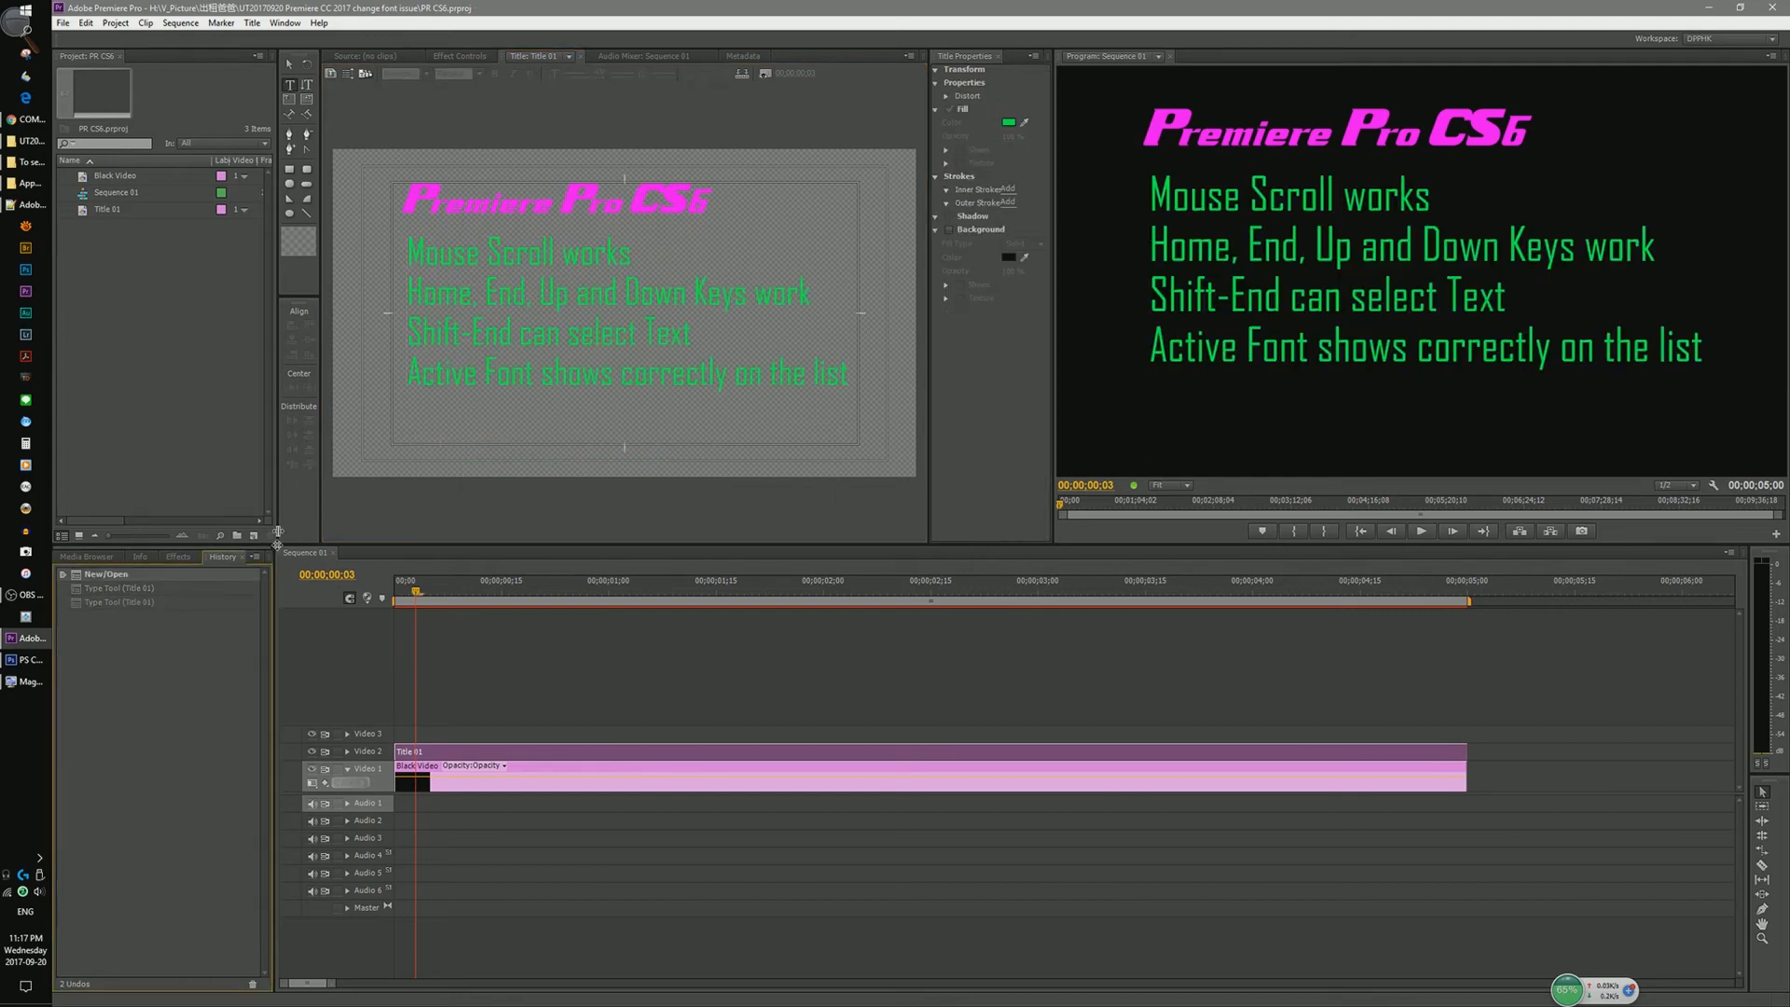
{"action": "left_click", "coordinate": [11, 658]}
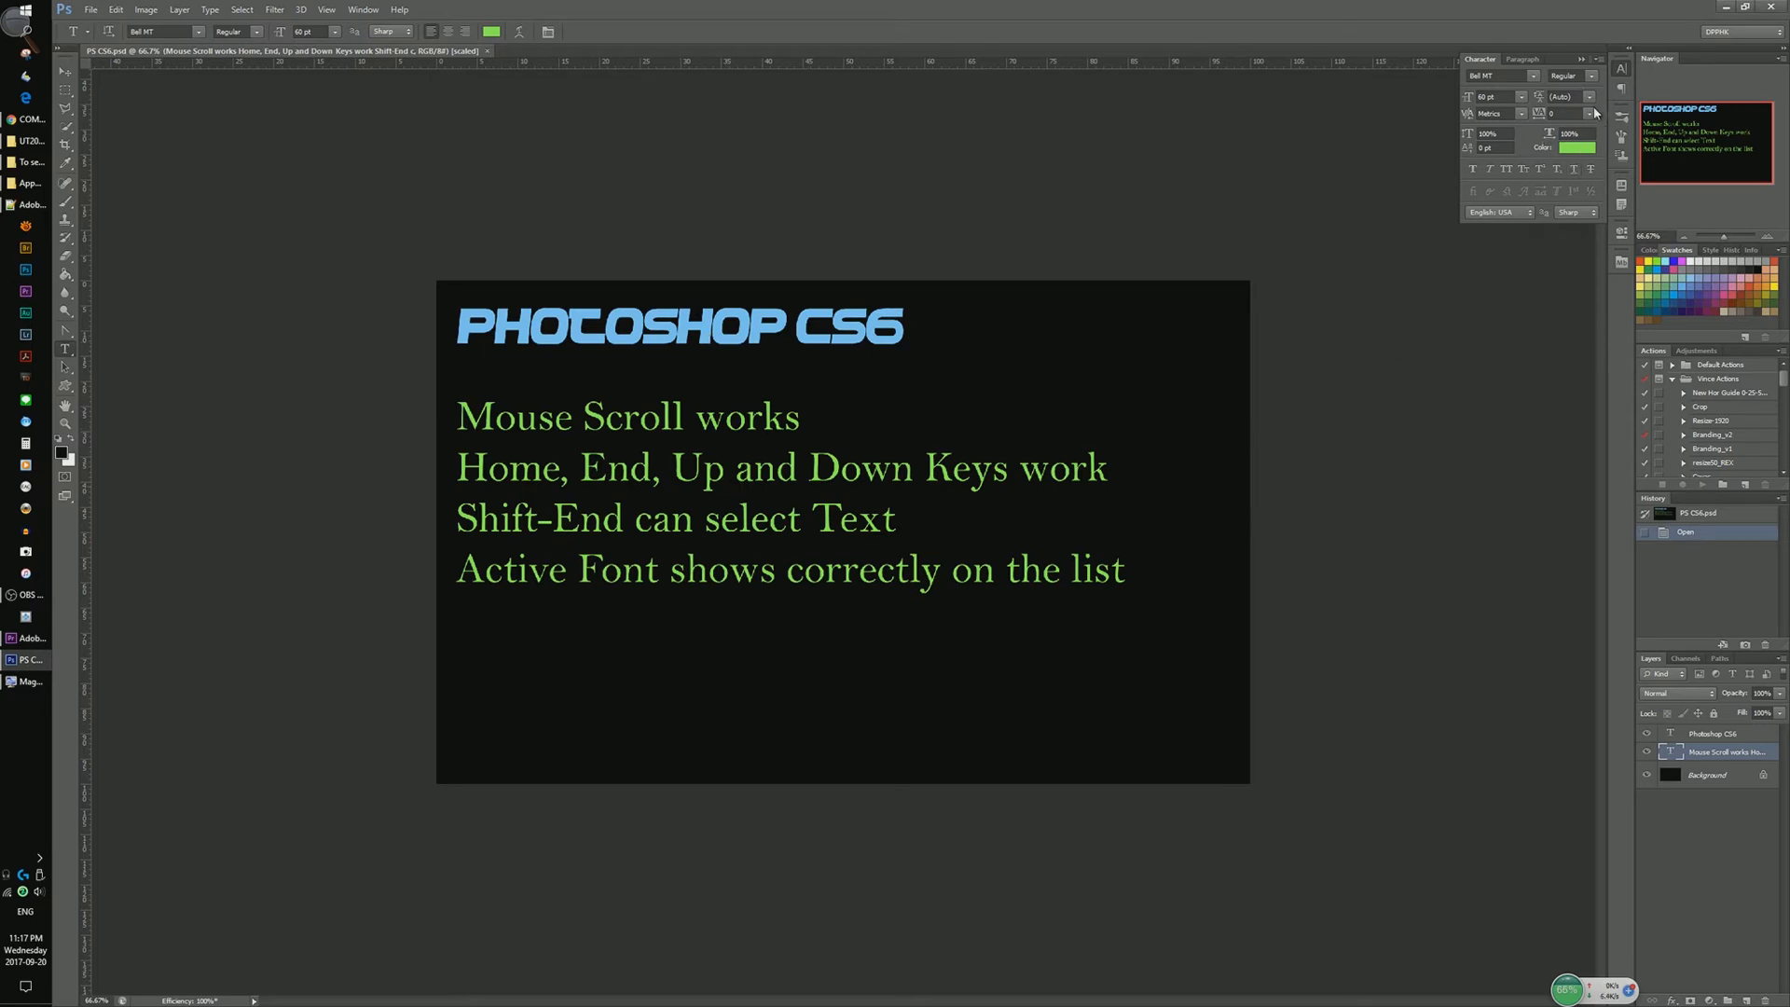
{"action": "left_click", "coordinate": [1534, 76]}
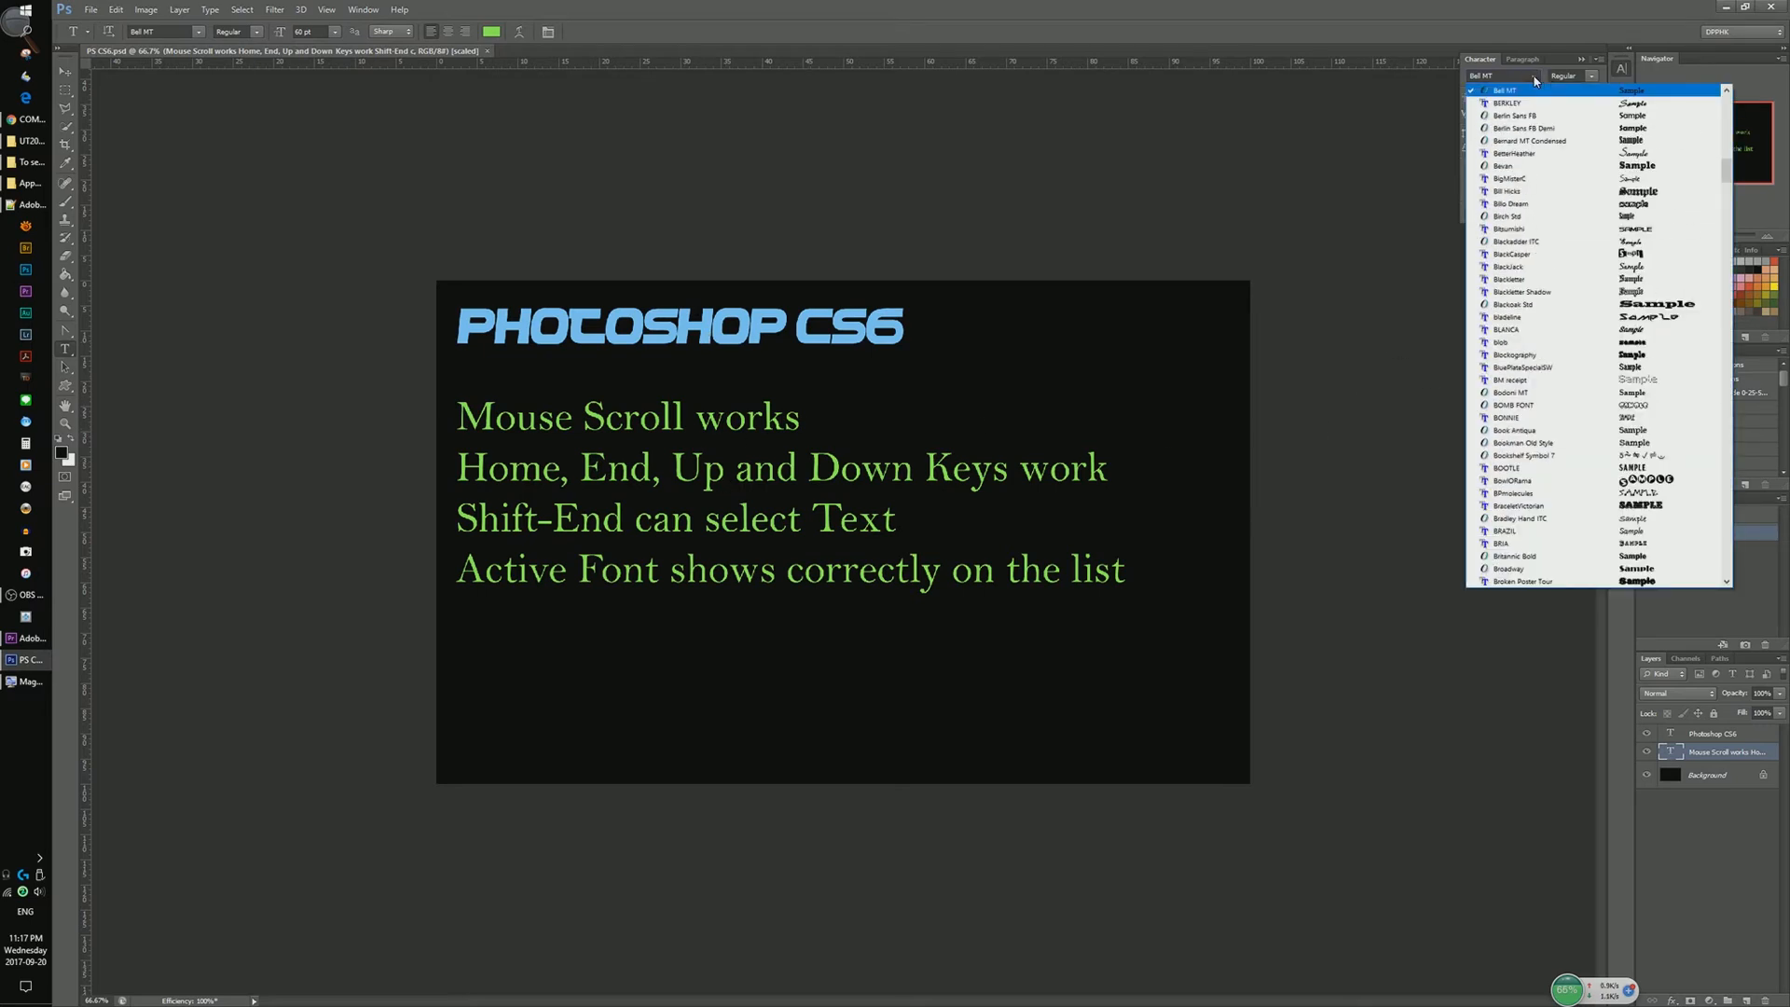
{"action": "mouse_move", "coordinate": [1523, 97]}
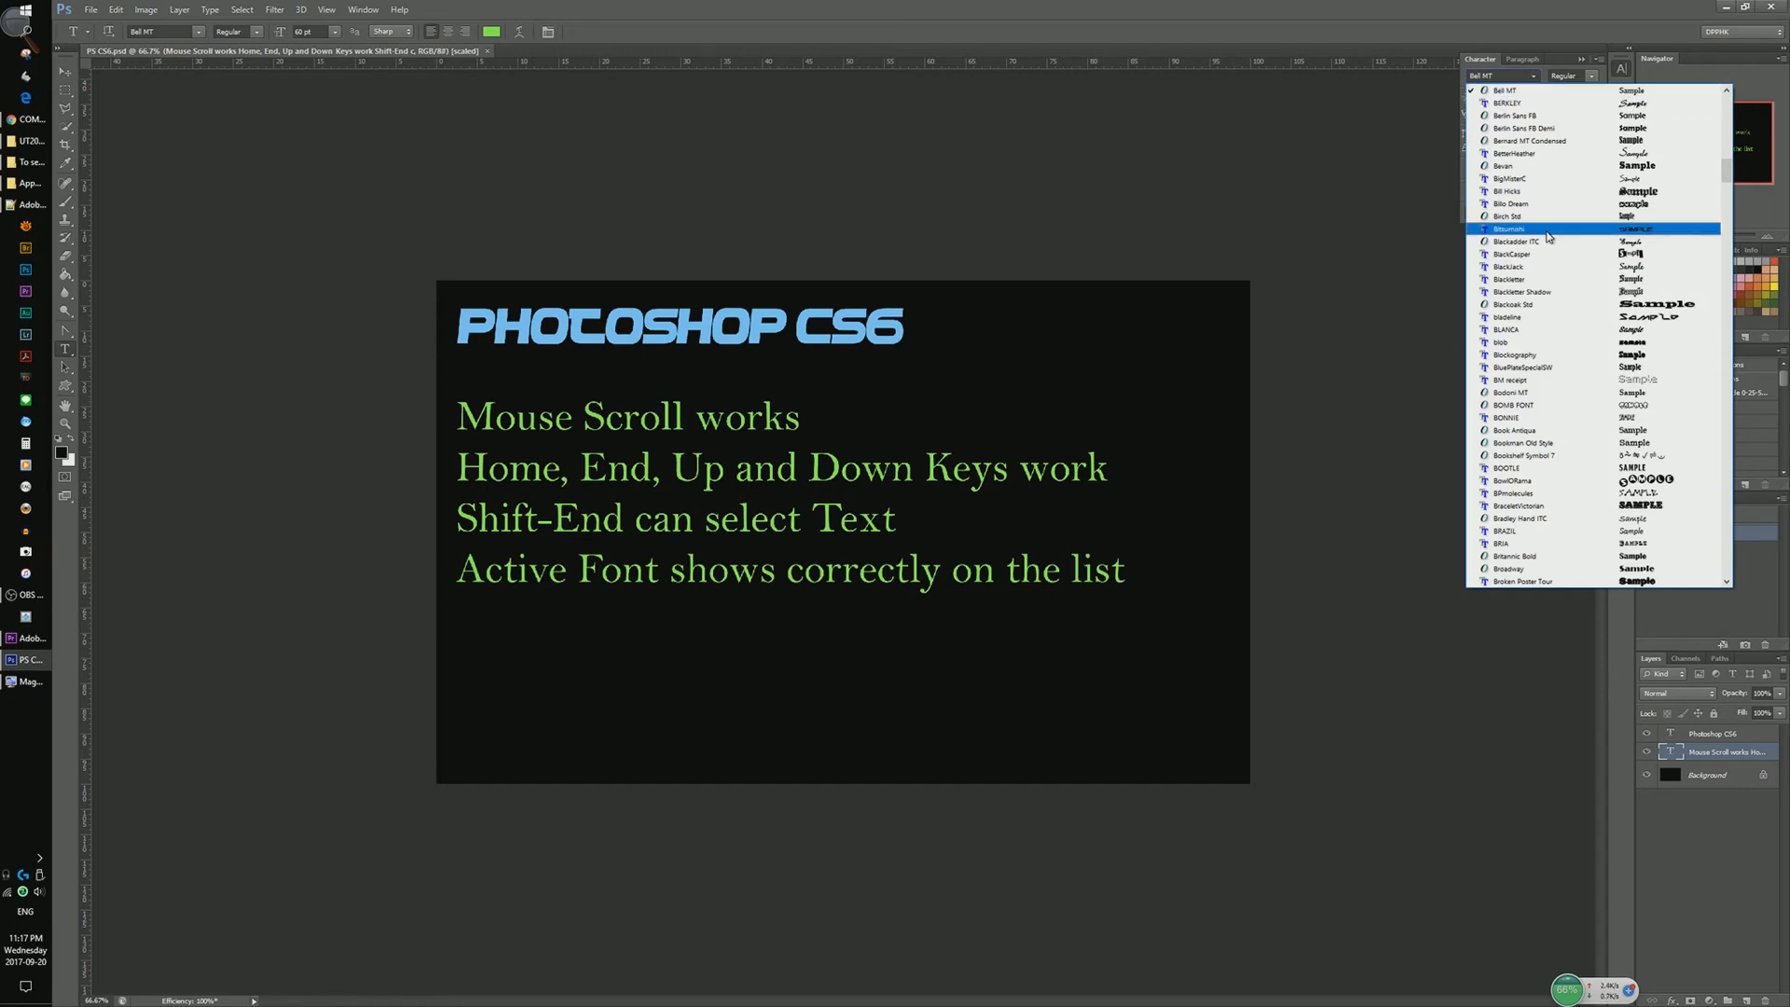
{"action": "scroll", "scroll_direction": "down", "scroll_amount": 3}
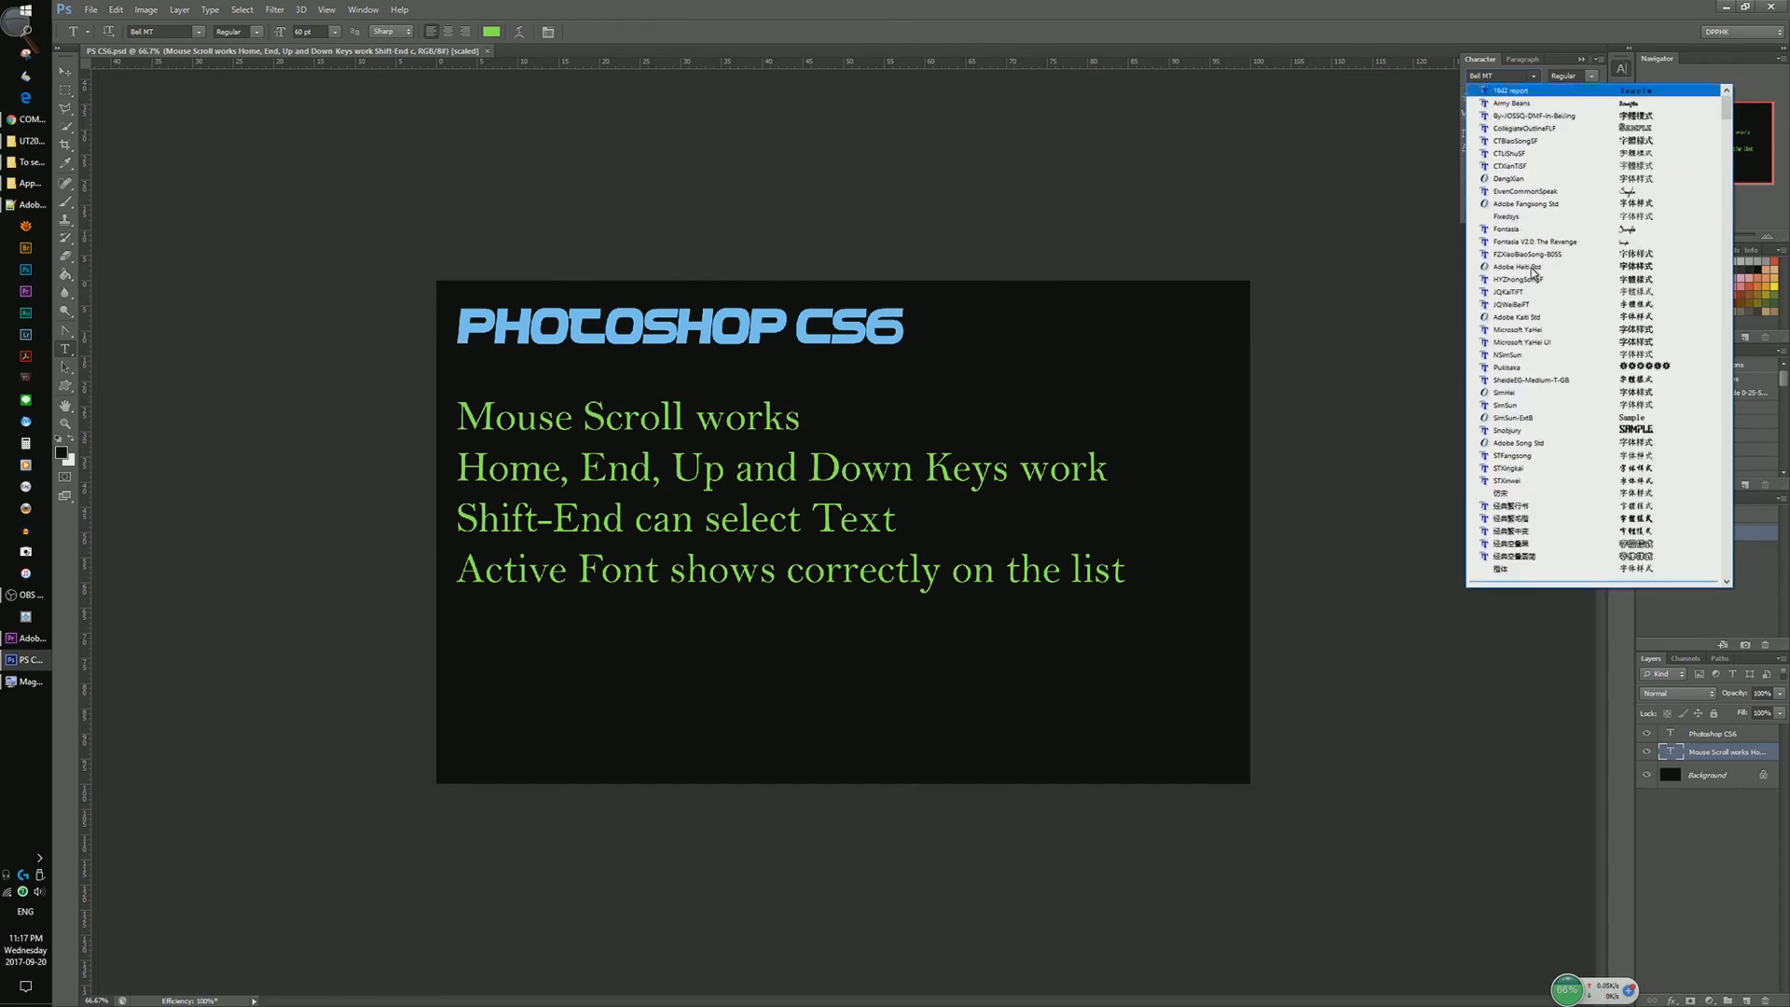
{"action": "scroll", "scroll_direction": "down", "scroll_amount": 3}
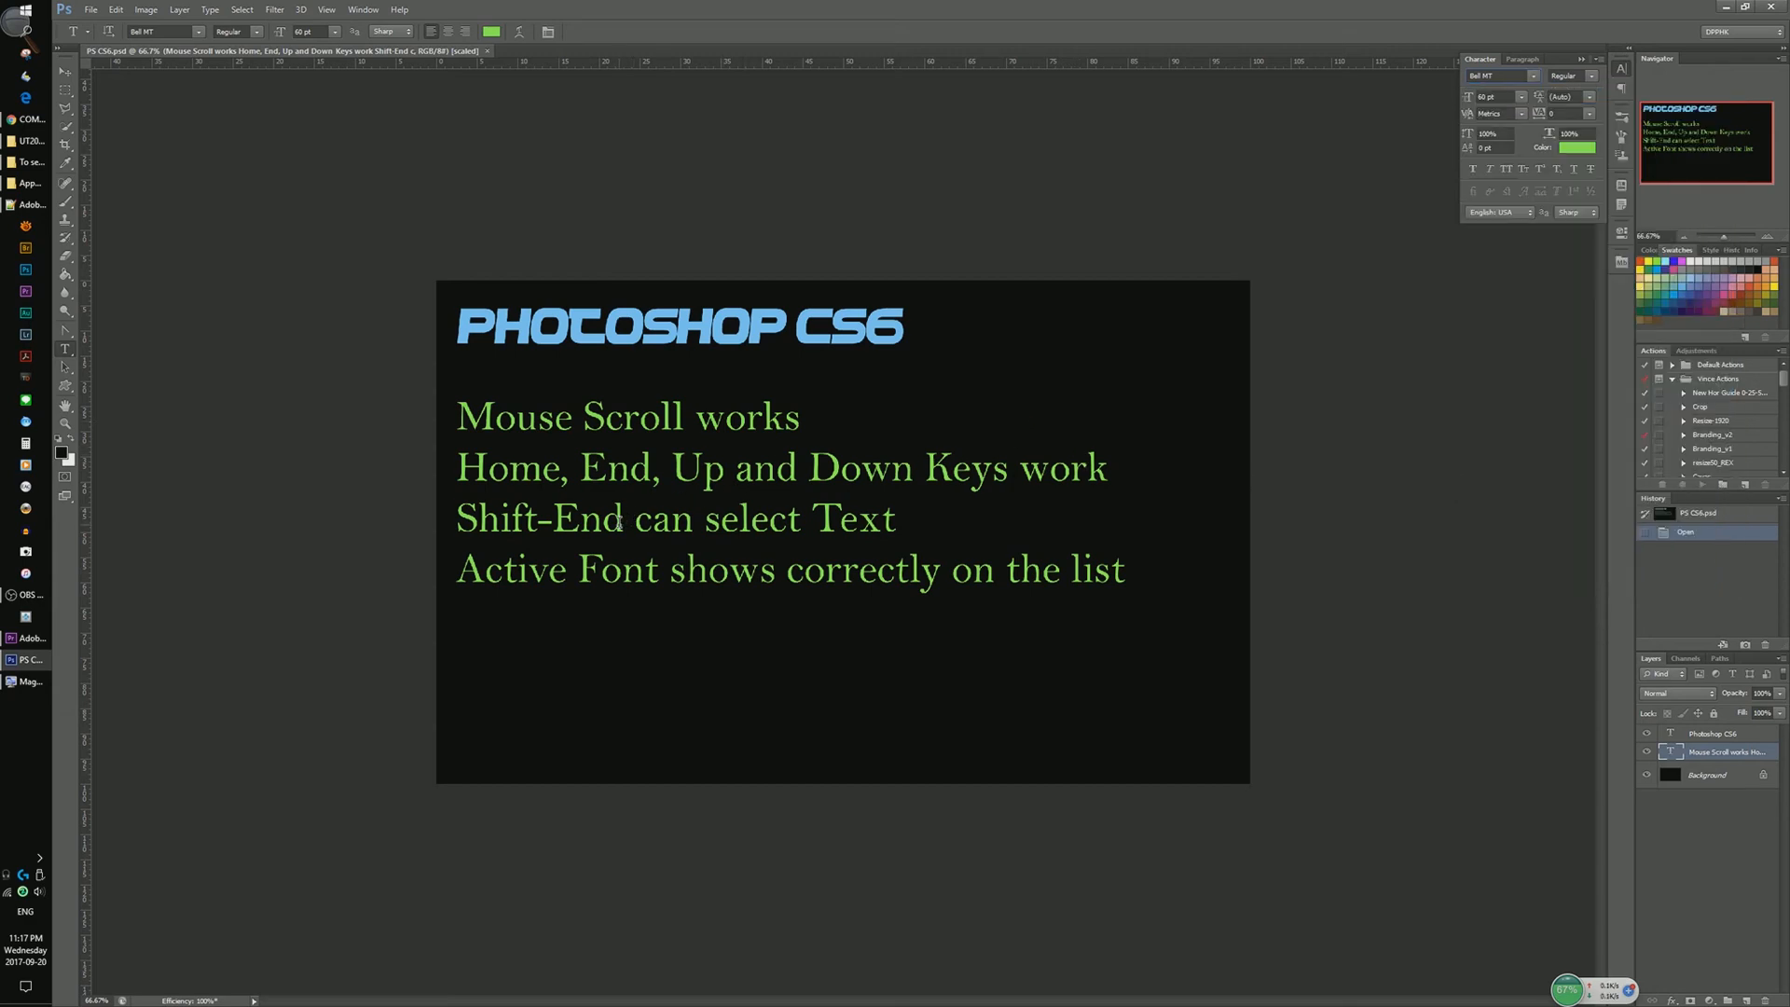
{"action": "left_click", "coordinate": [626, 518]}
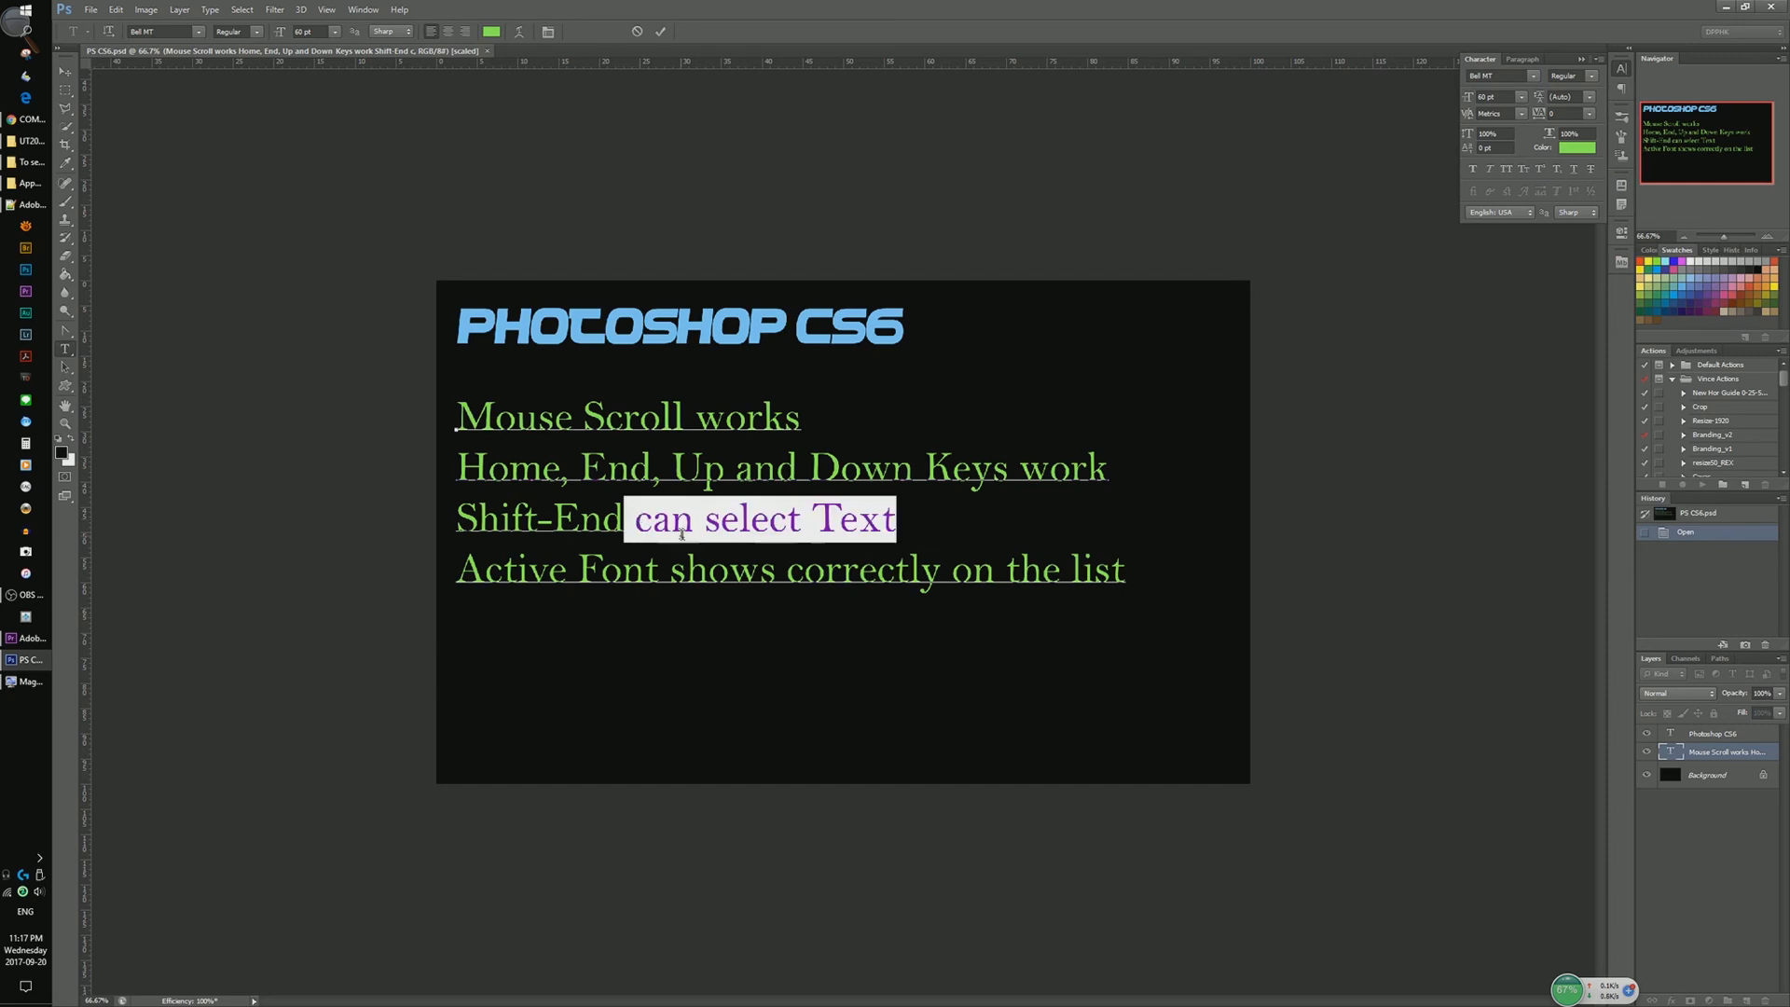
{"action": "mouse_move", "coordinate": [634, 581]}
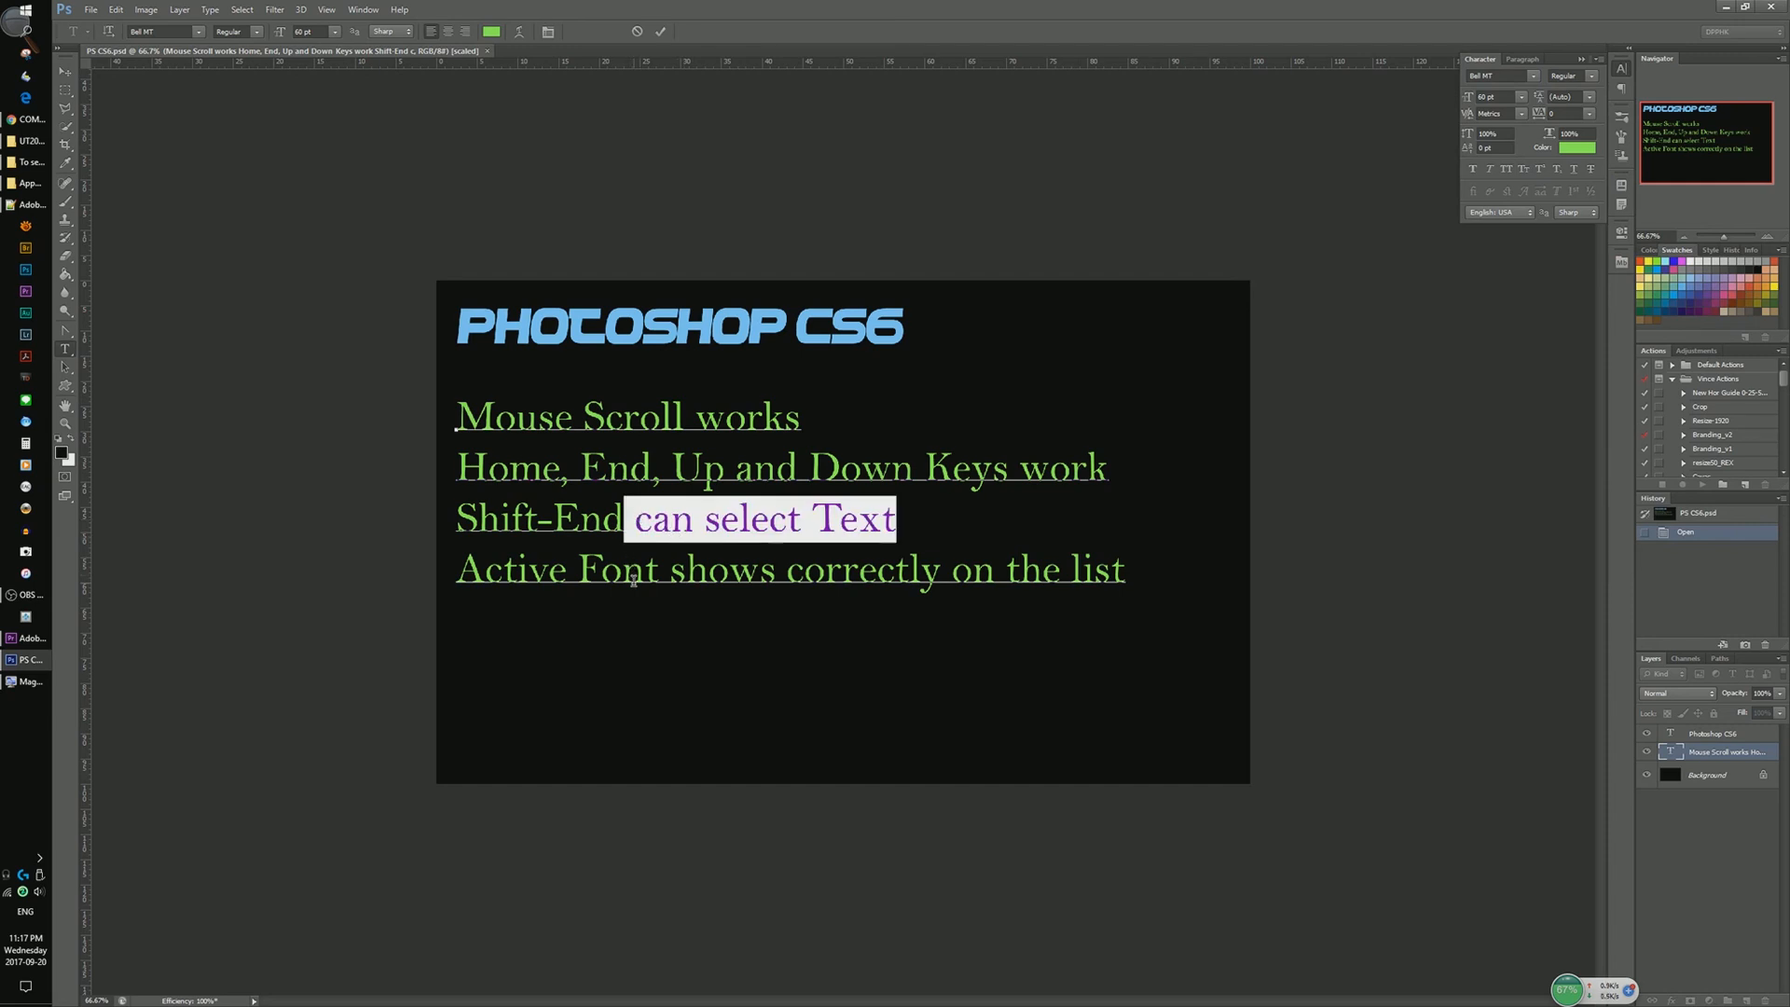
{"action": "left_click", "coordinate": [643, 569]}
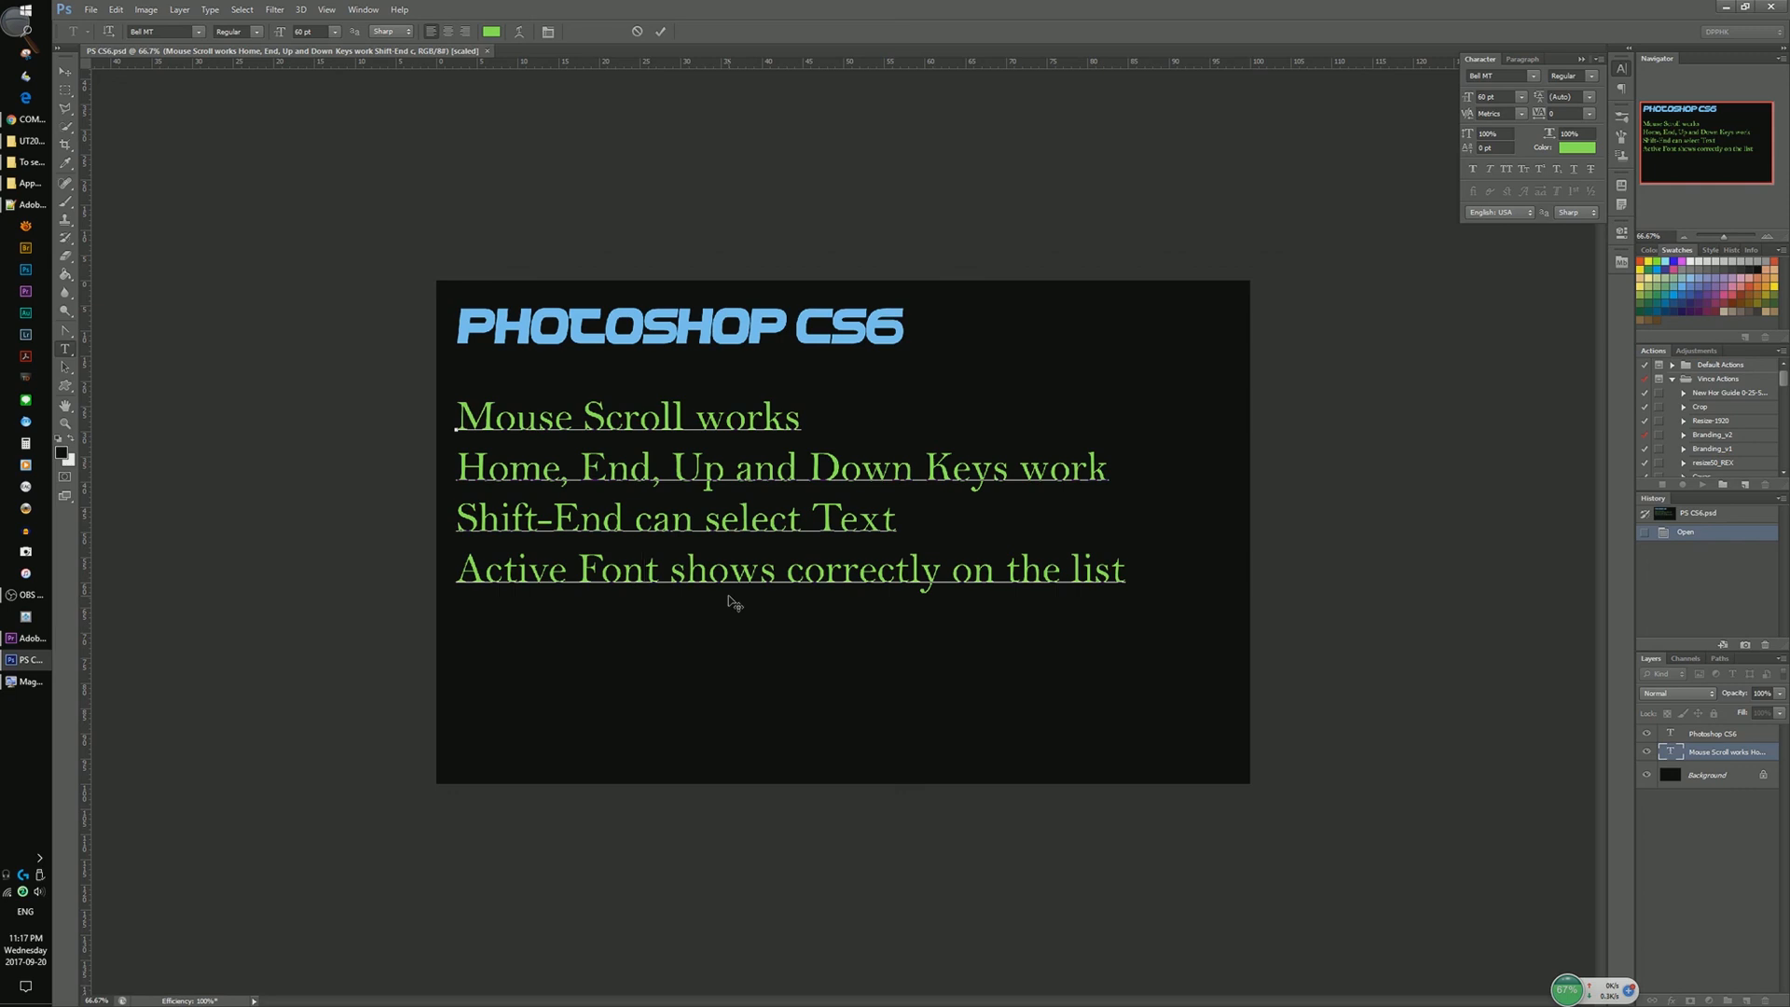
{"action": "left_click", "coordinate": [643, 569]}
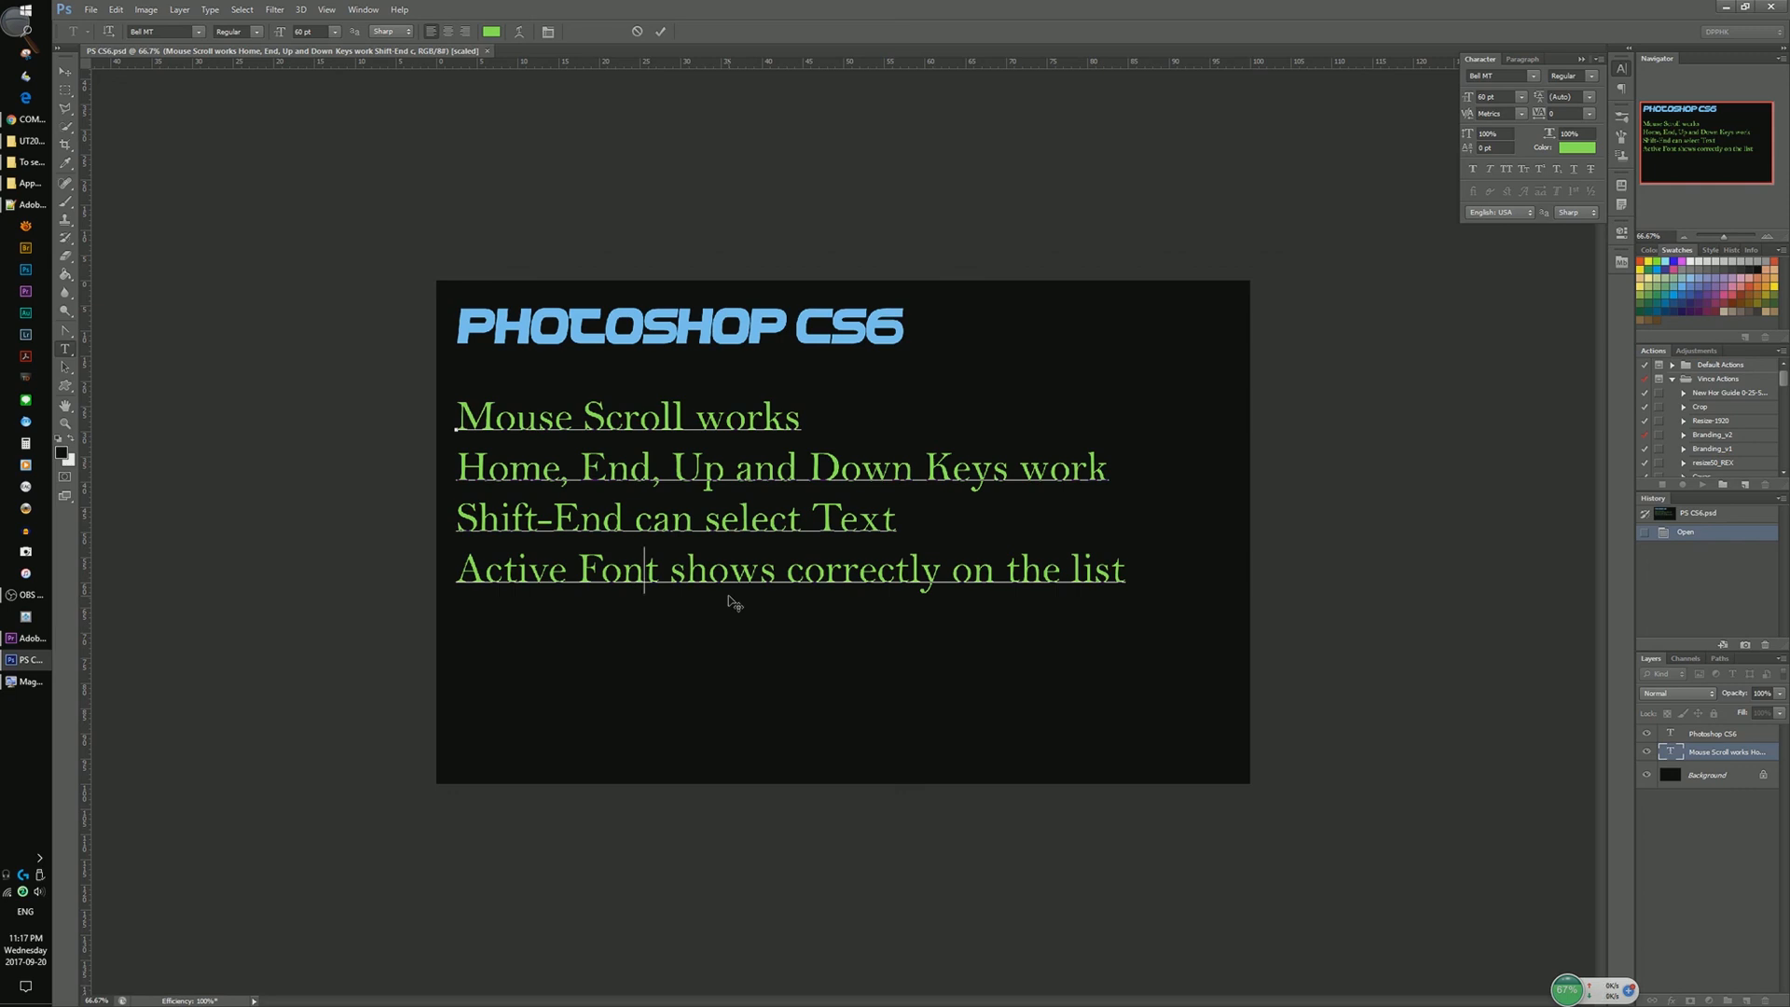